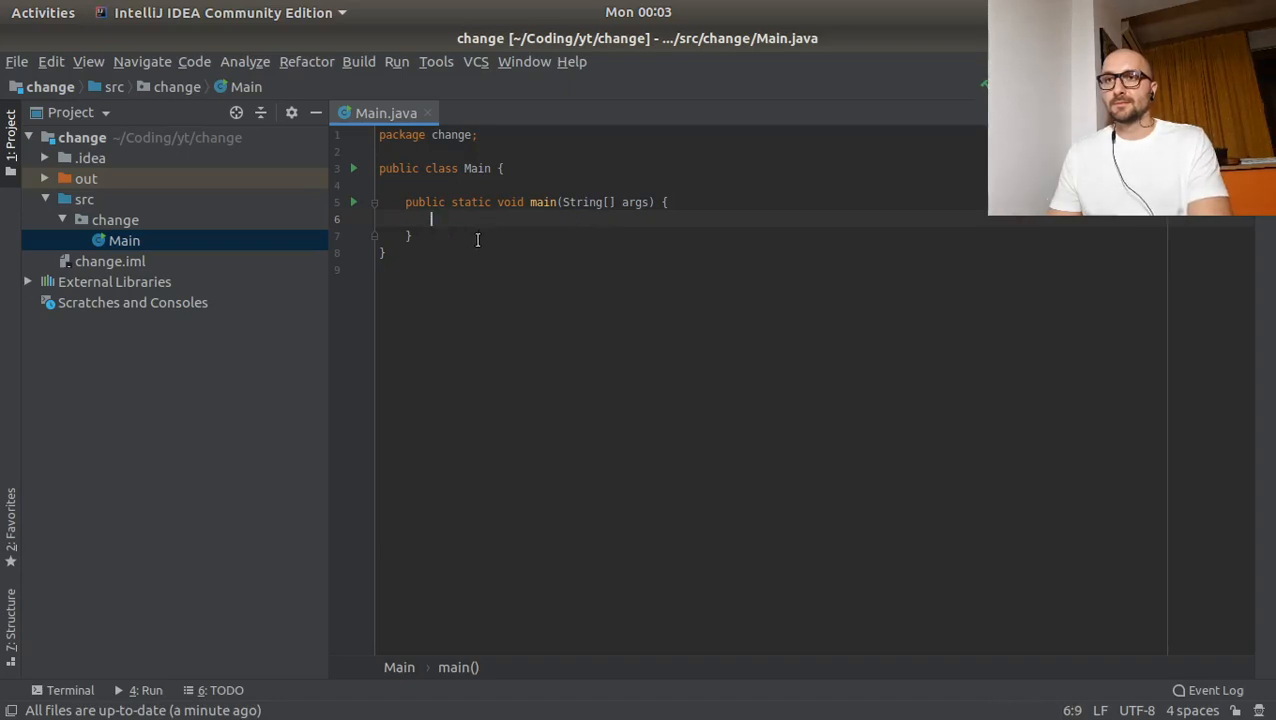
- Type 'Help the cashier return the smallest number of coins possible for change' on line 1
key(Backspace)
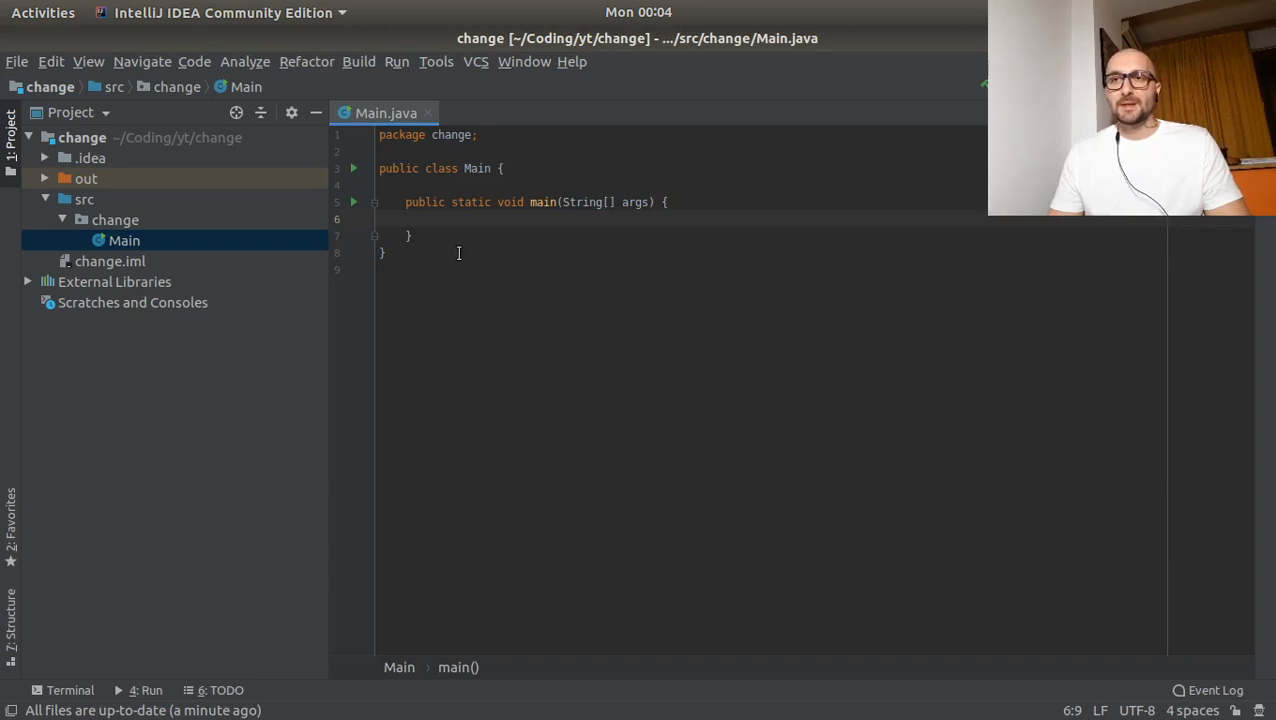
click(430, 219)
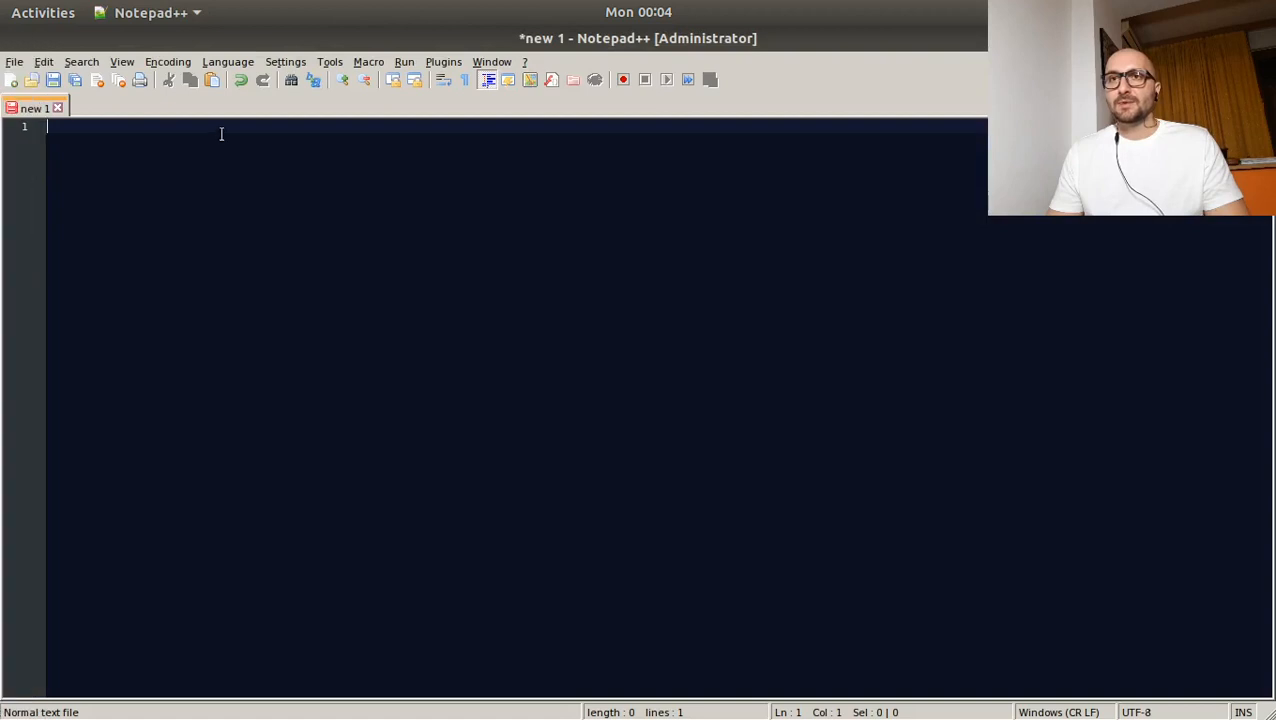
mouse_move(299, 160)
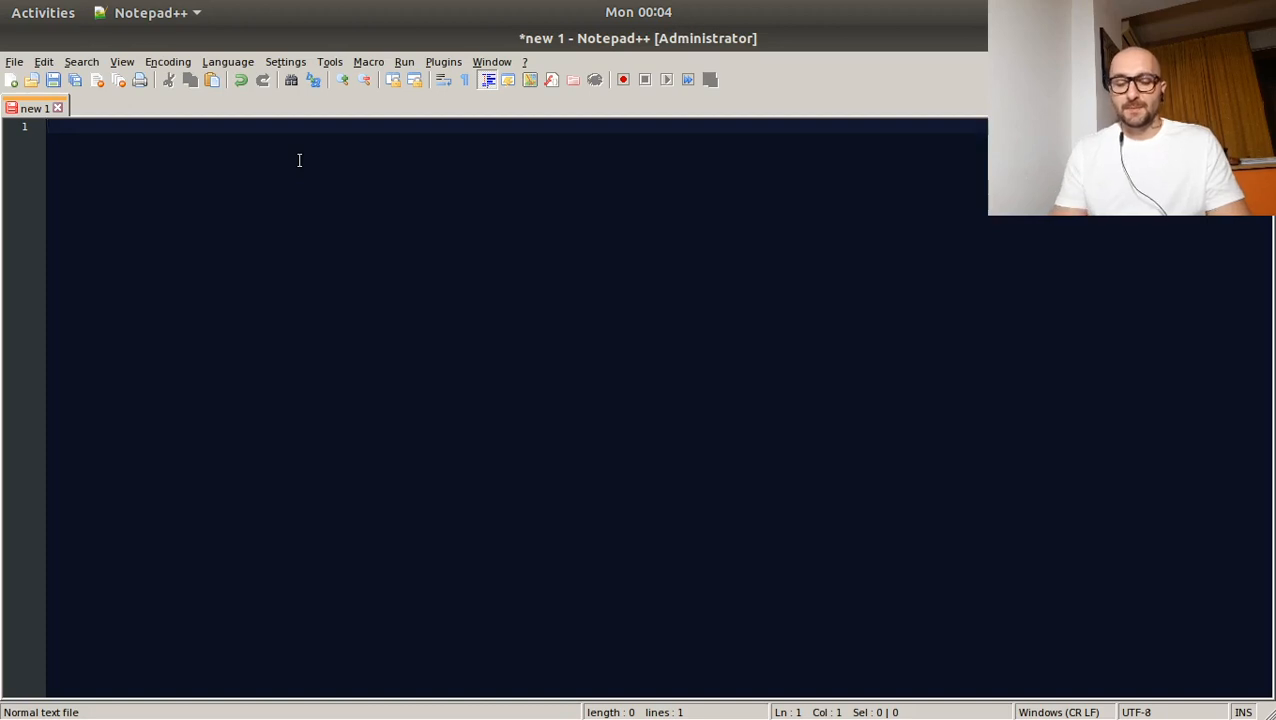
text(Help the cashier)
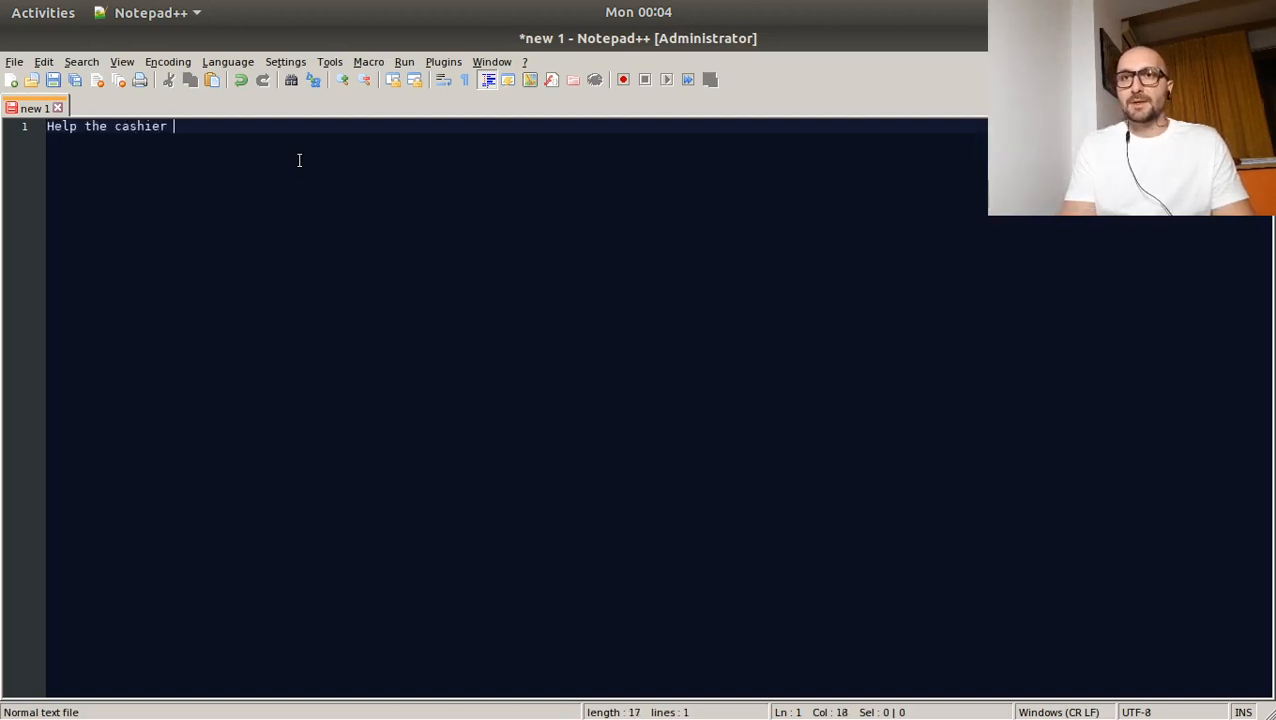
text(return)
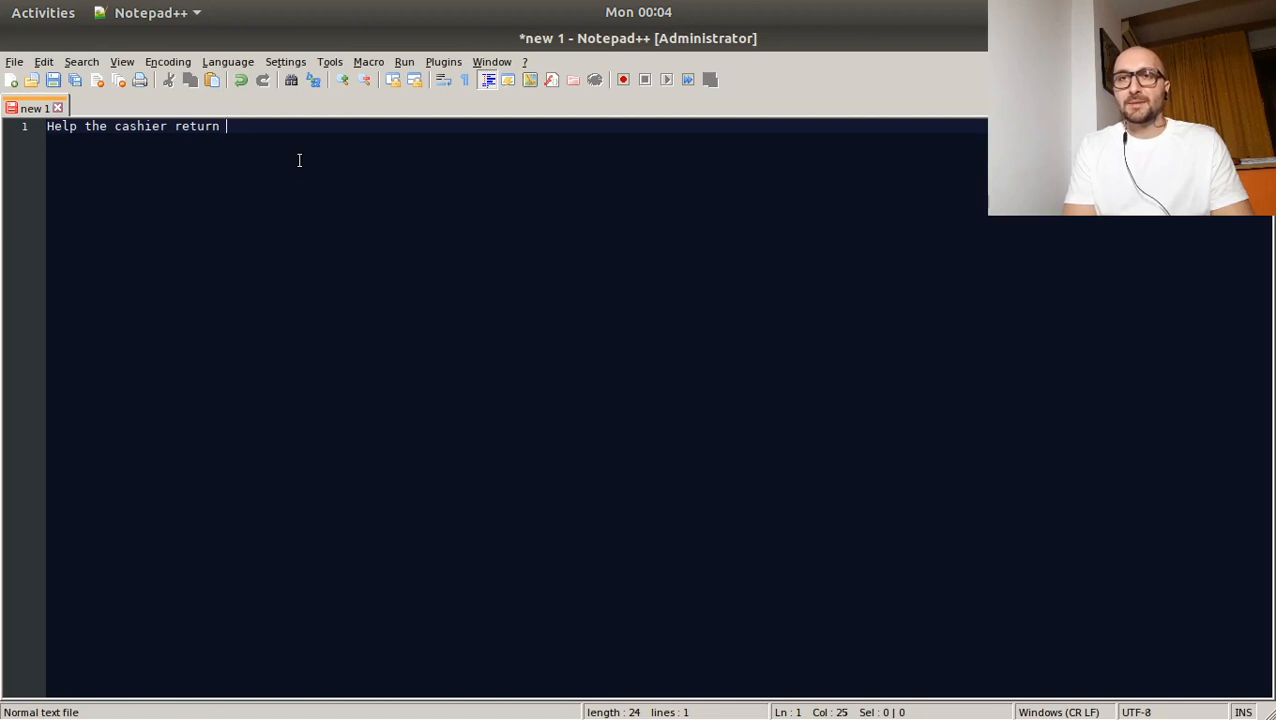
text(the smallest)
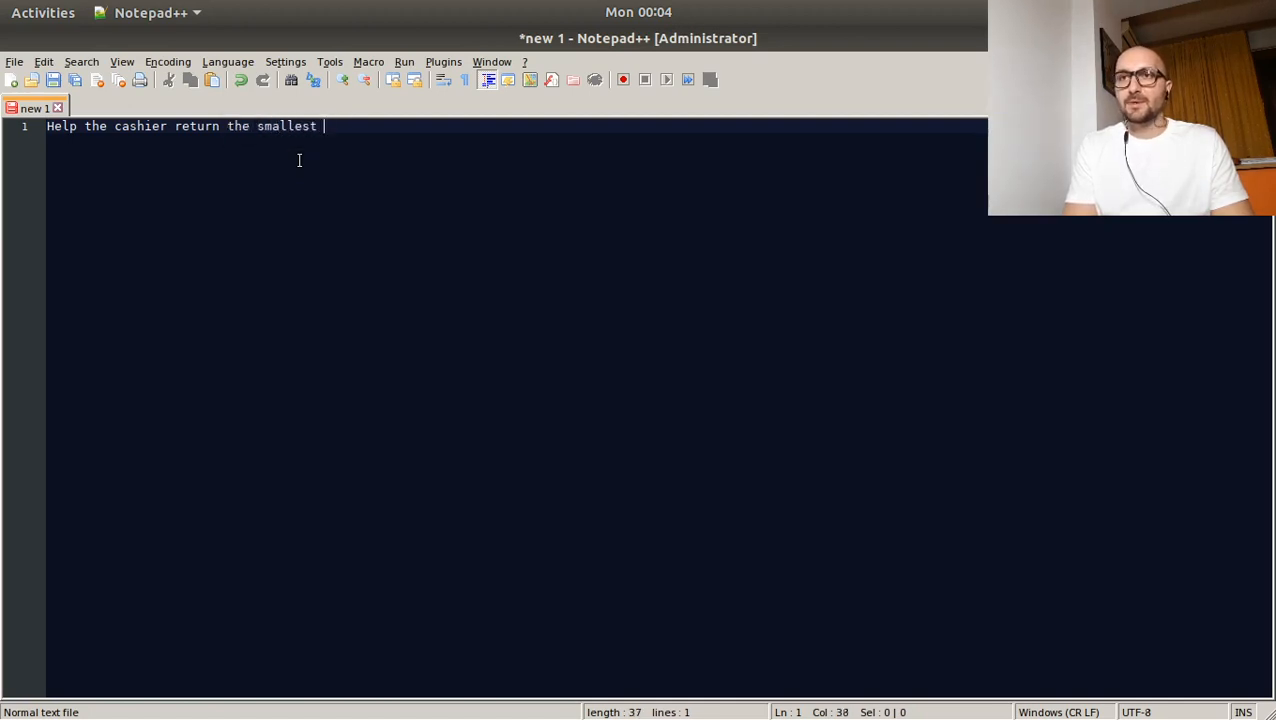
text(number of coi)
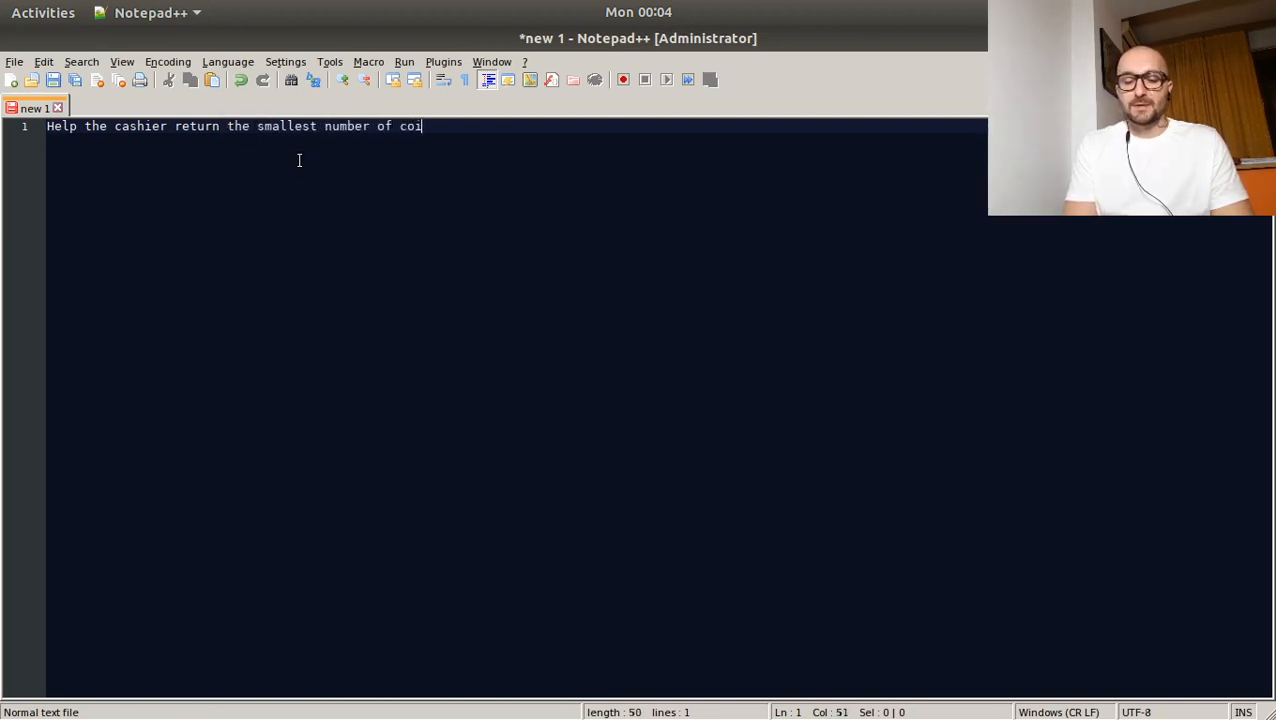
text(ns possible for change)
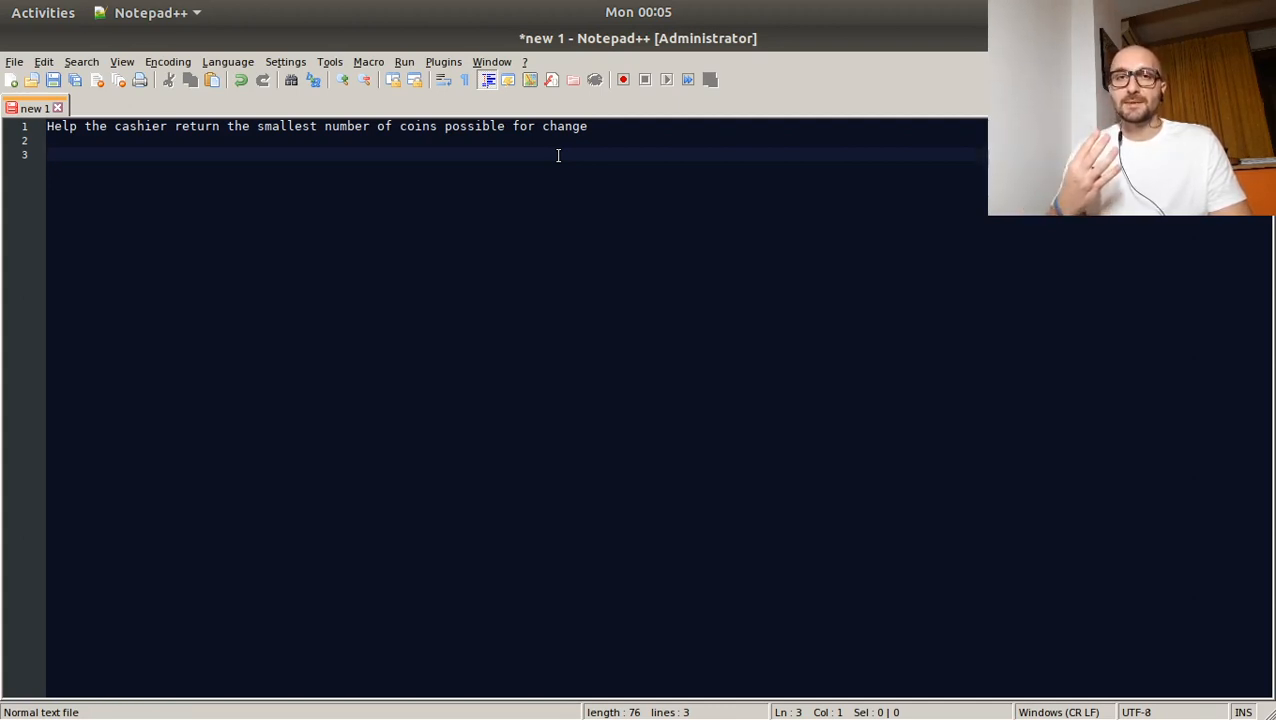
- List quarter - 25c, dime - 10c, nickel - 5c, penny - 1c, one per line
text(d)
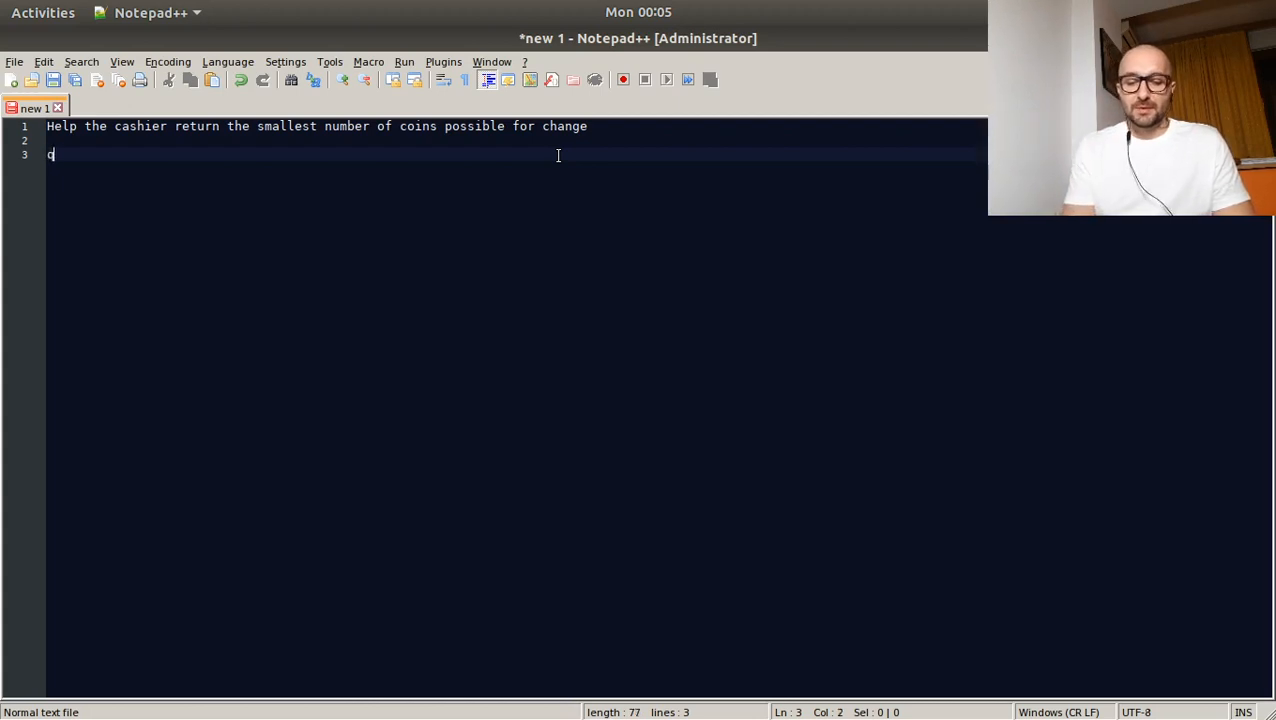
text(uarter -)
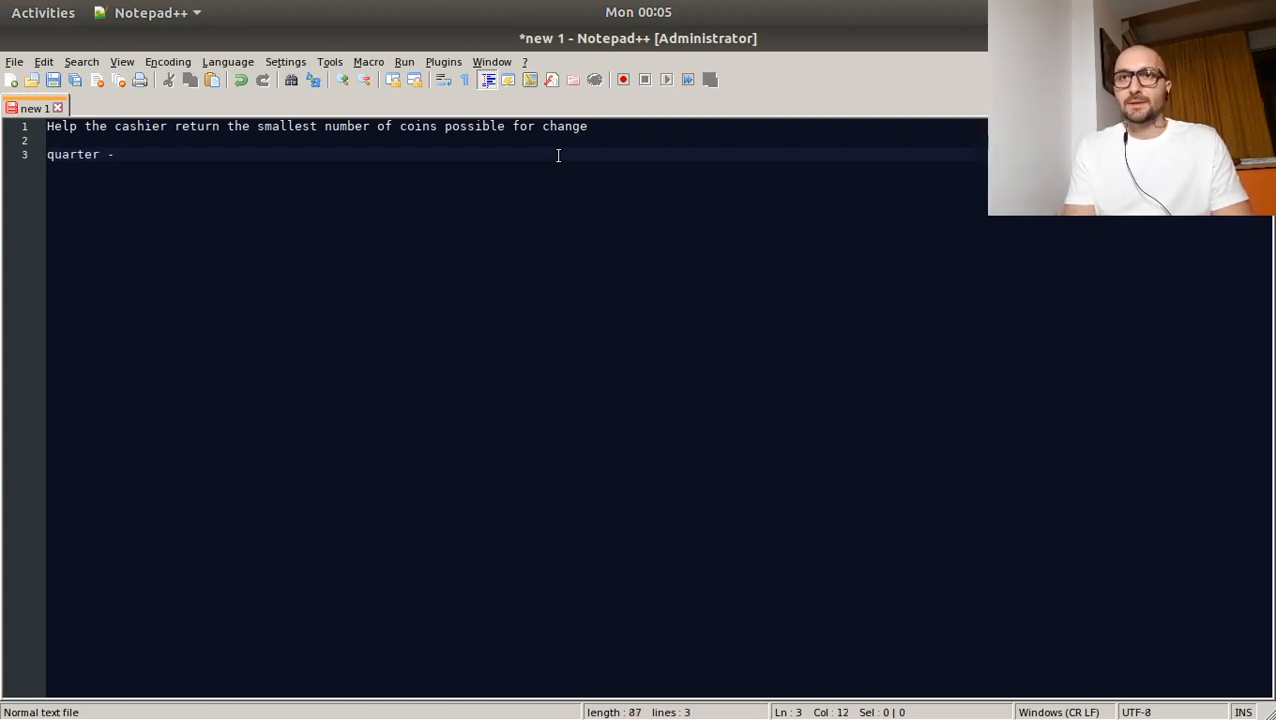
text(25c)
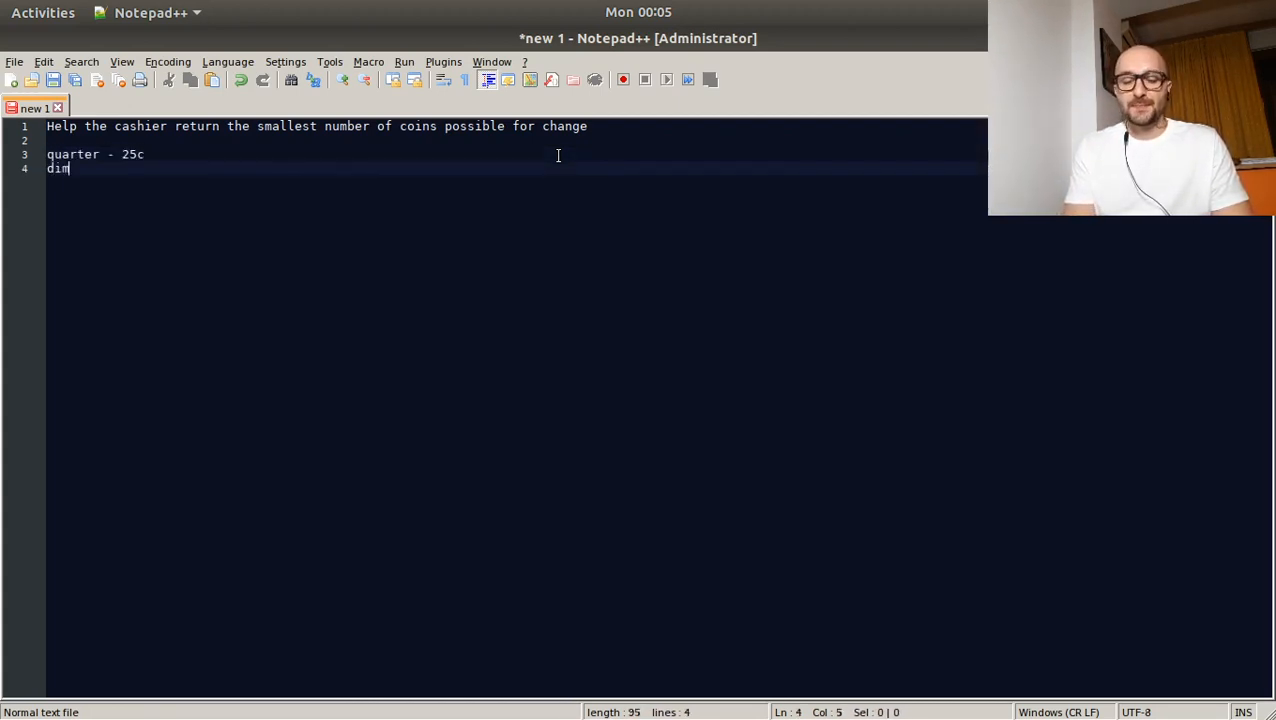
text(e - 1)
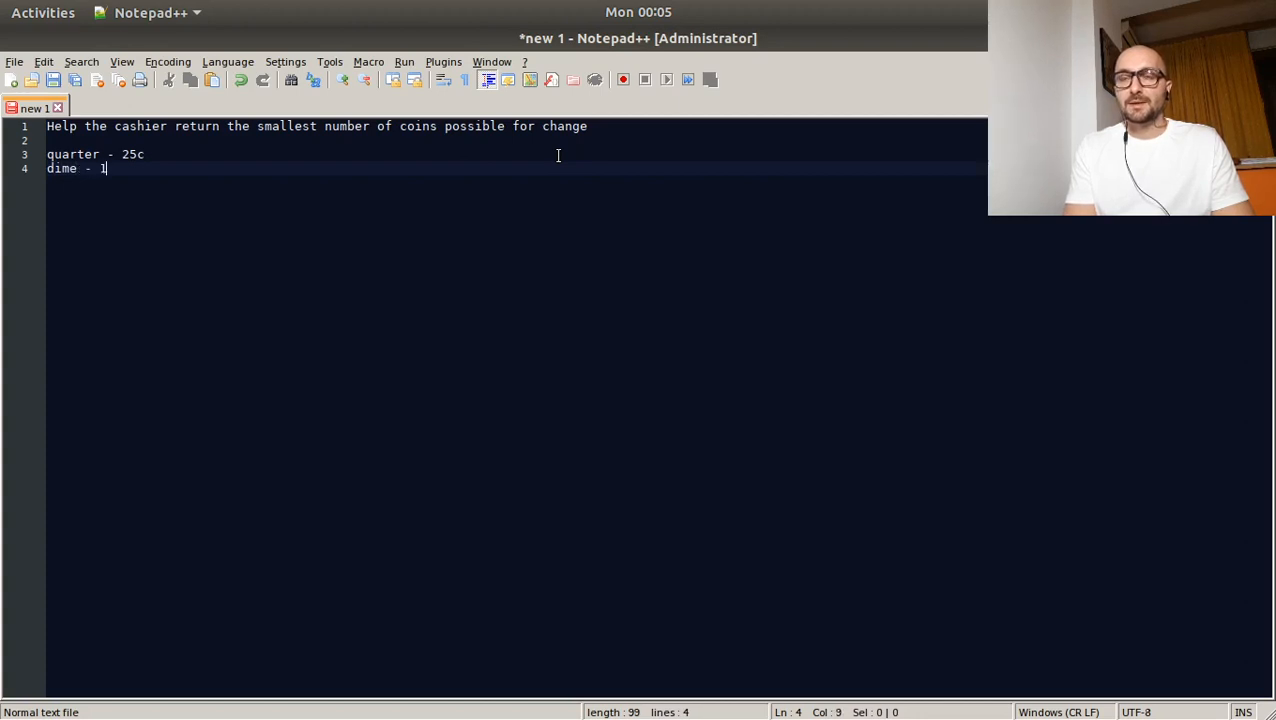
text(0 cas)
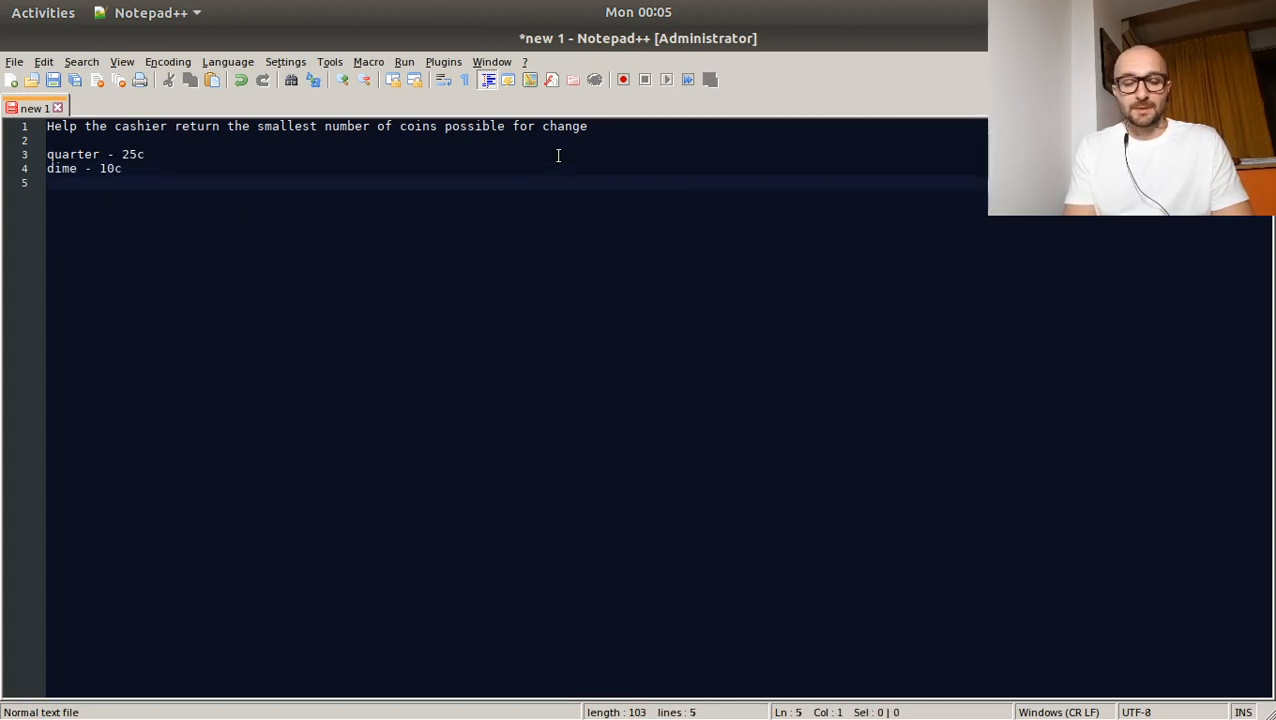
text(nickel - 5c)
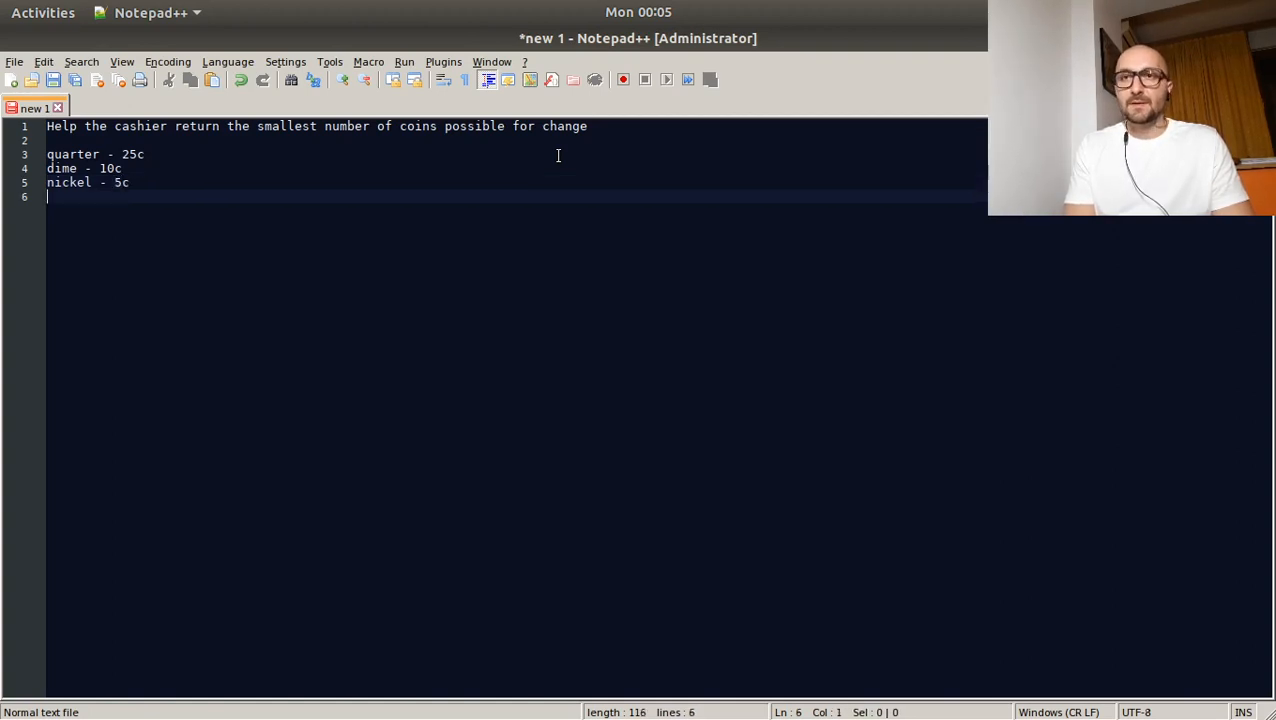
text(penn)
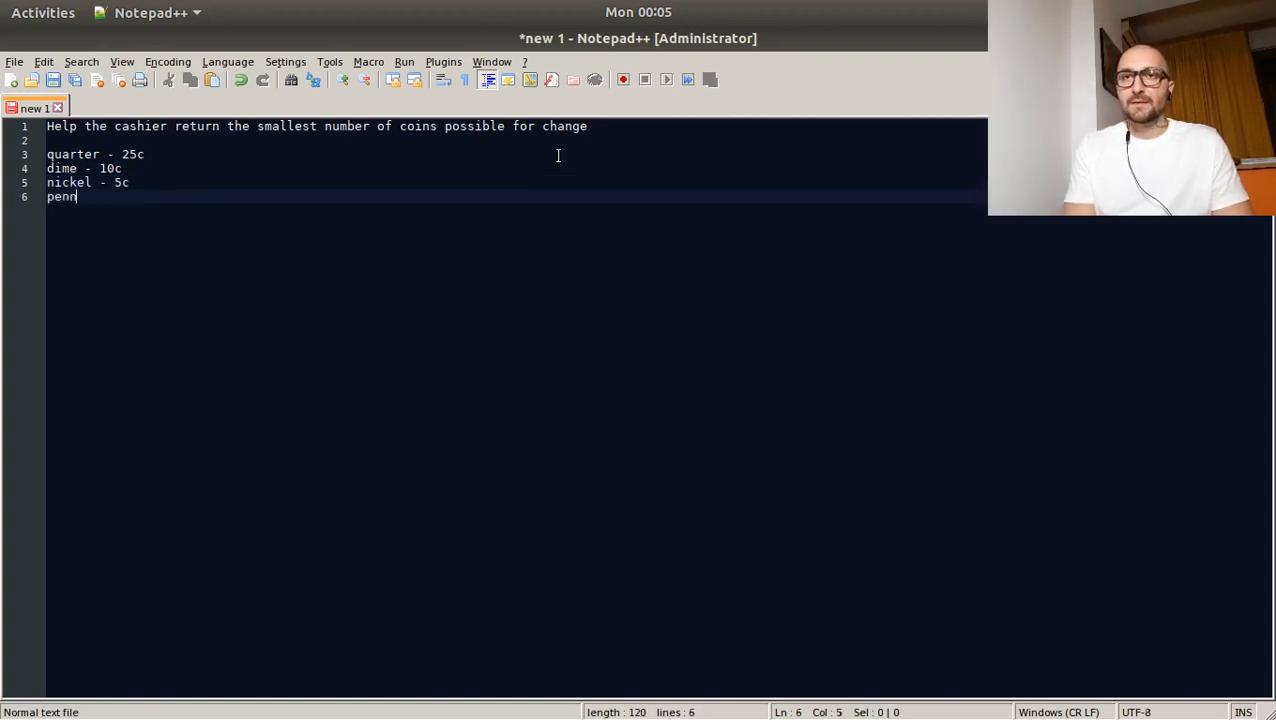
text(y - 1c)
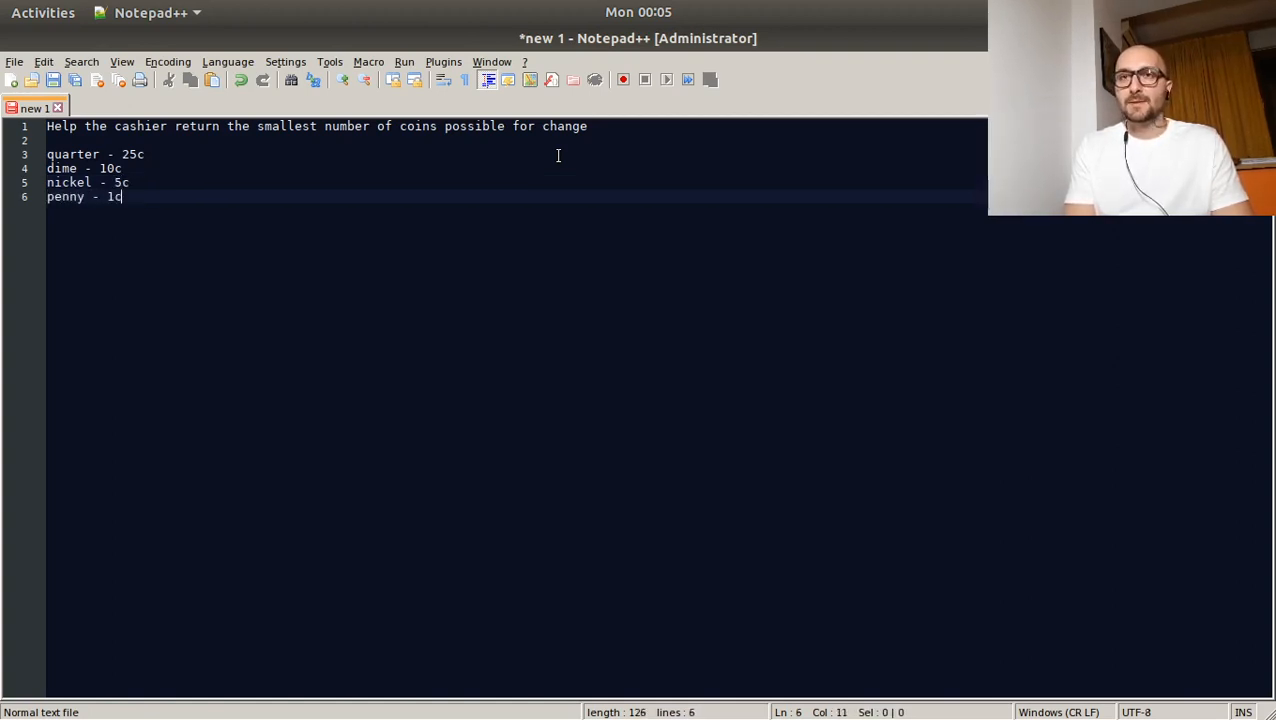
key(Enter)
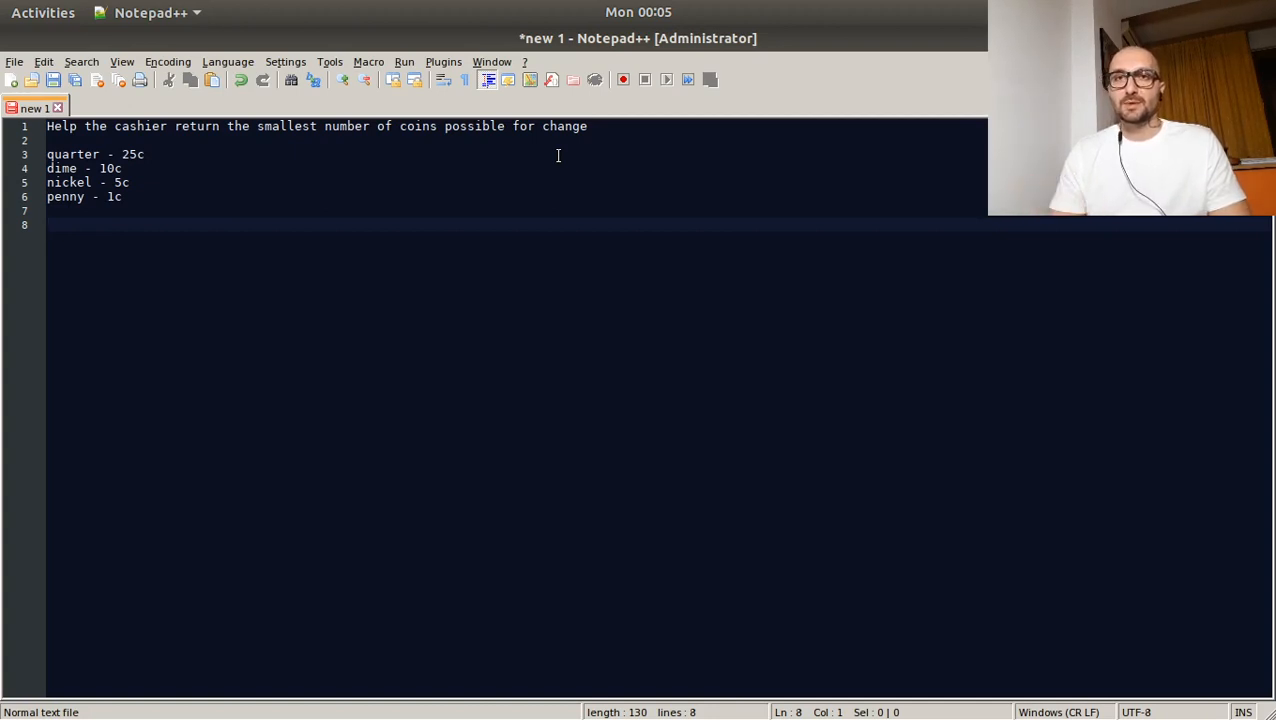
- Add the $0.41 example and start the coin name list with quarter
text($0)
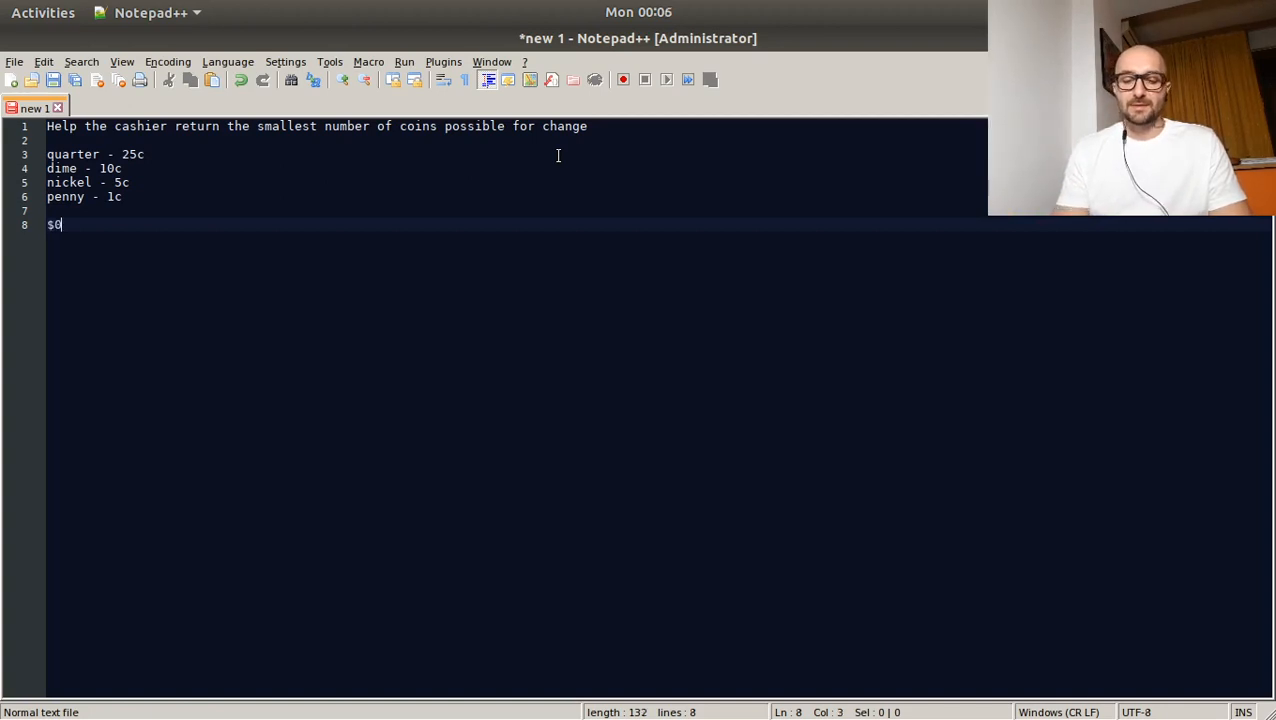
text(.41)
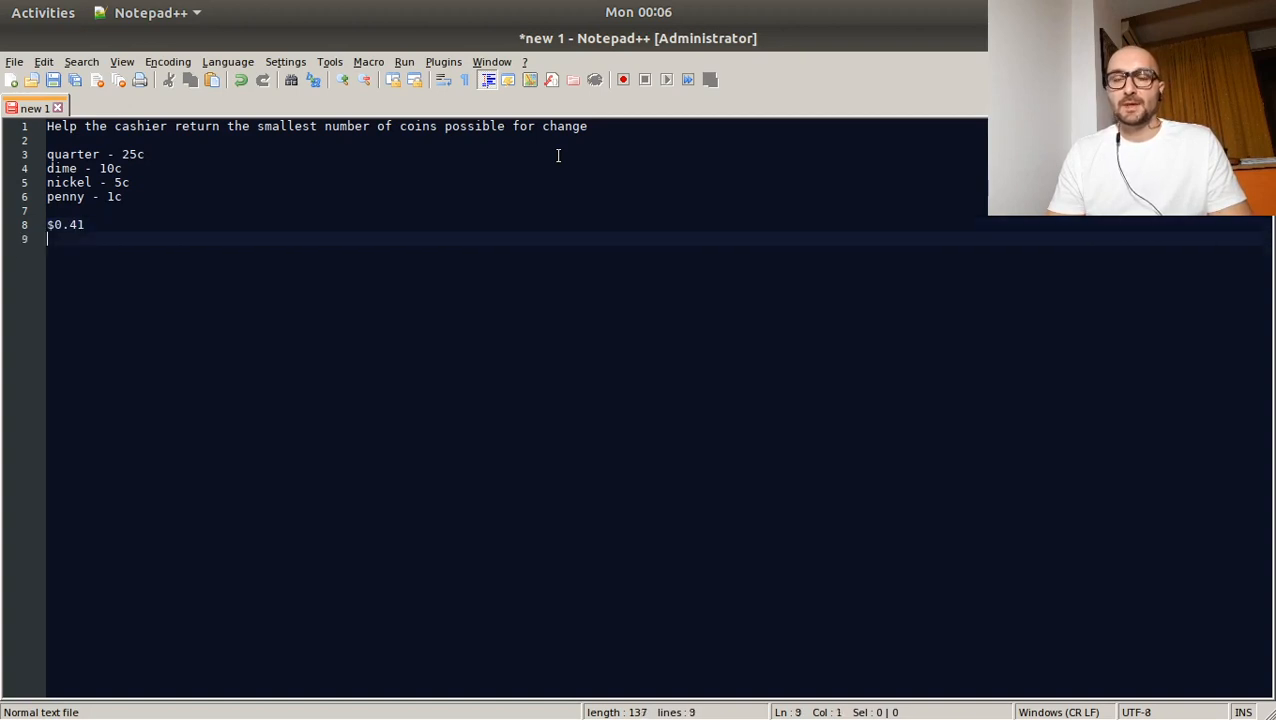
key(Return)
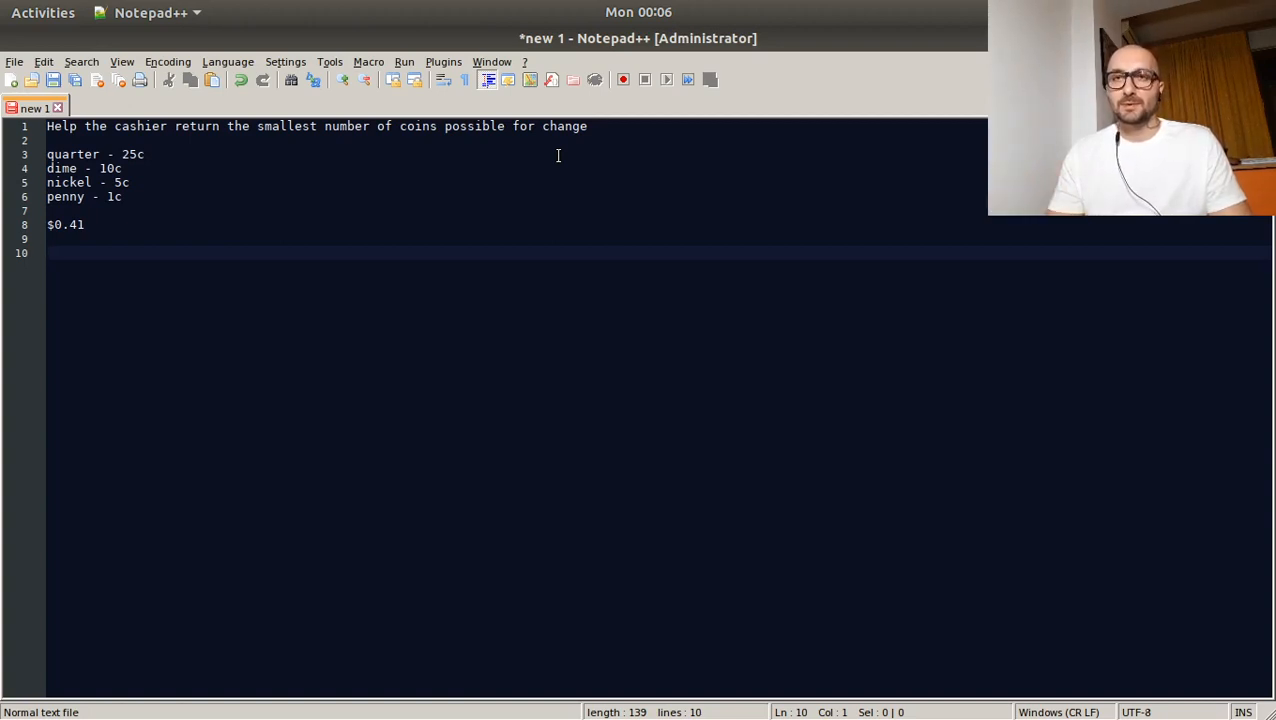
text(quarter)
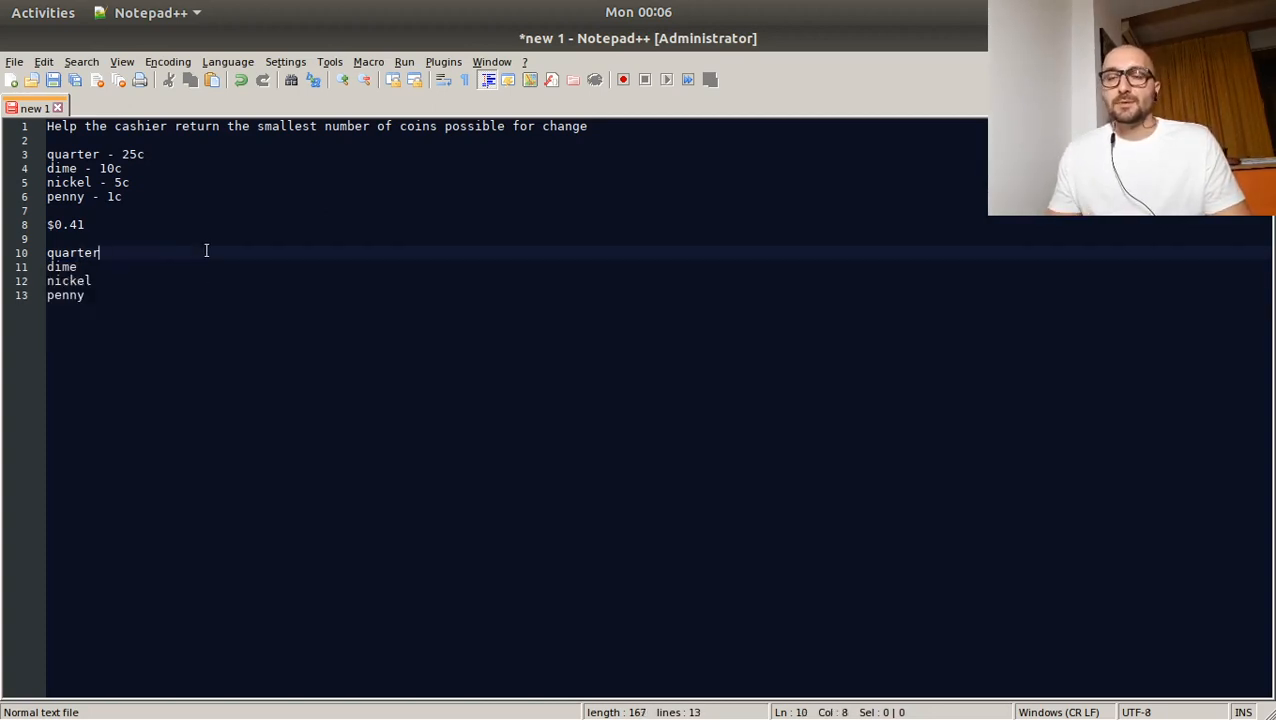
- Add the 0.66 example with '2 x quarter' on its own line
click(172, 295)
text(0.)
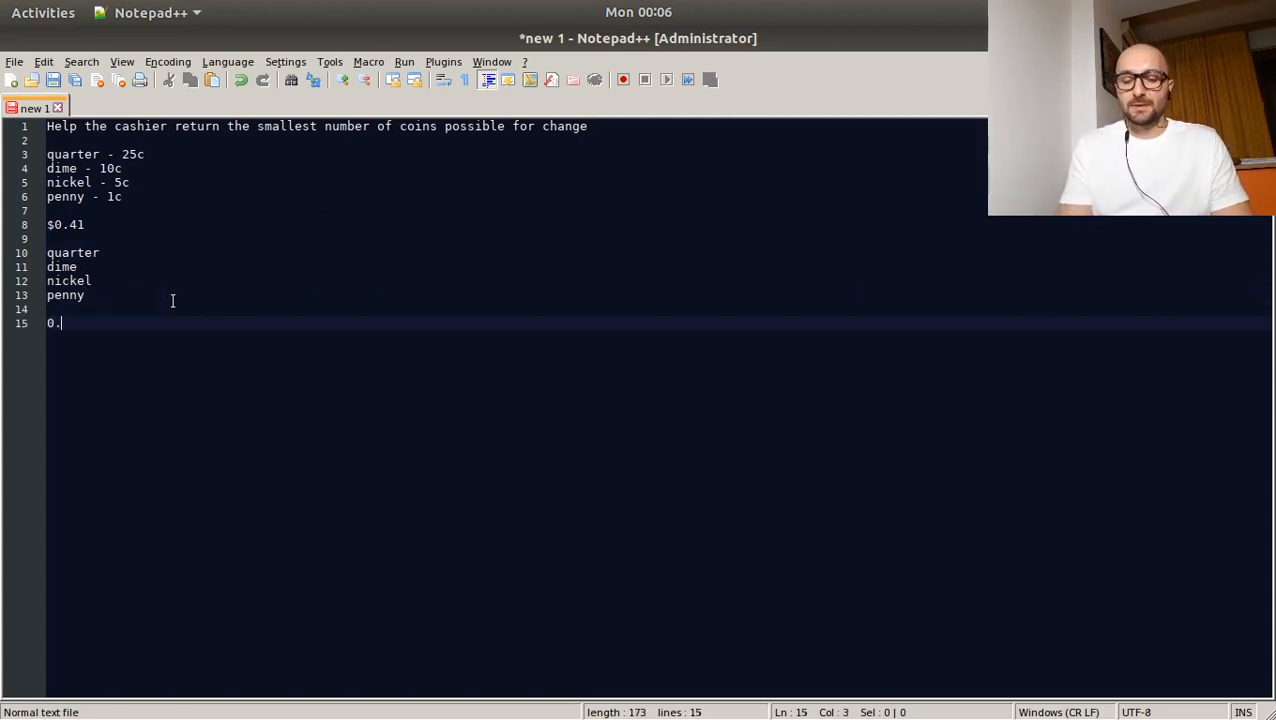
text(66)
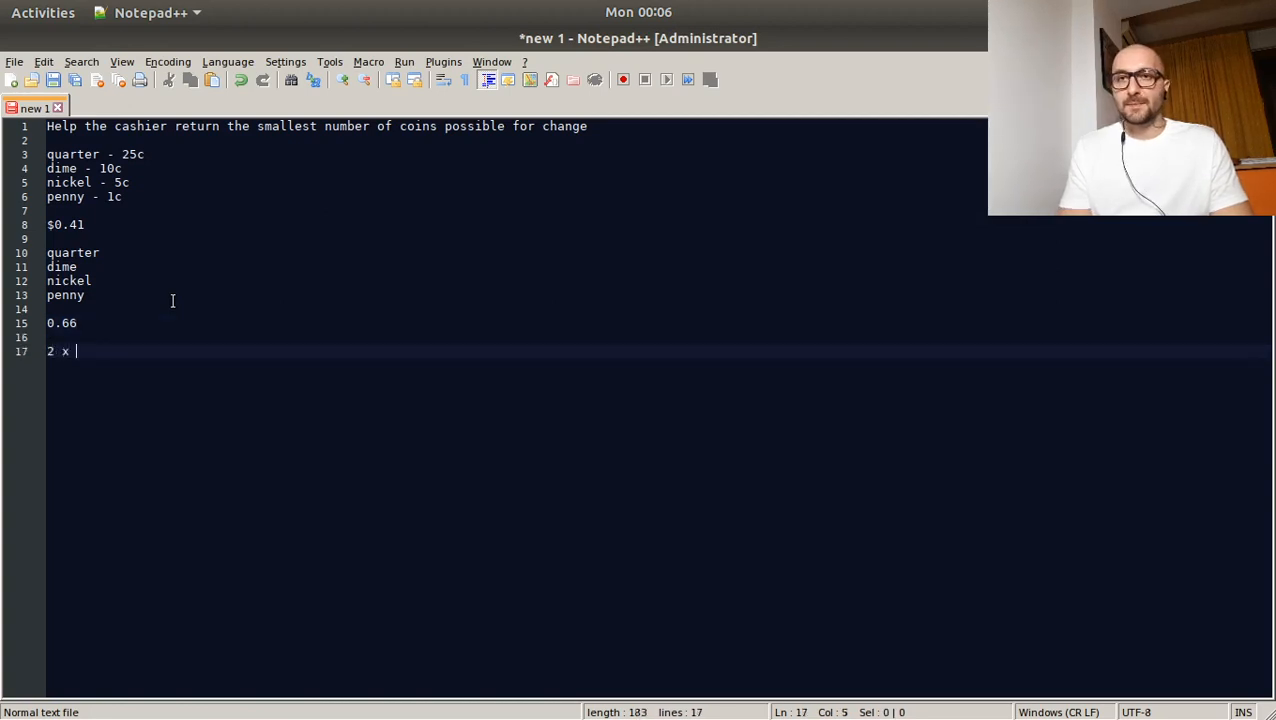
text(quarter)
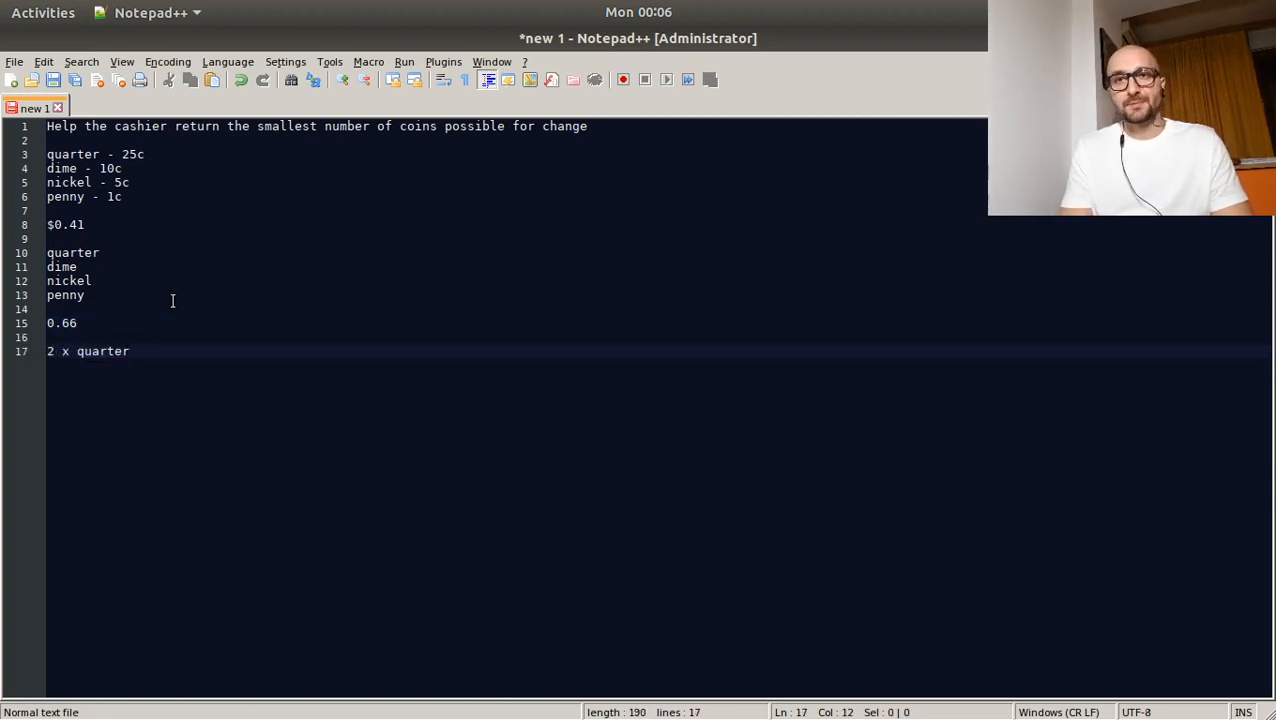
key(Return)
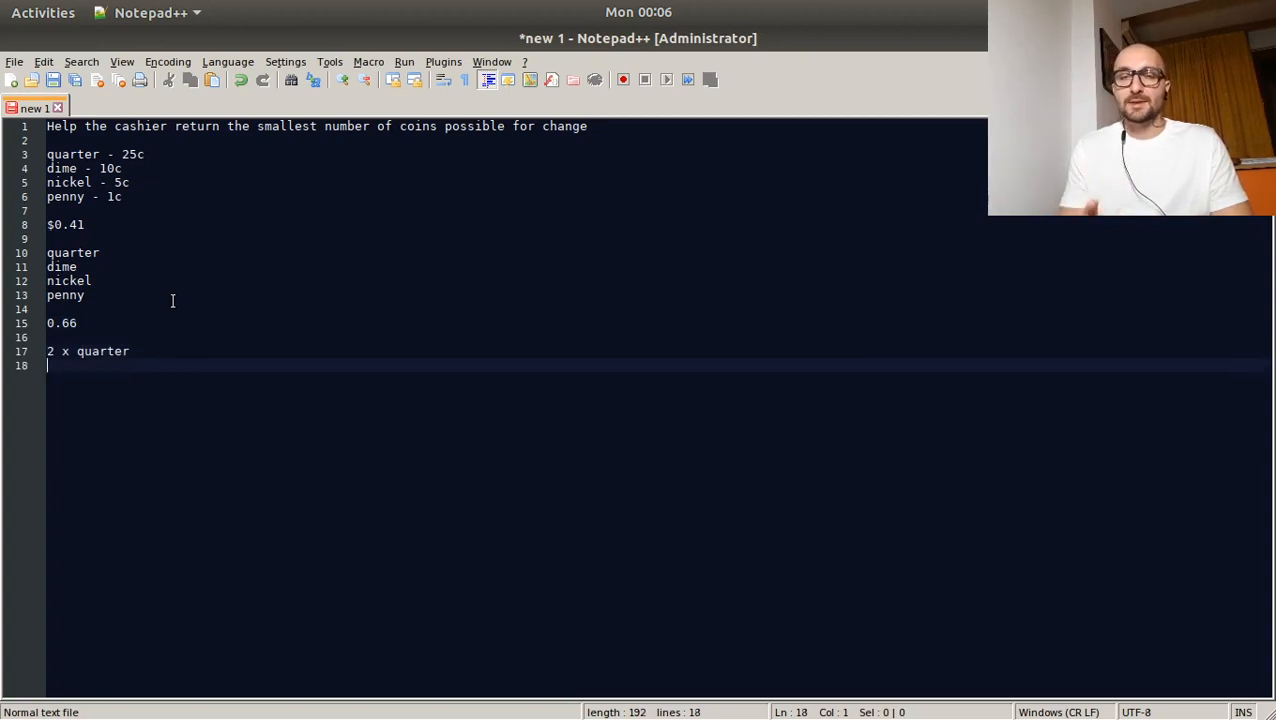
drag(47, 267, 91, 295)
text(1.)
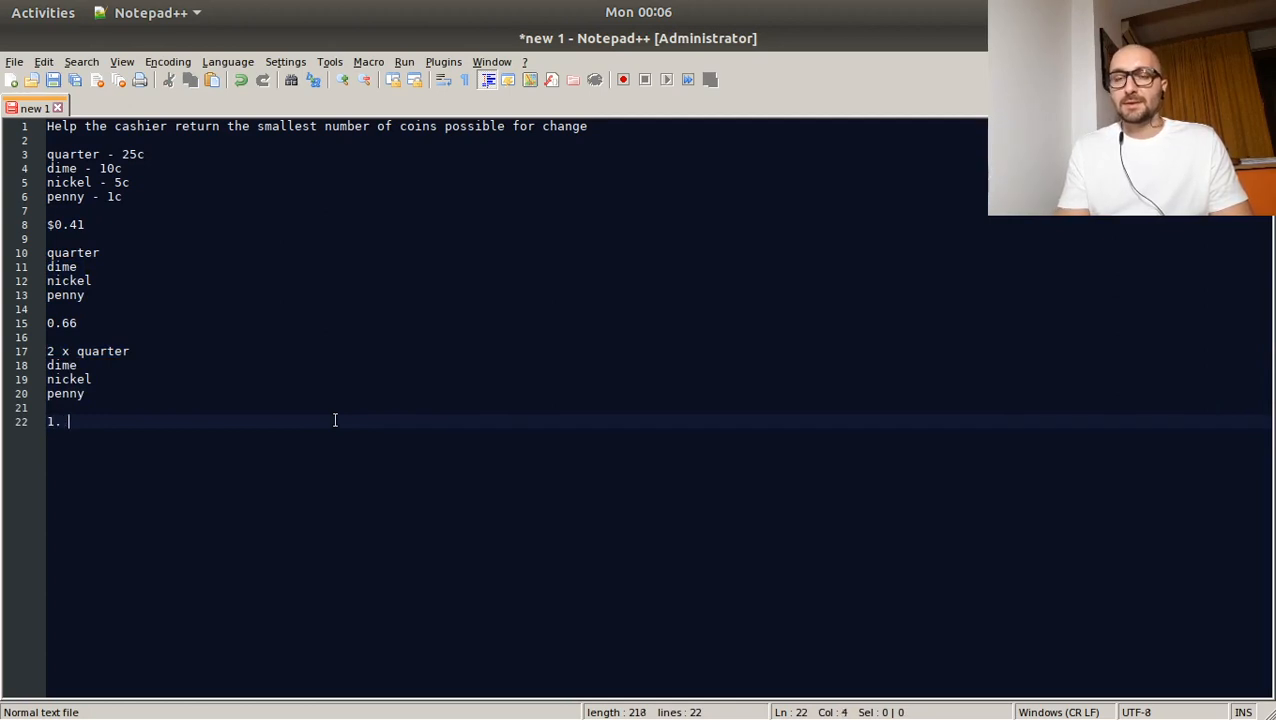
mouse_move(348, 415)
text( As long as the change amount)
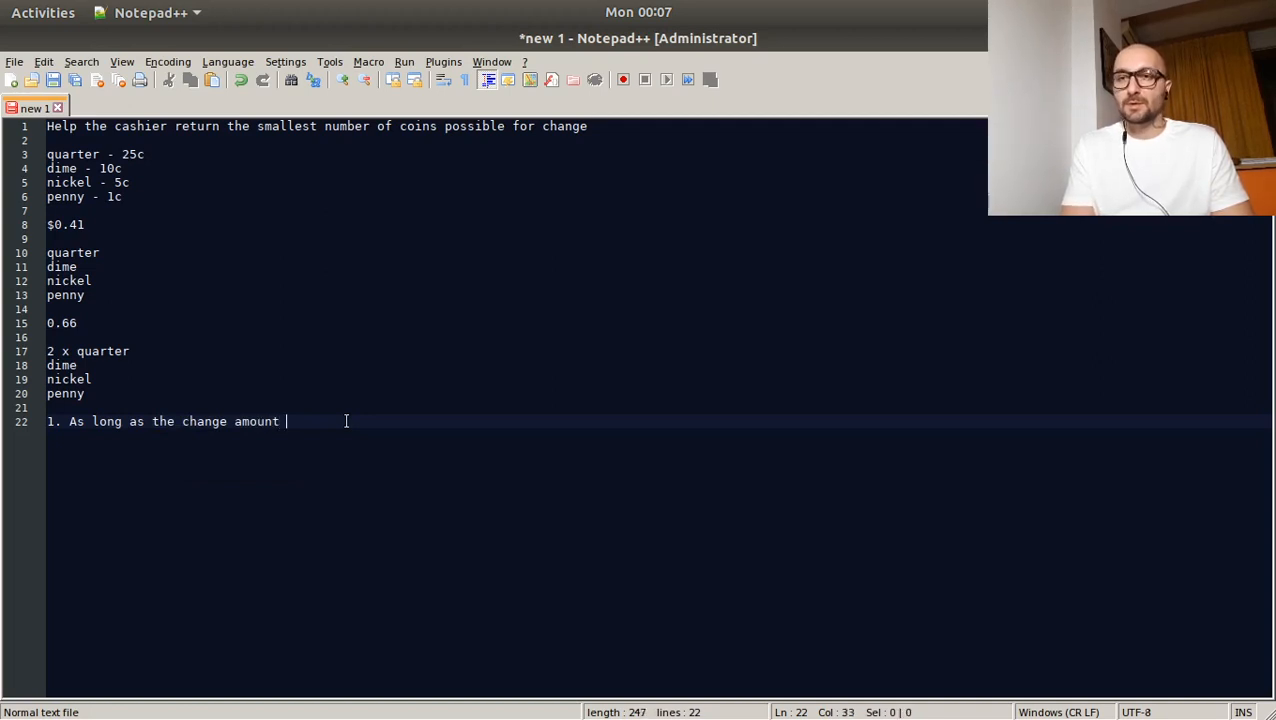
- Write 'while change is greater than or equal to 0 -> deduct 25', then deduct 10
text(is le)
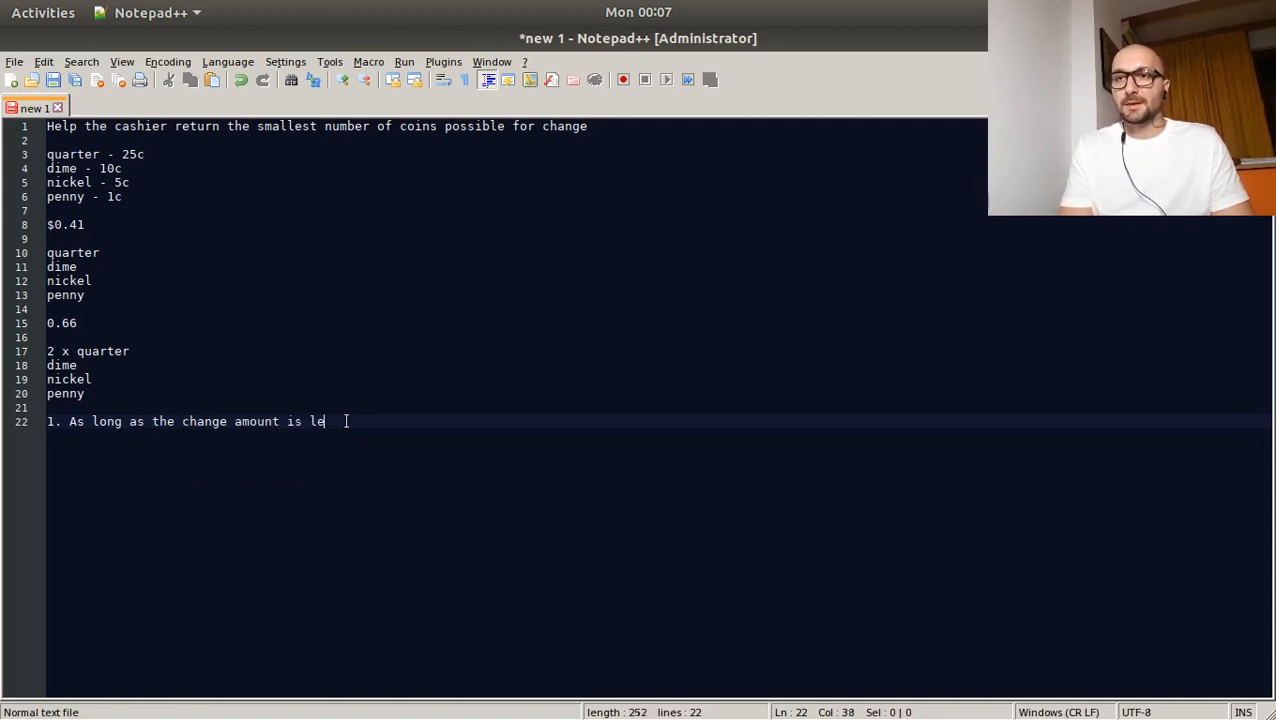
text(great)
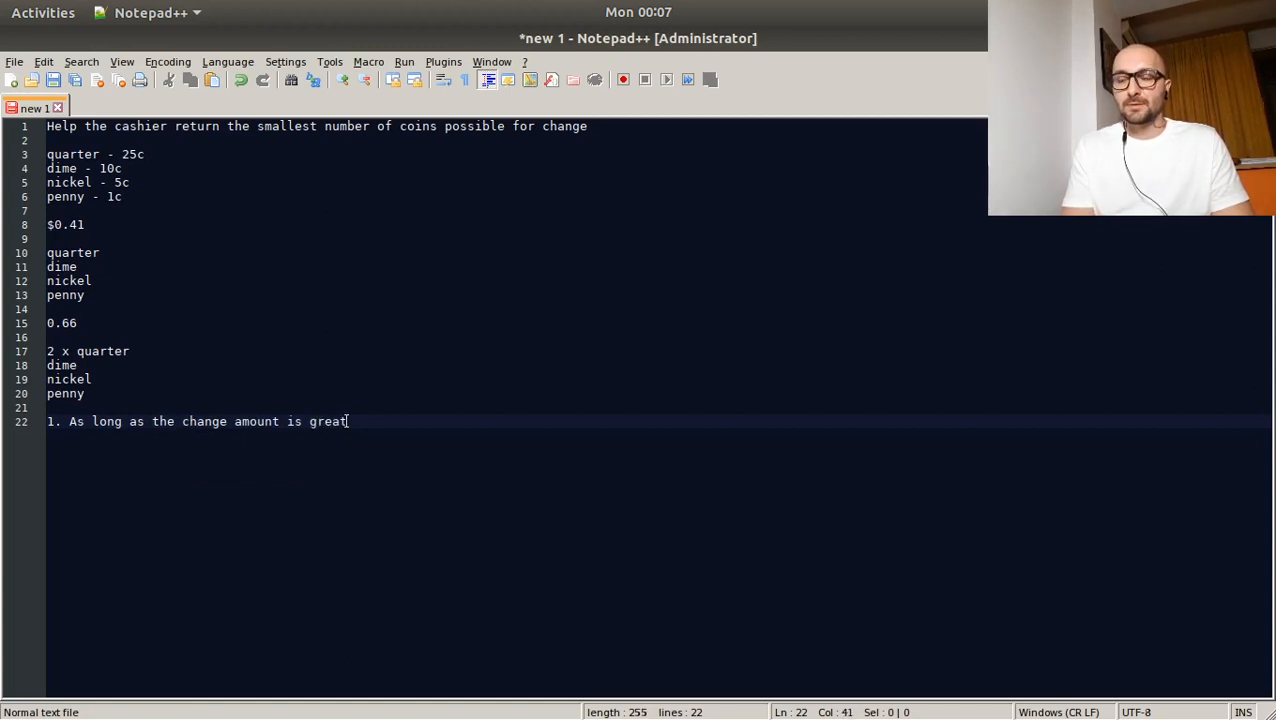
text(er than or)
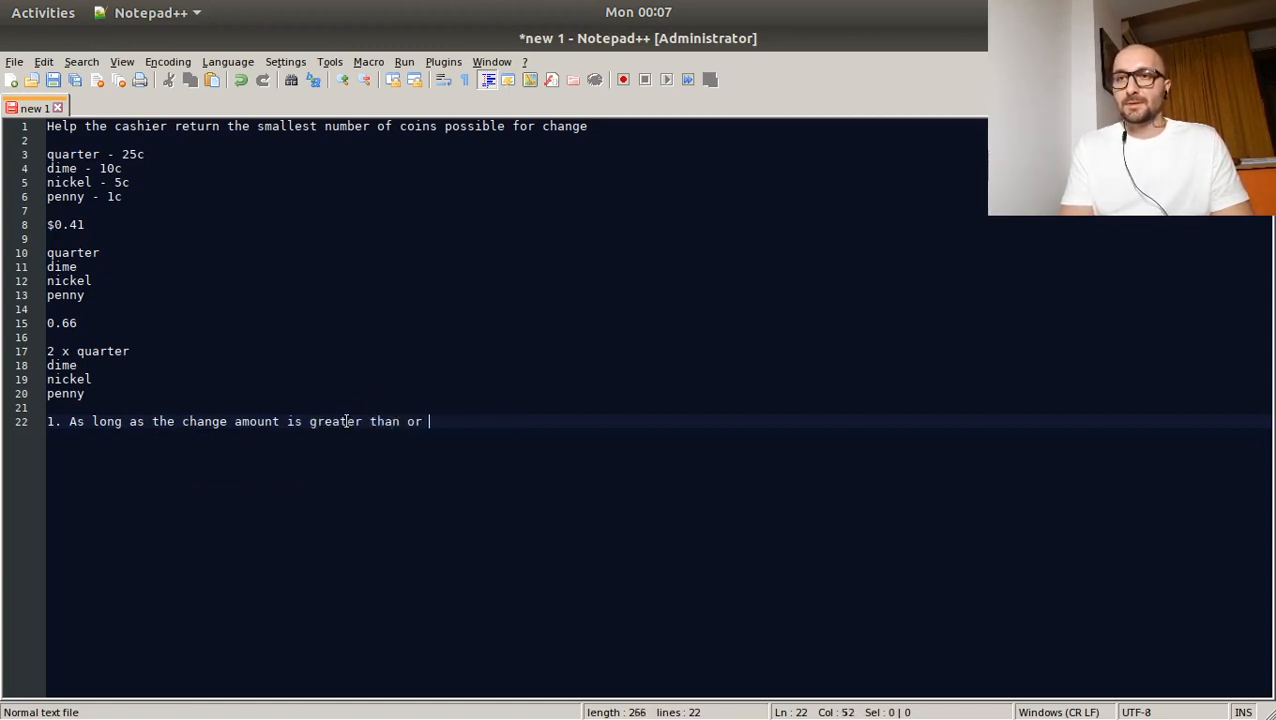
text(equalk to)
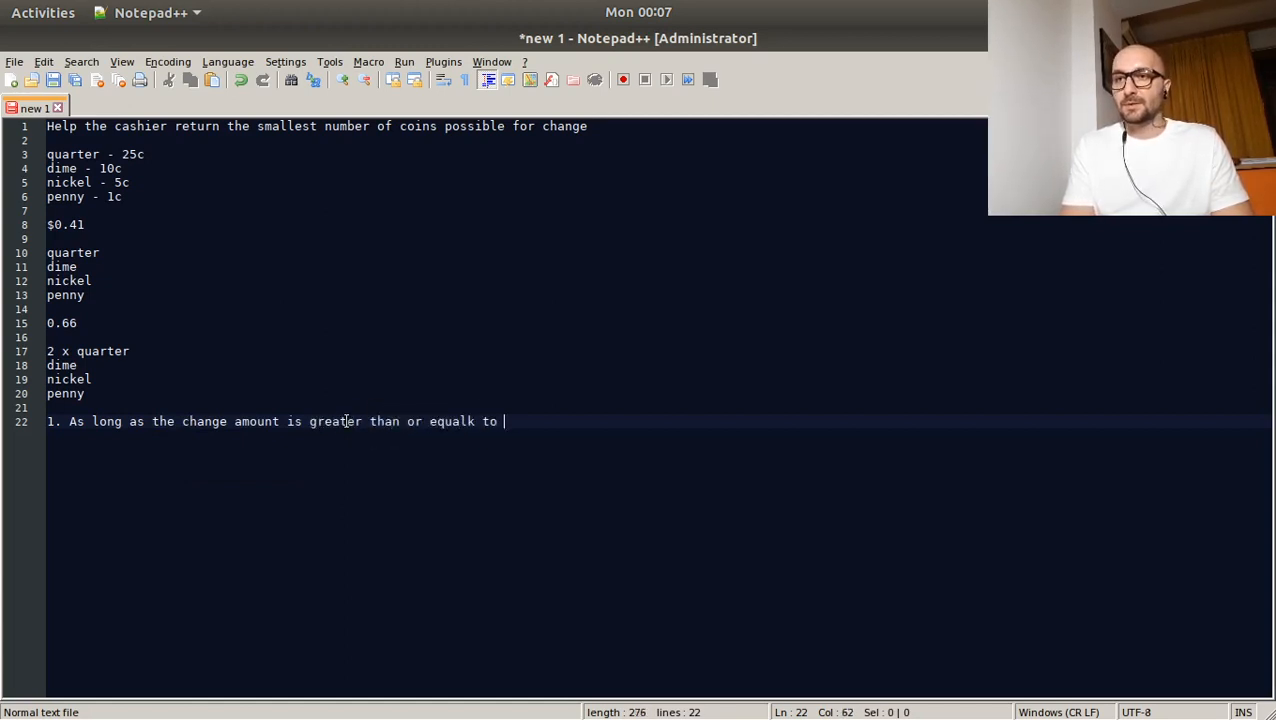
key(Backspace)
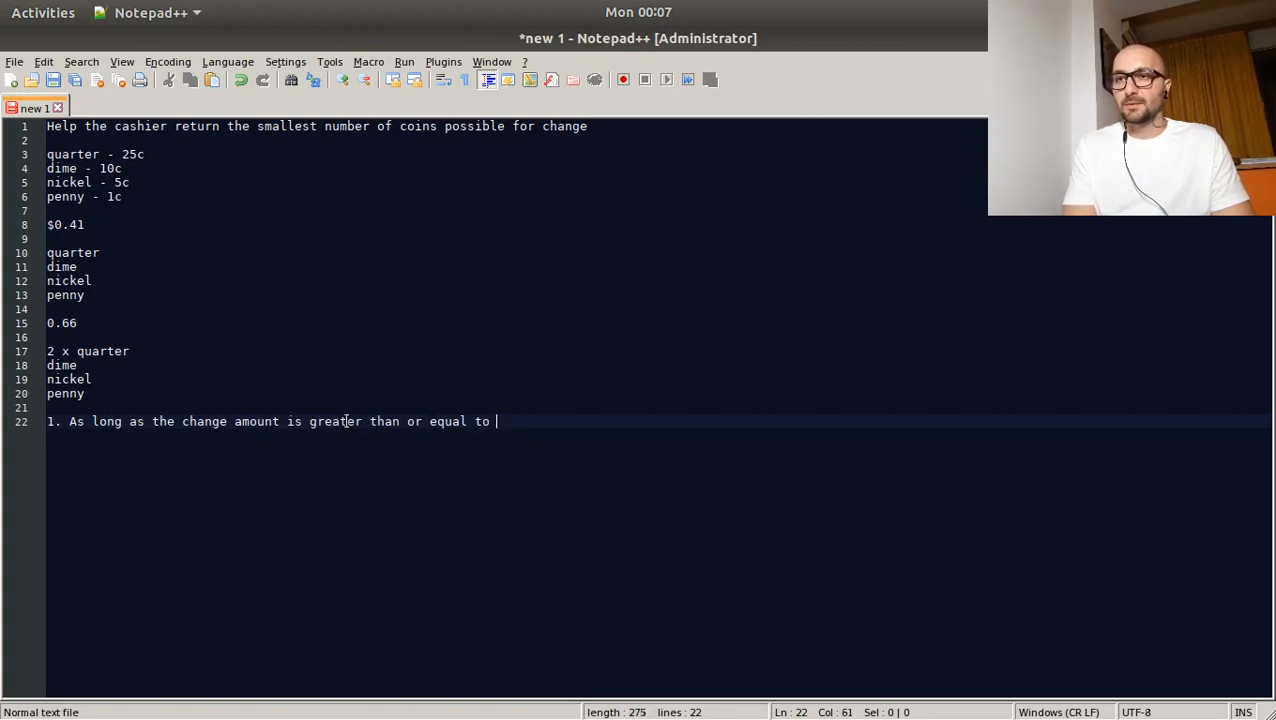
text(0 -)
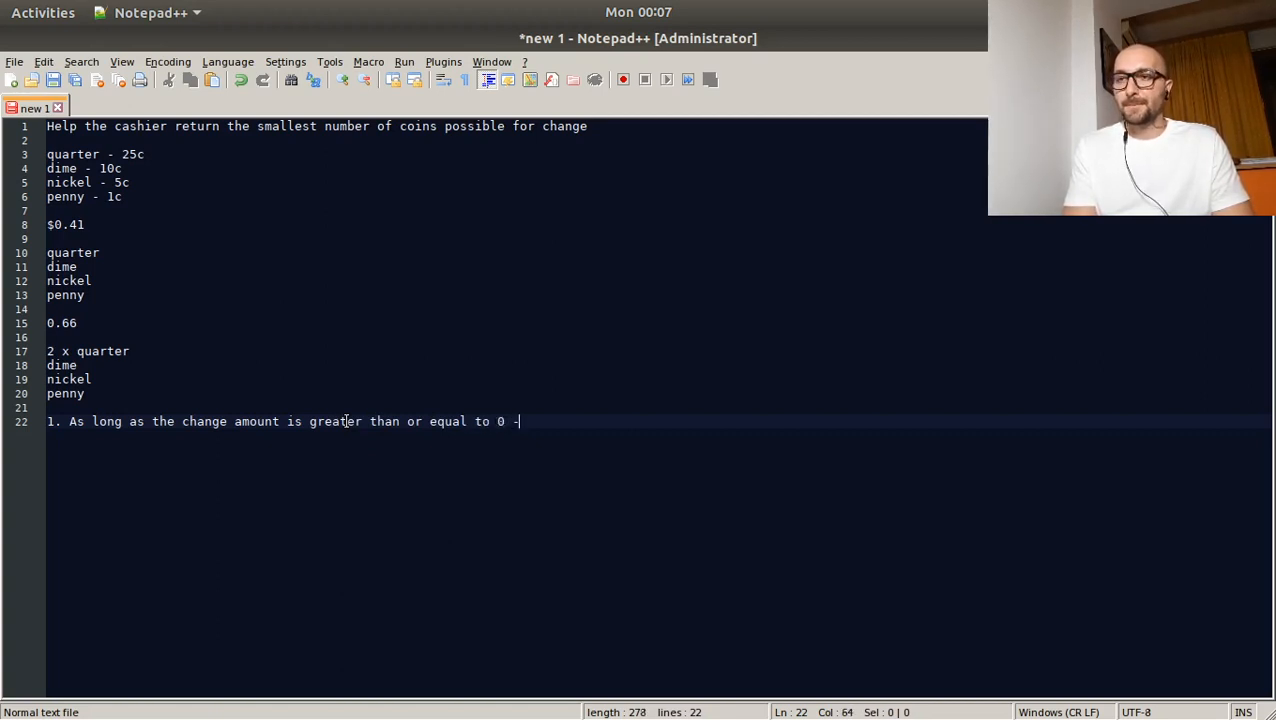
text(> deduct 25)
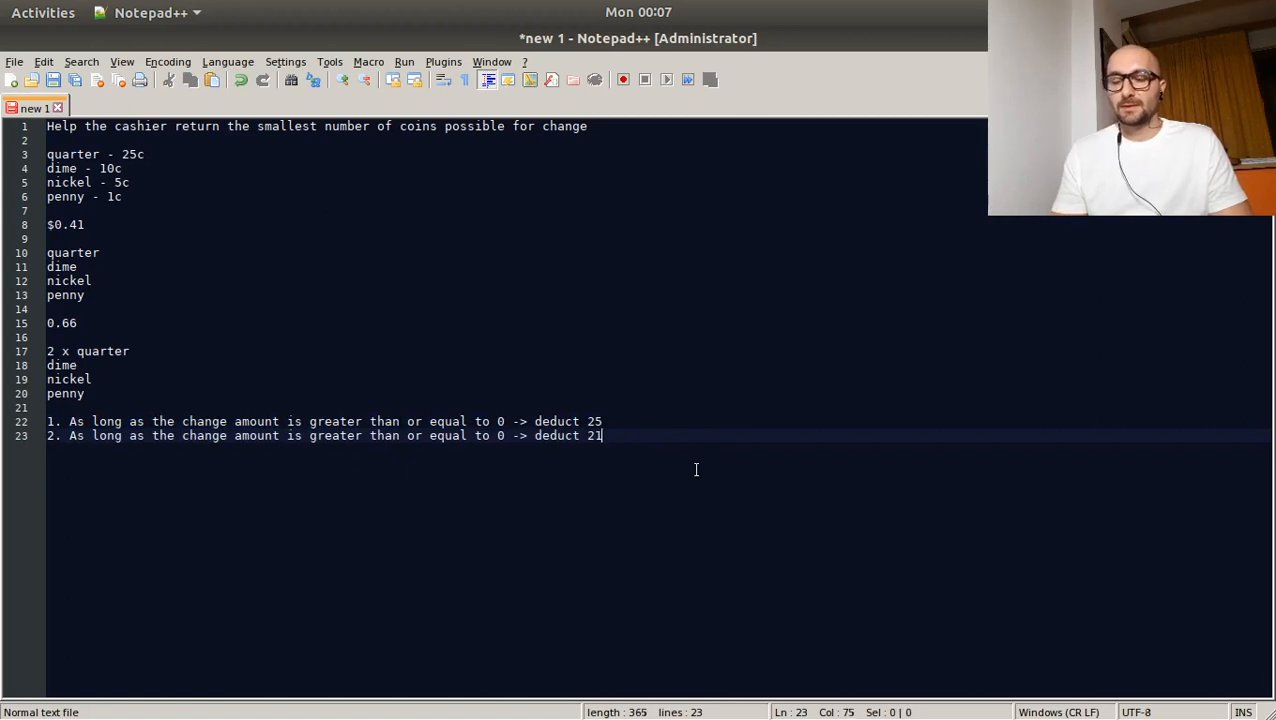
text(10)
text(...)
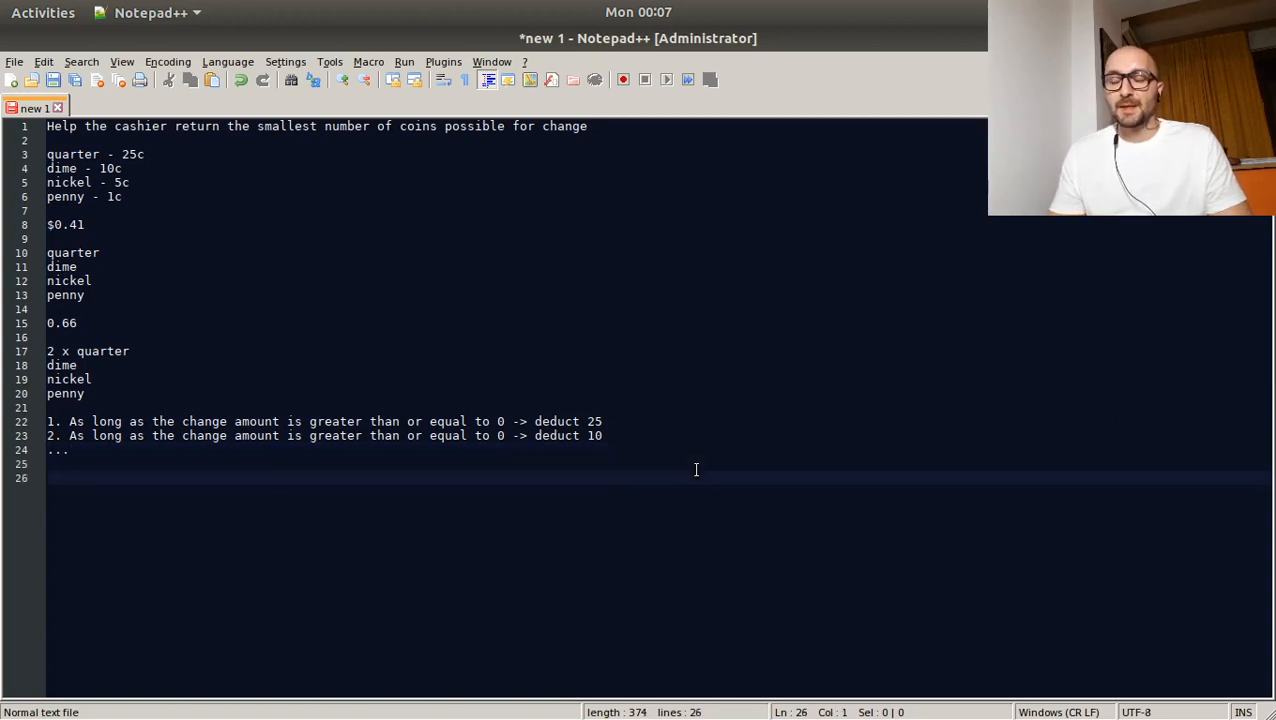
- Start the outline with '1. Change amount' and '2. Cents amount'
key(Return)
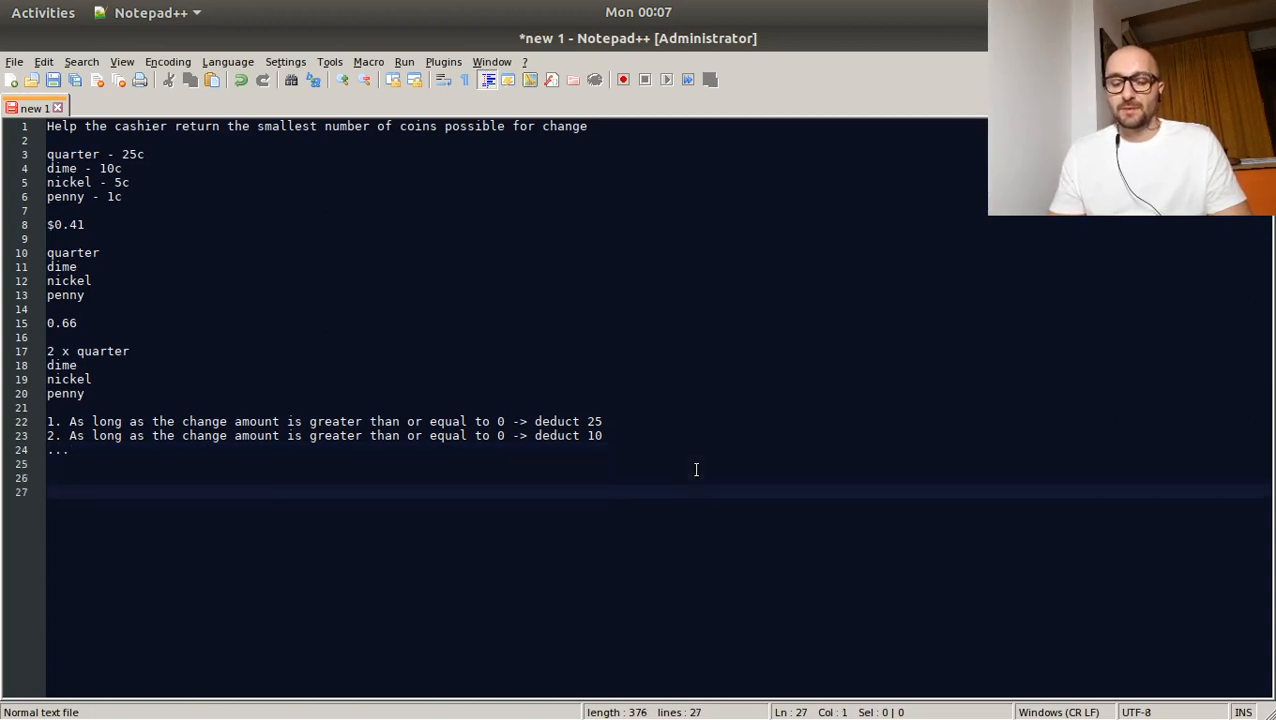
text(1.)
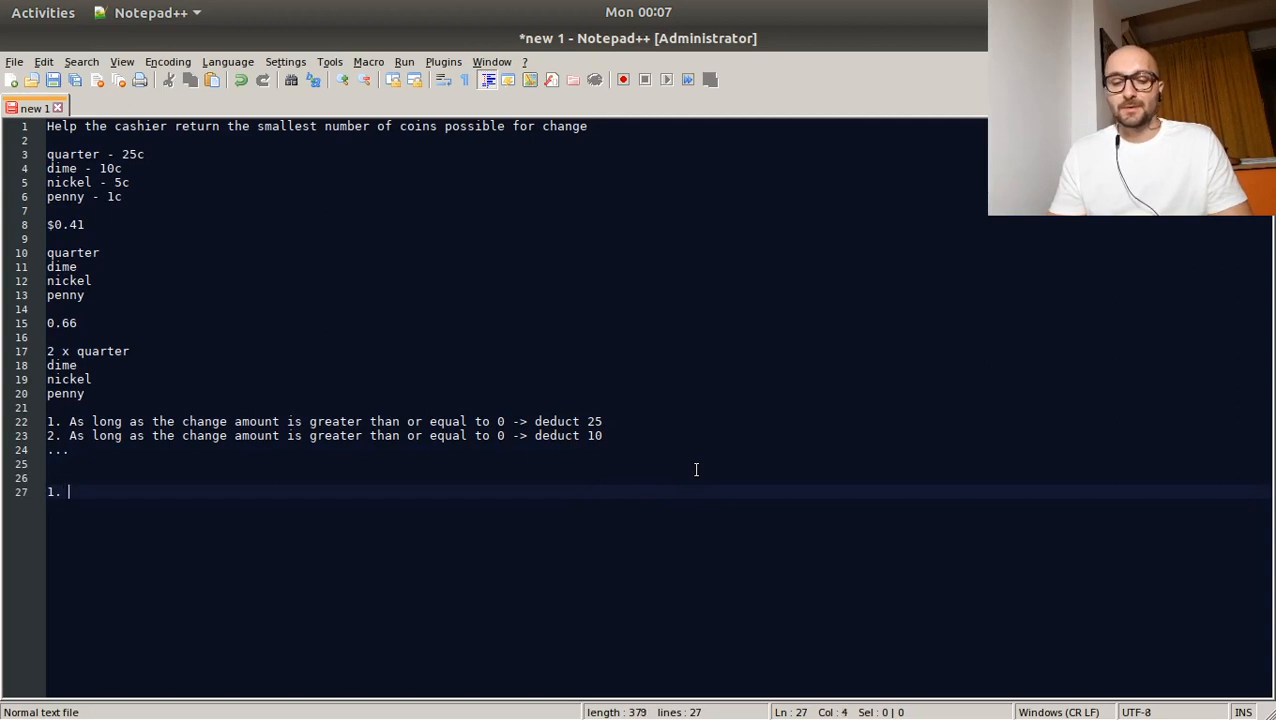
text(Change amount)
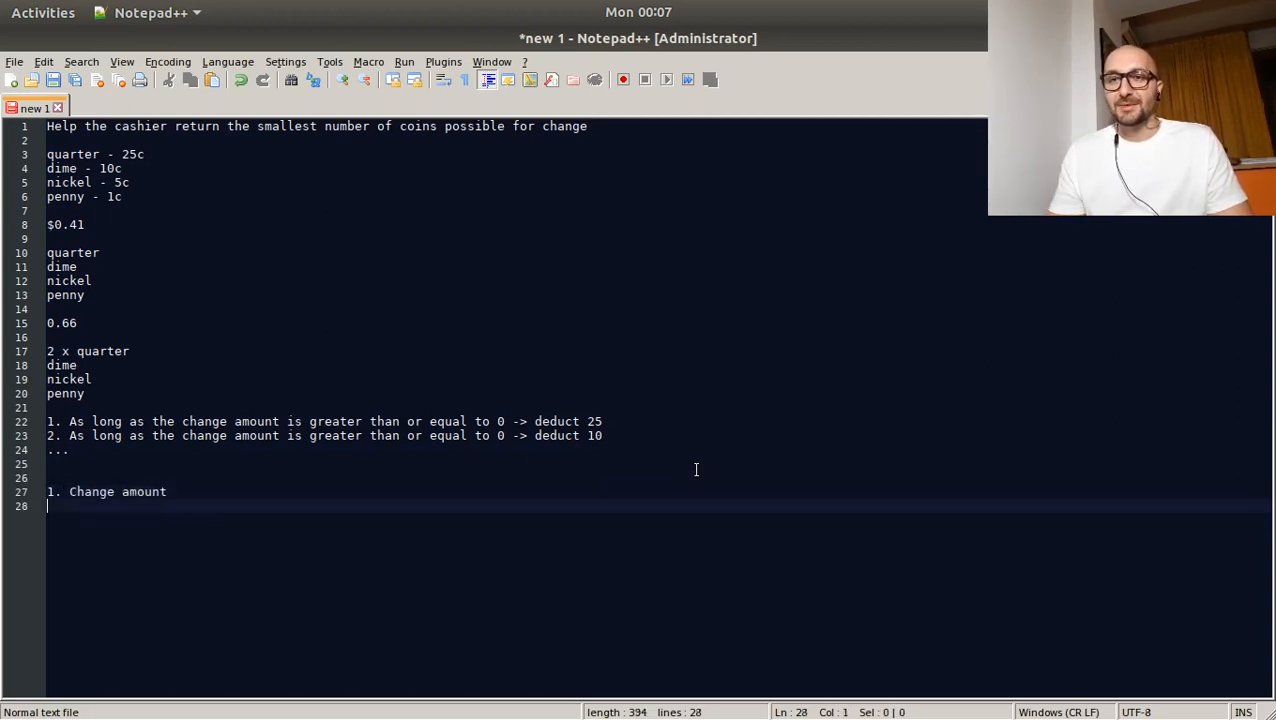
text(2.)
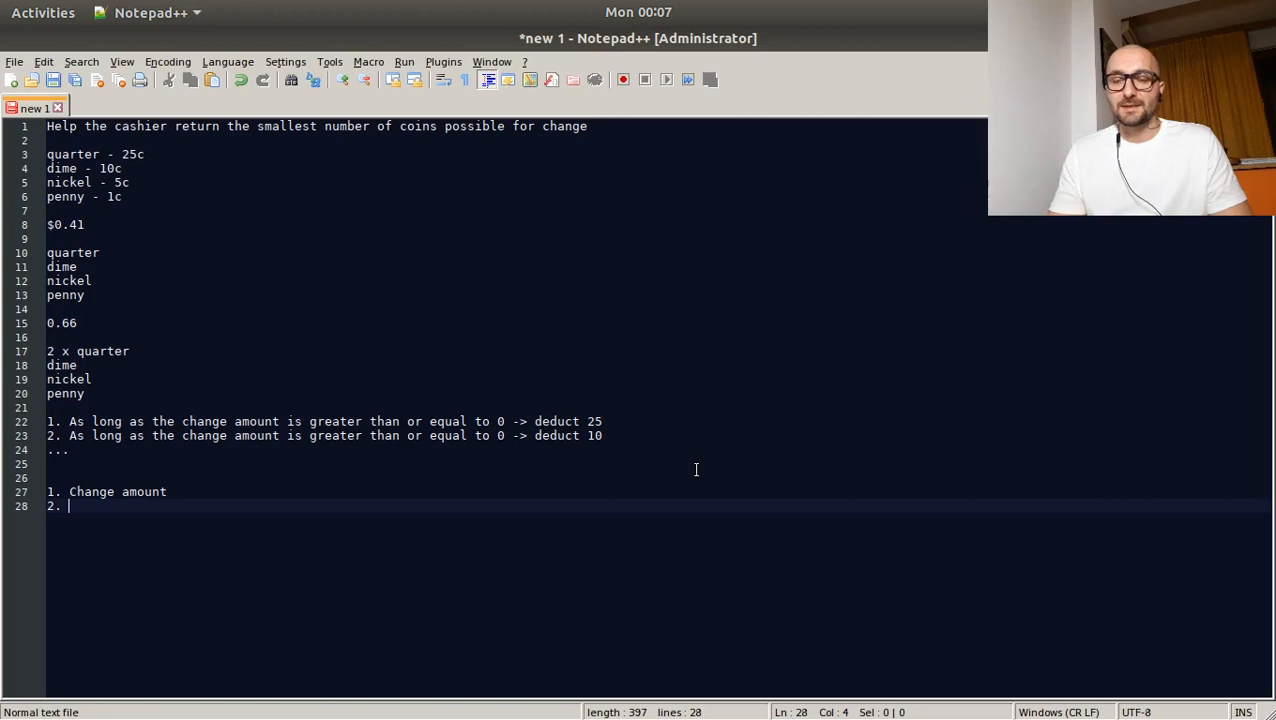
text(Cents amount)
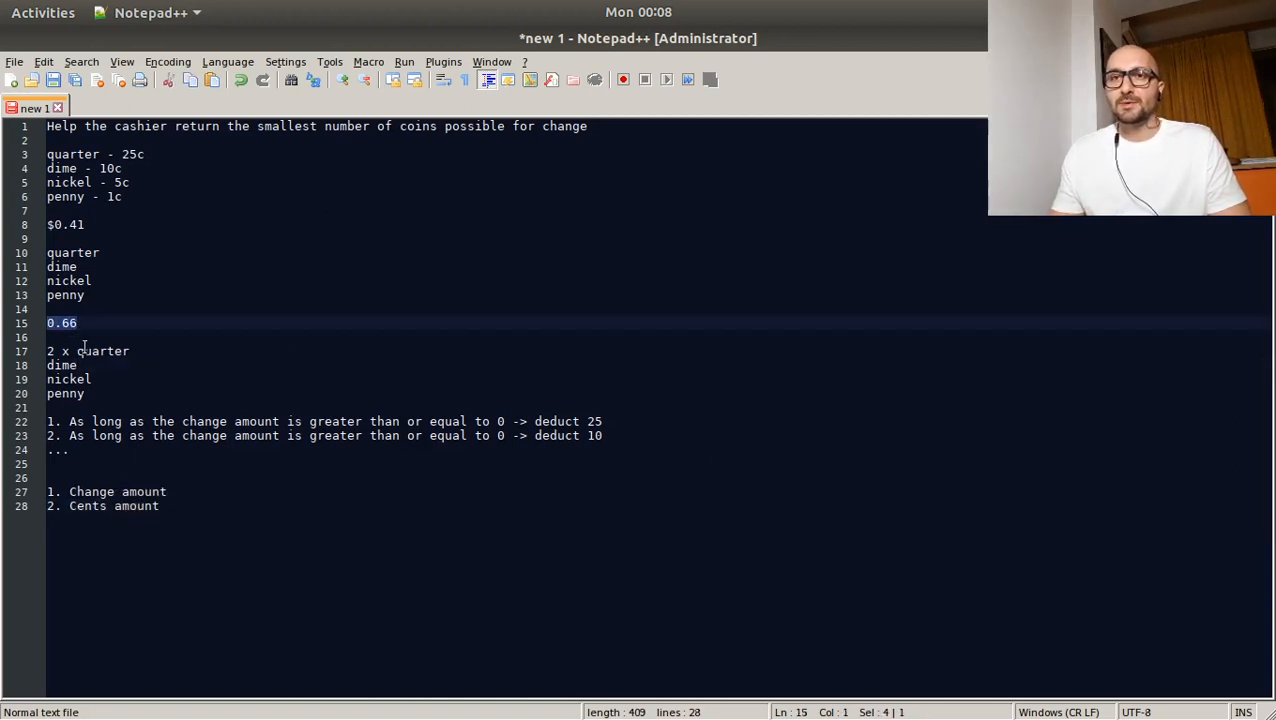
- Add '3. Steps above - iterate and deduct', checking the 0.66 example
click(48, 309)
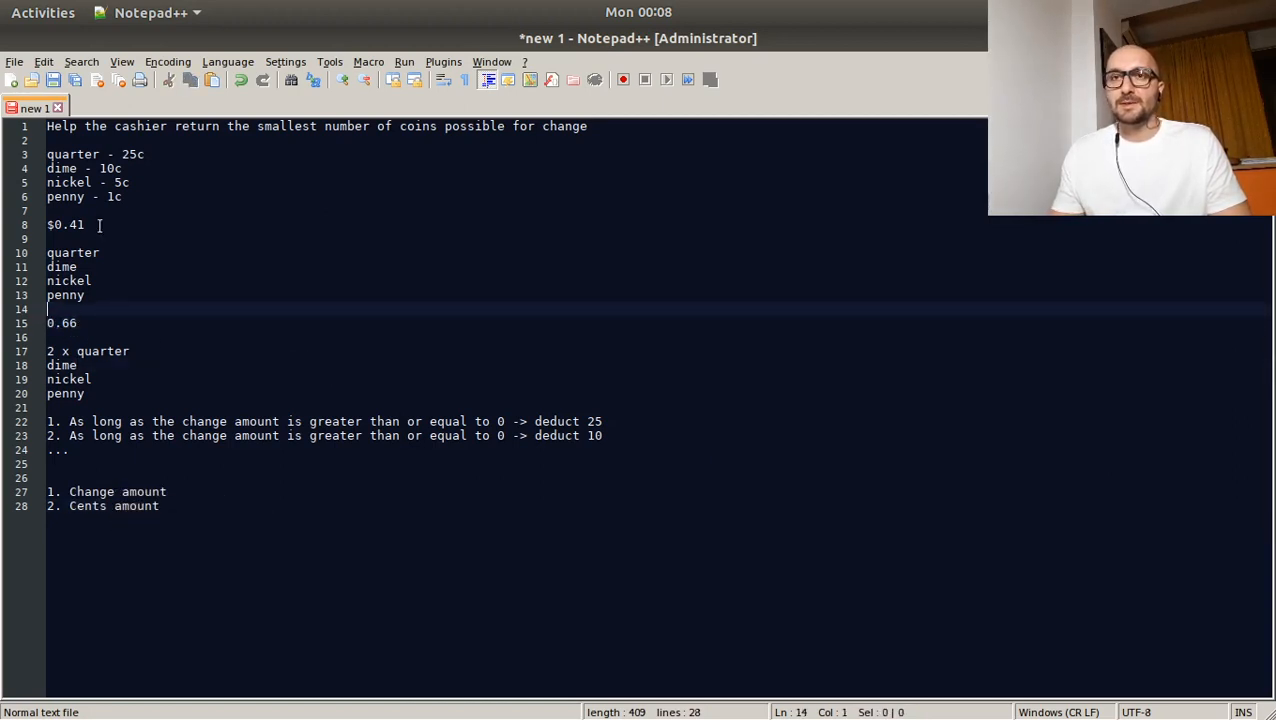
click(75, 322)
text(3.)
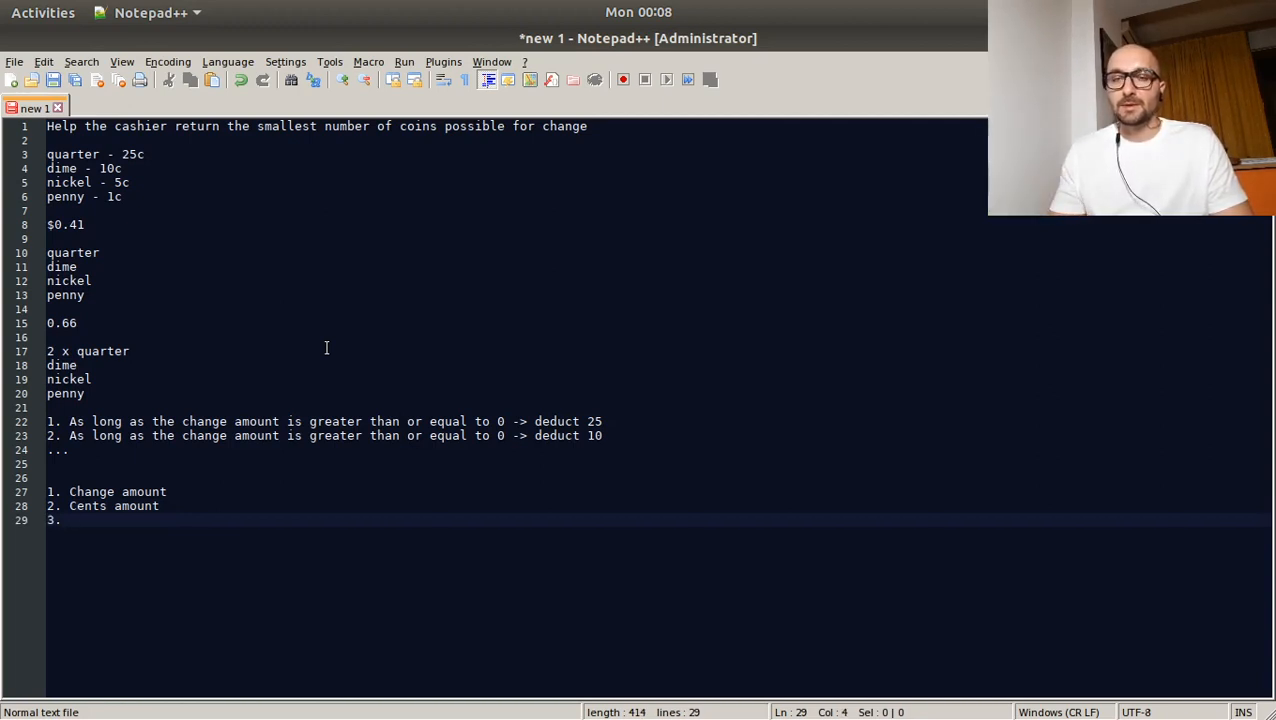
text(s)
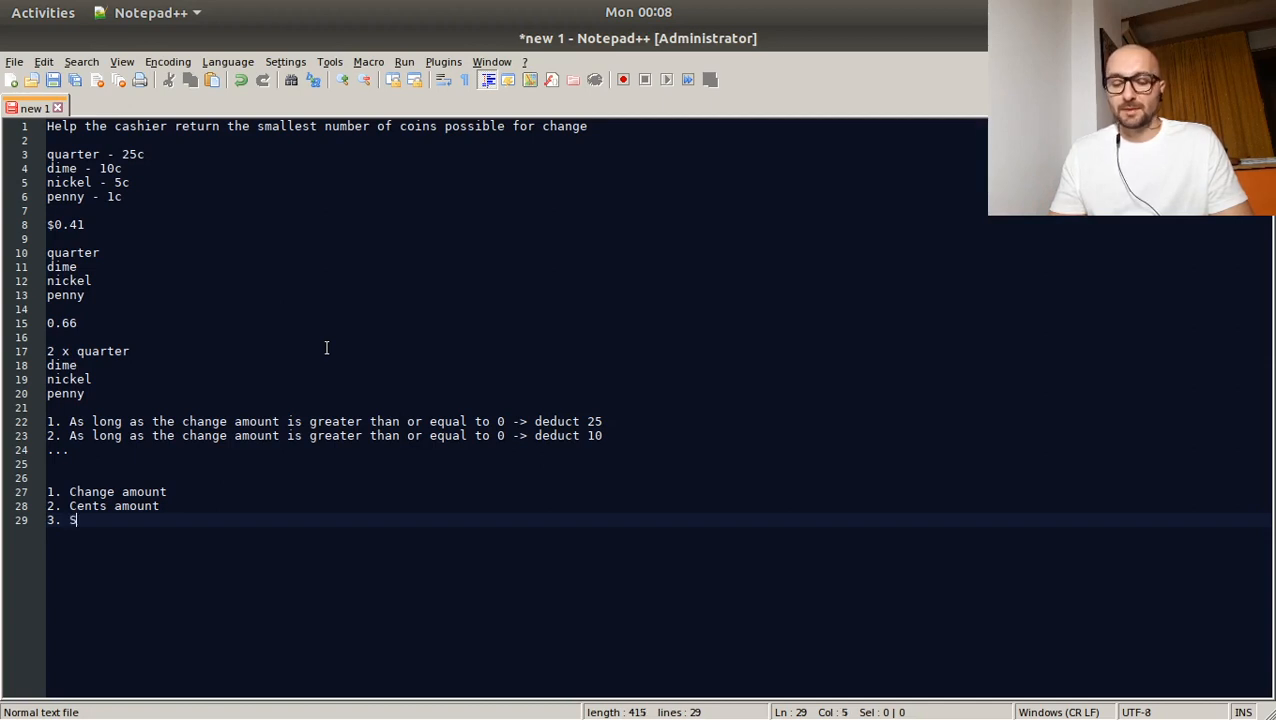
text(teps an)
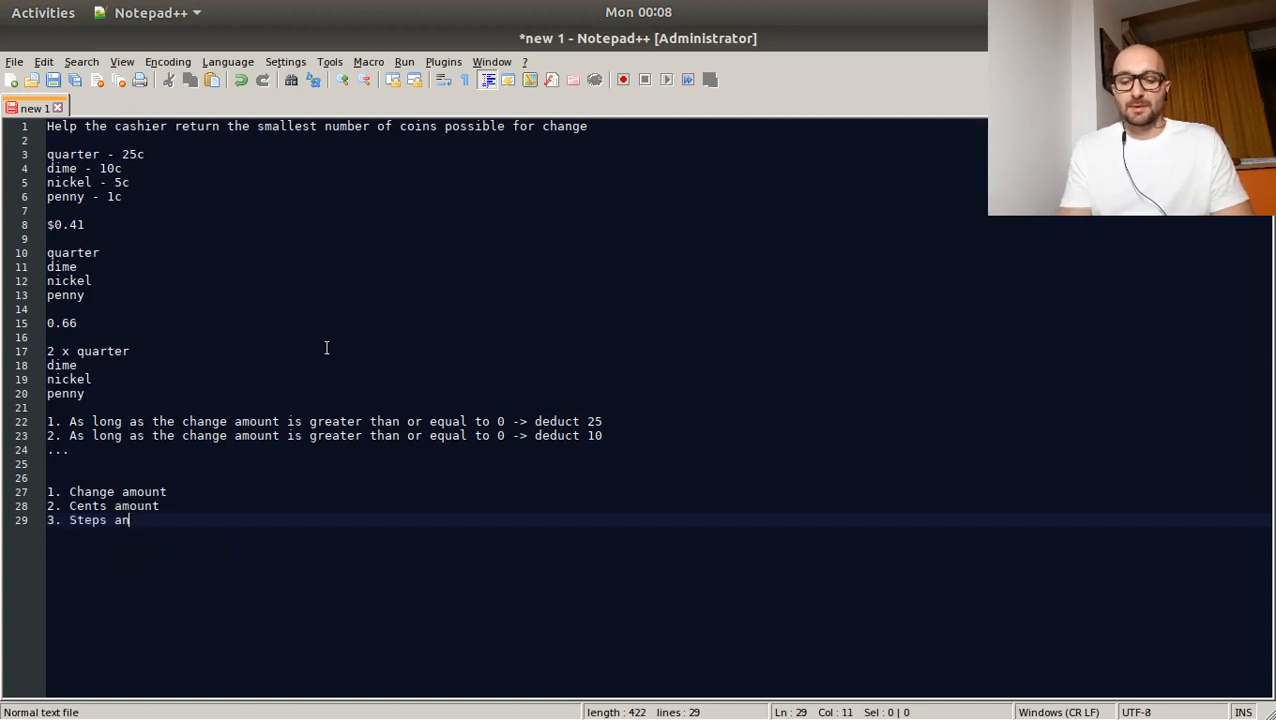
text(ove)
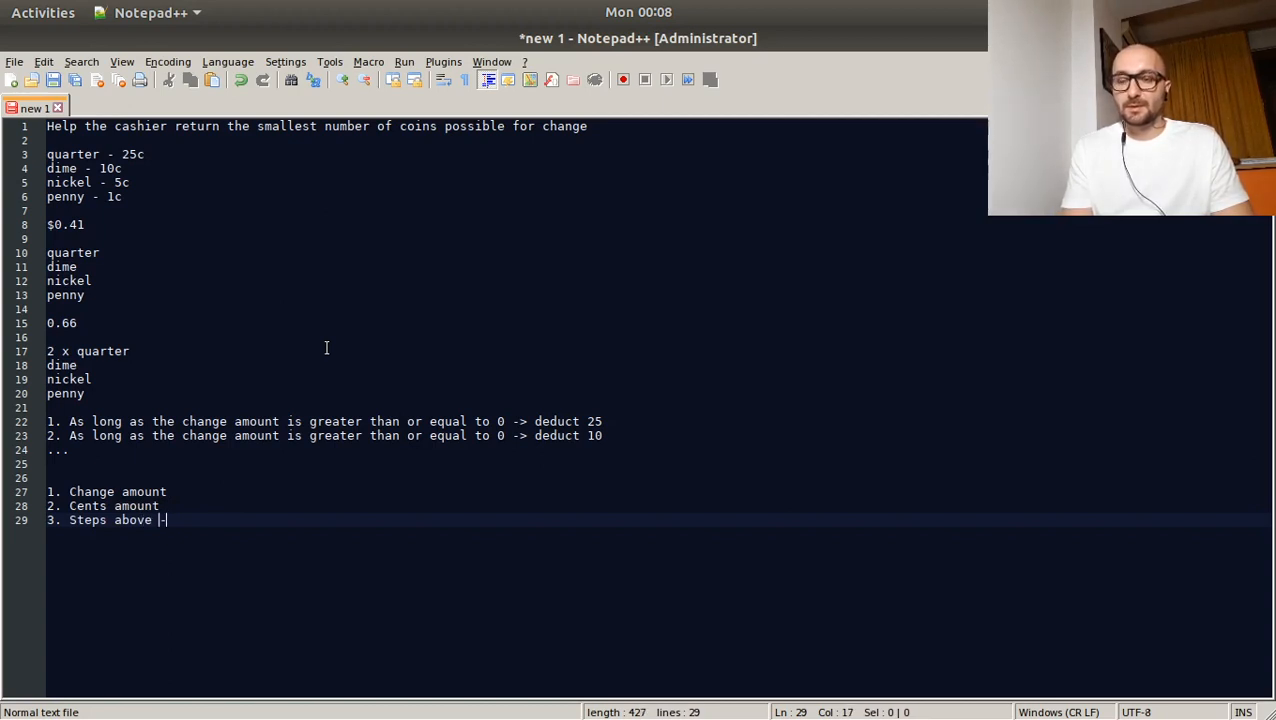
text(- iterate and edd)
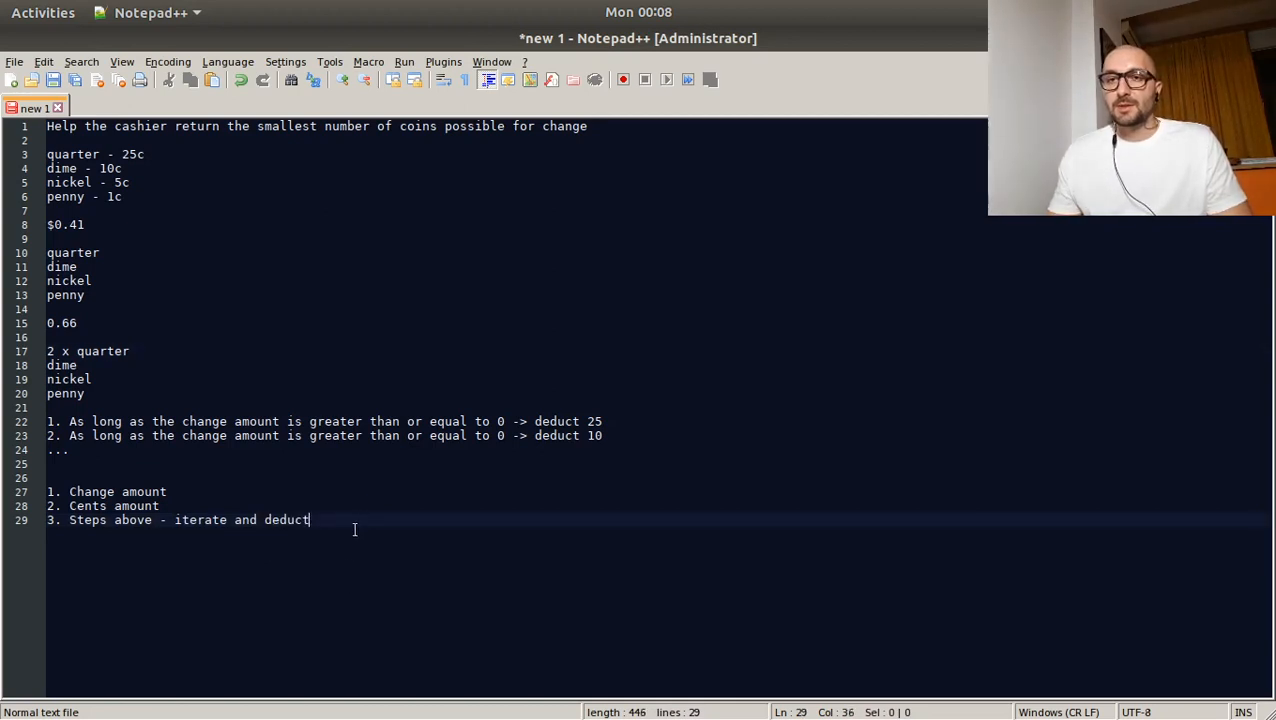
click(22, 565)
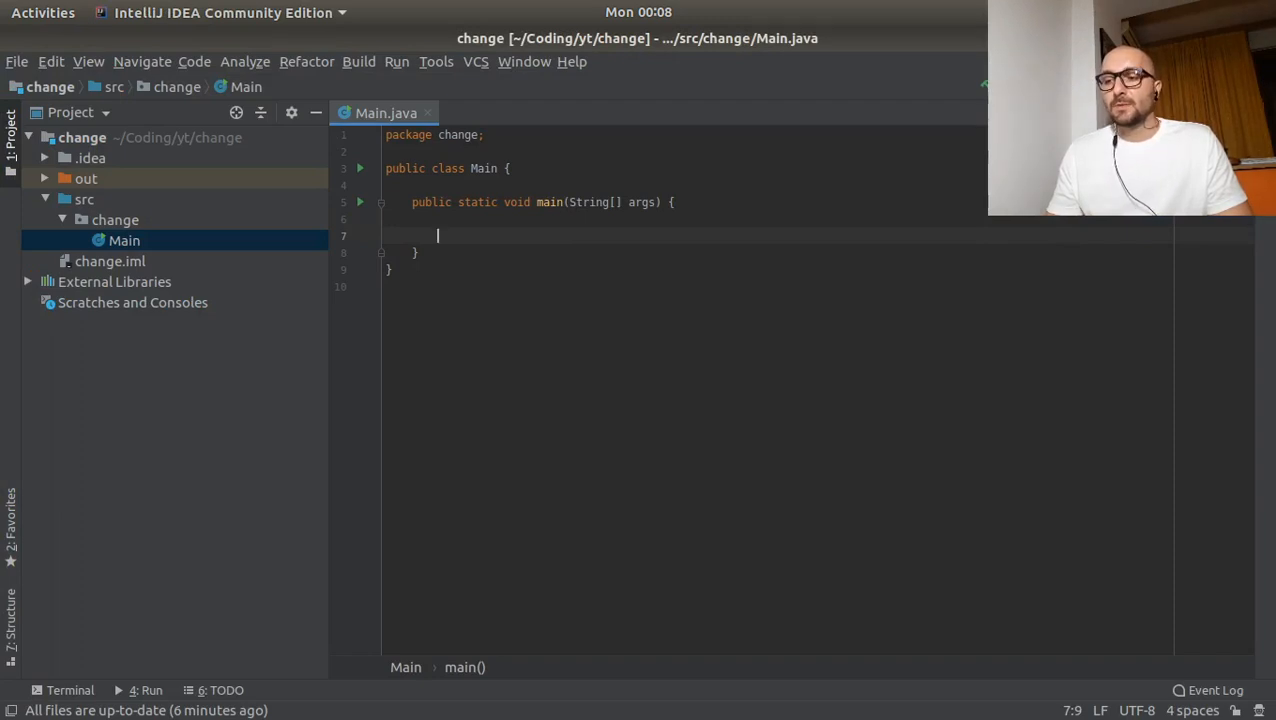
- Declare Scanner in = new Scanner(System.in) and a float change variable
text(s)
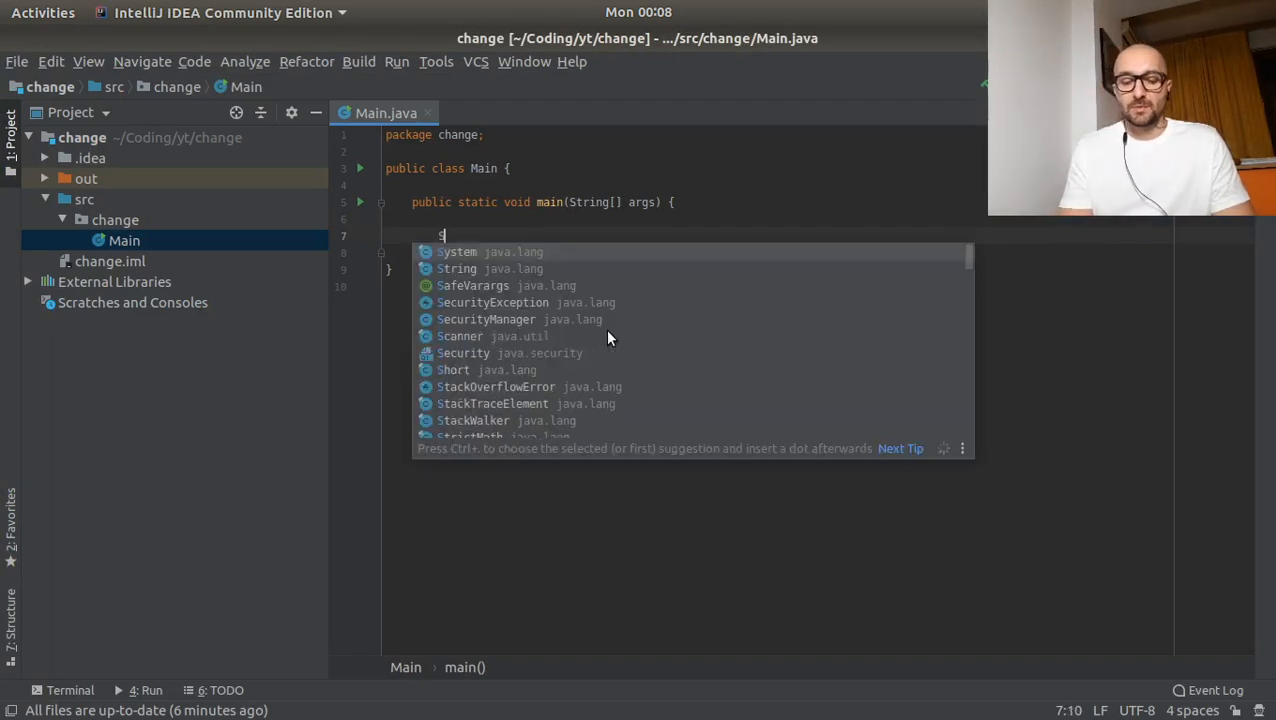
text(canner)
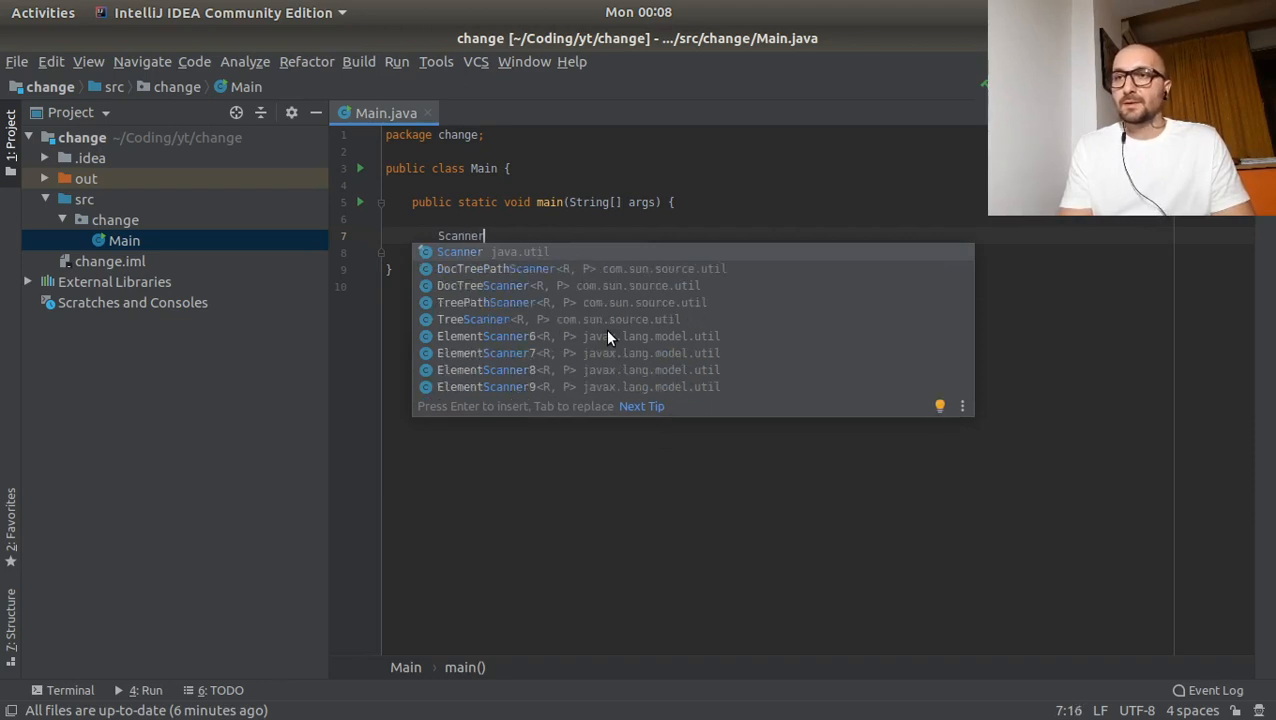
text(Scanner in =)
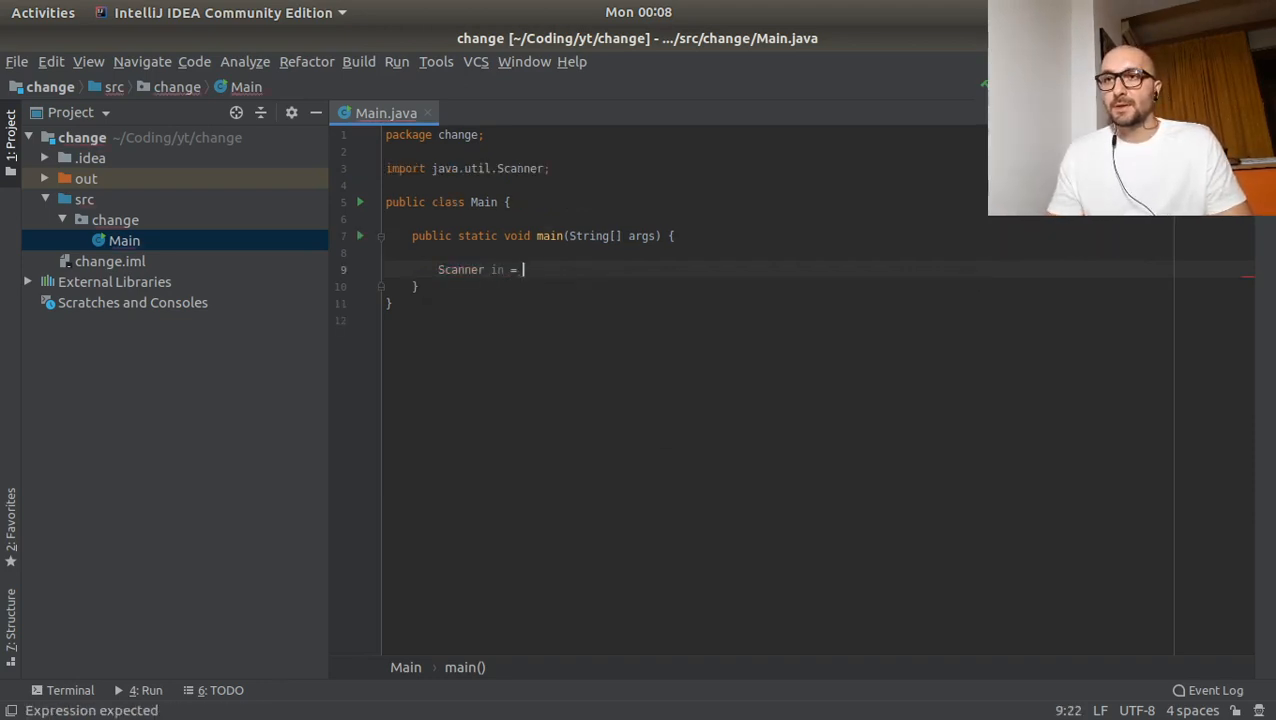
text(new Scanner())
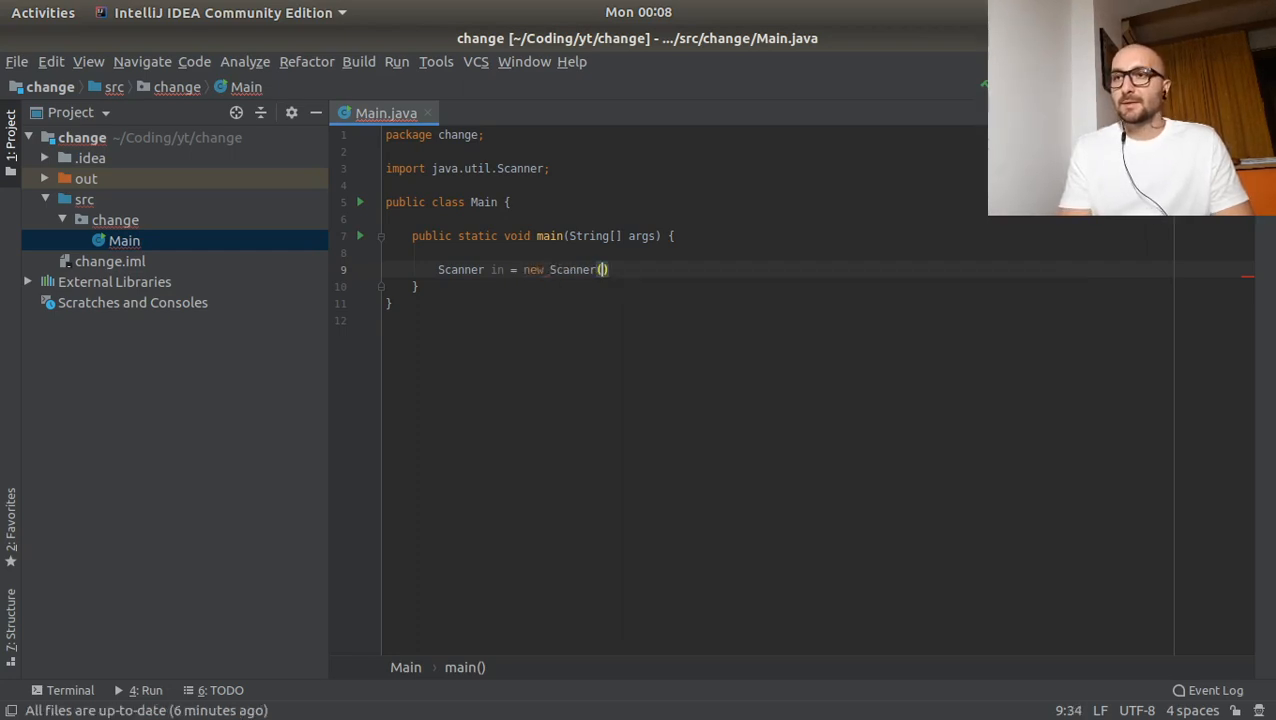
text(System.in)
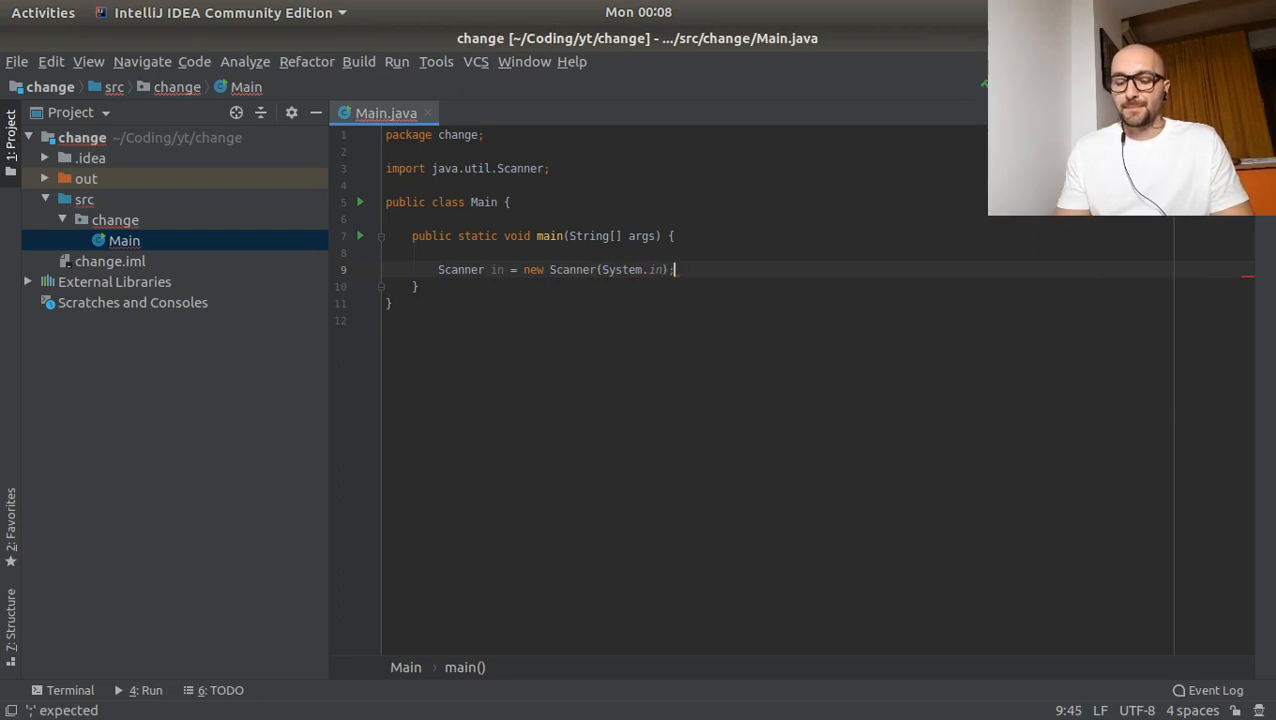
key(enter)
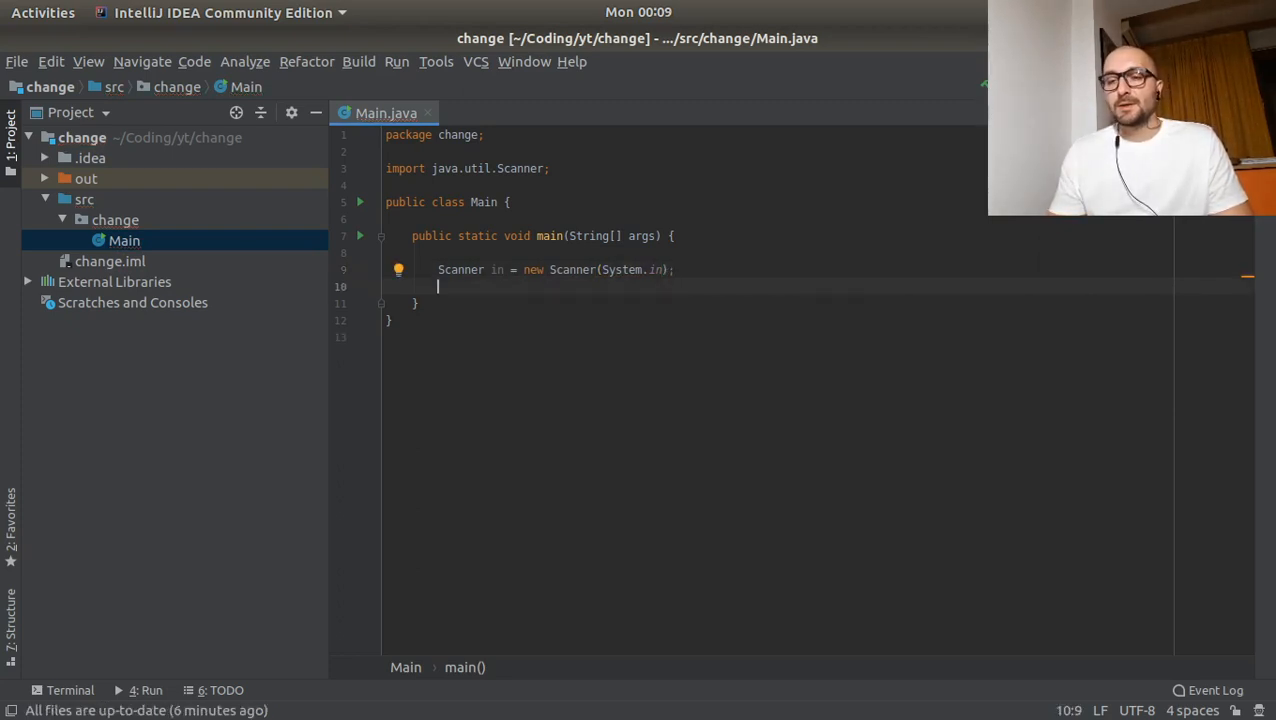
text(float)
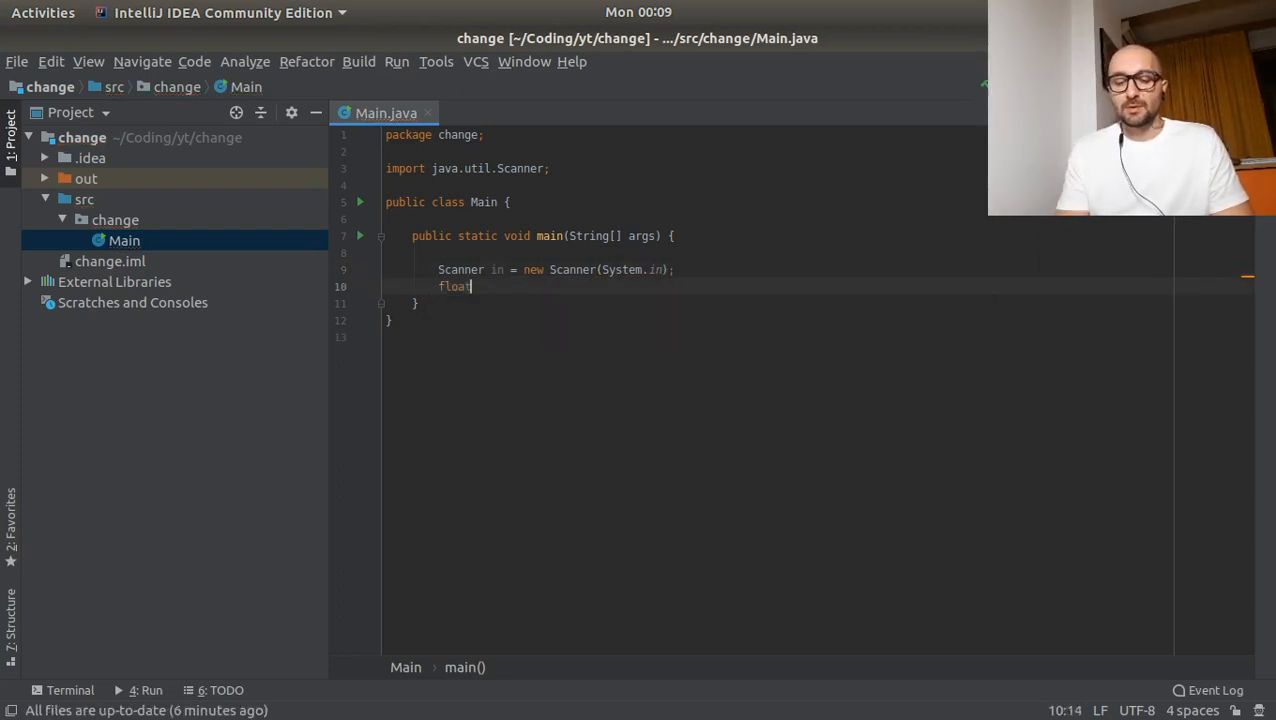
text(change;)
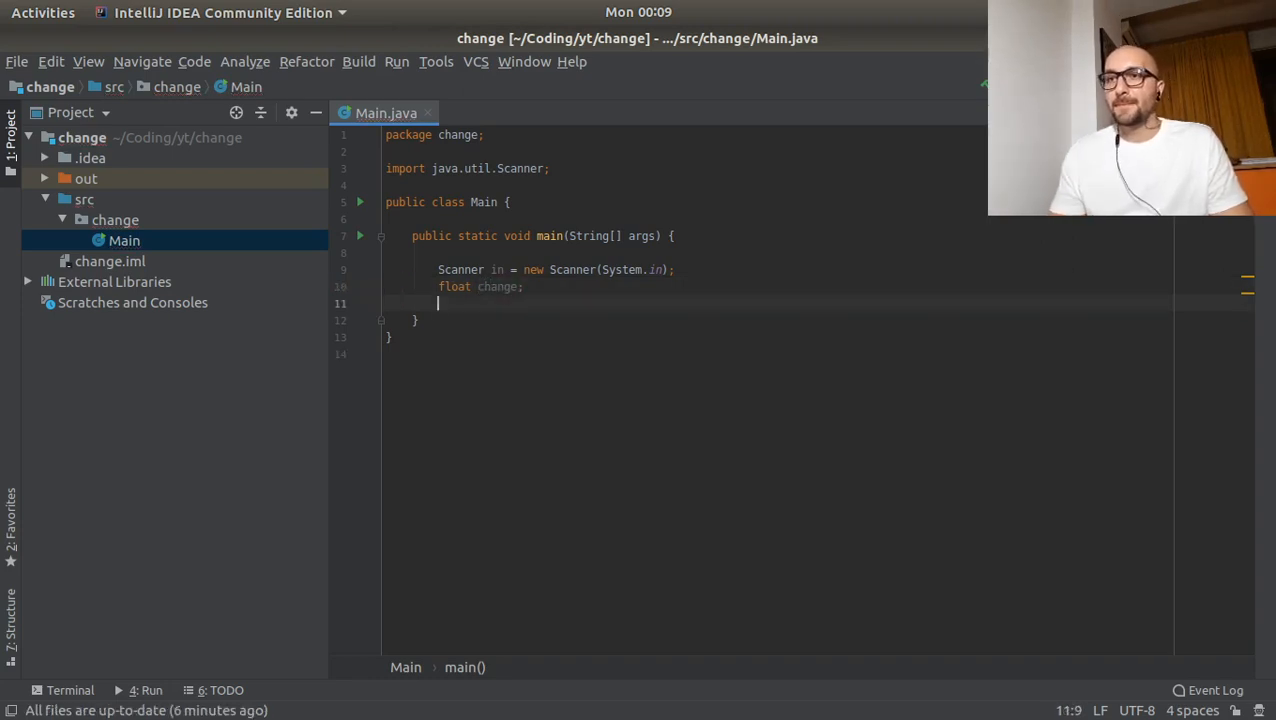
- Open a do block printing 'Please input the change amount' with sout
key(Return)
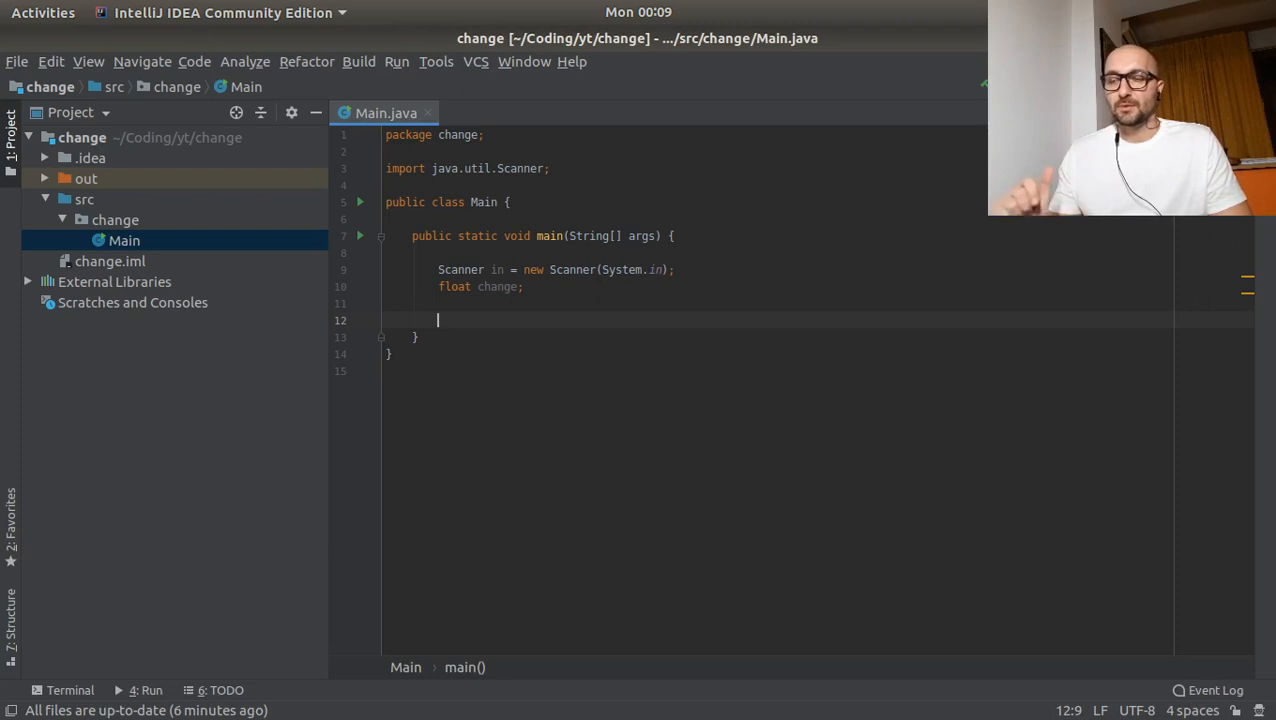
text(dd)
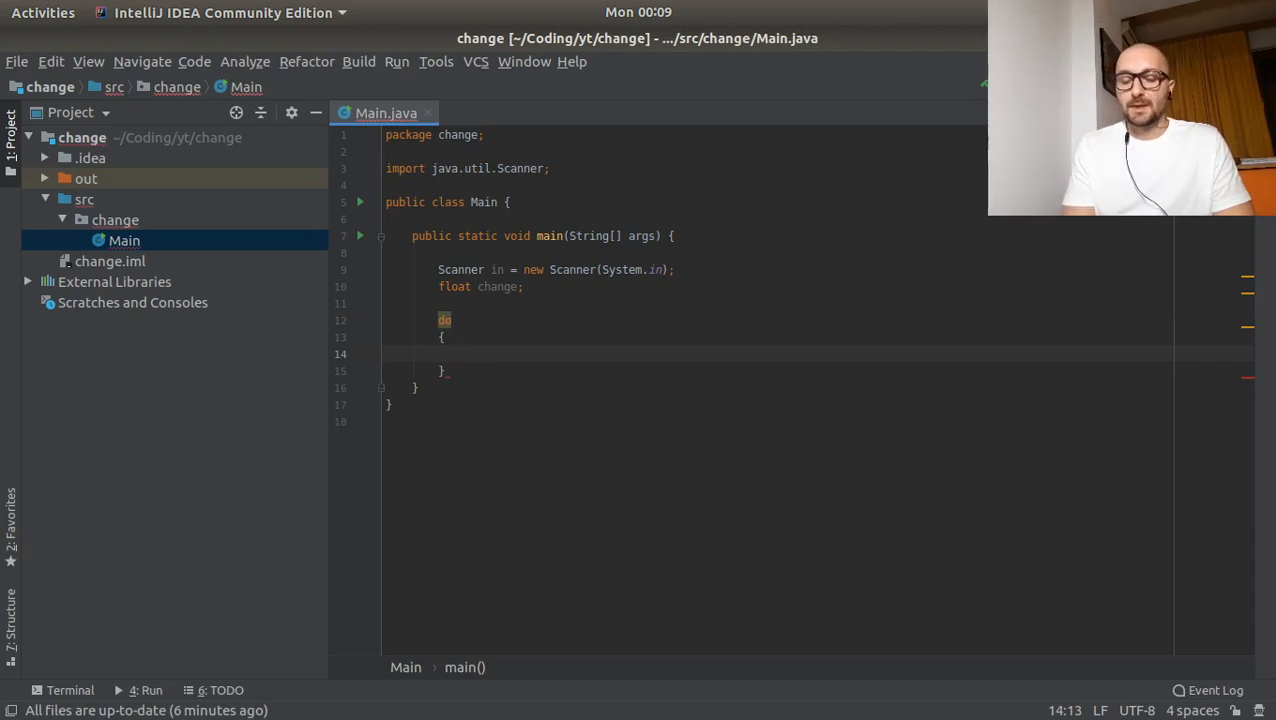
text(sout)
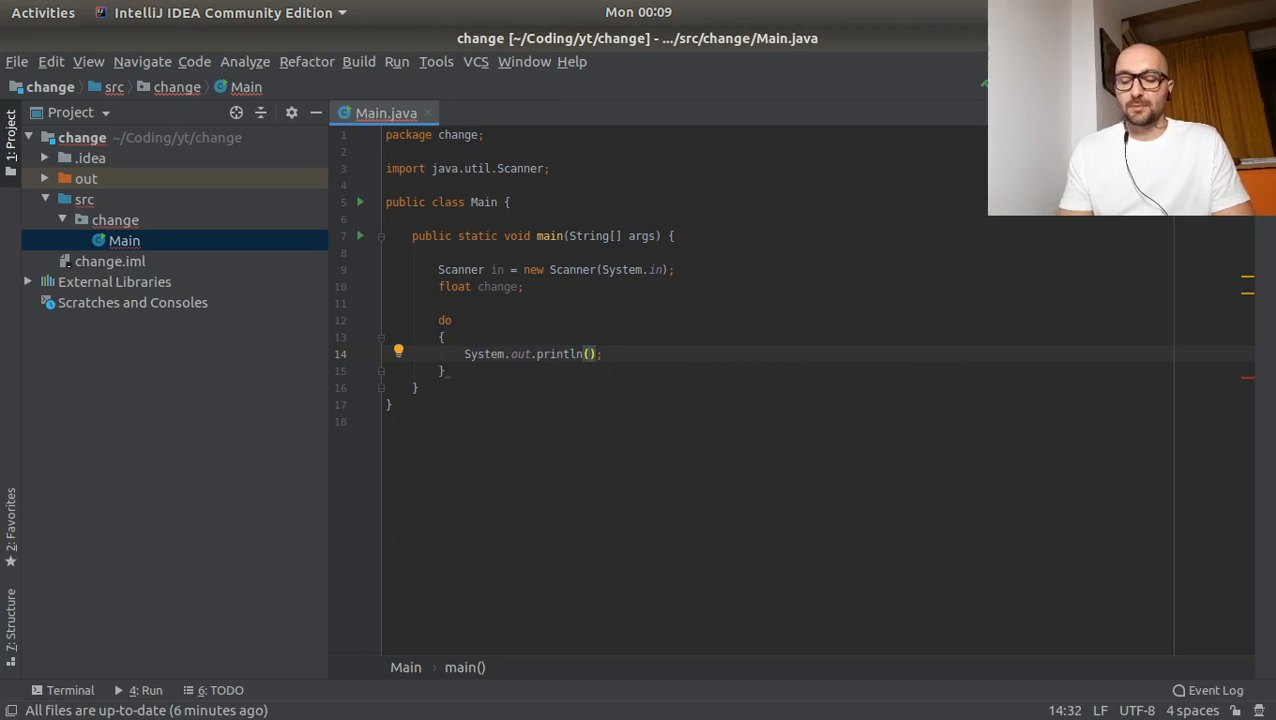
text("Please input t)
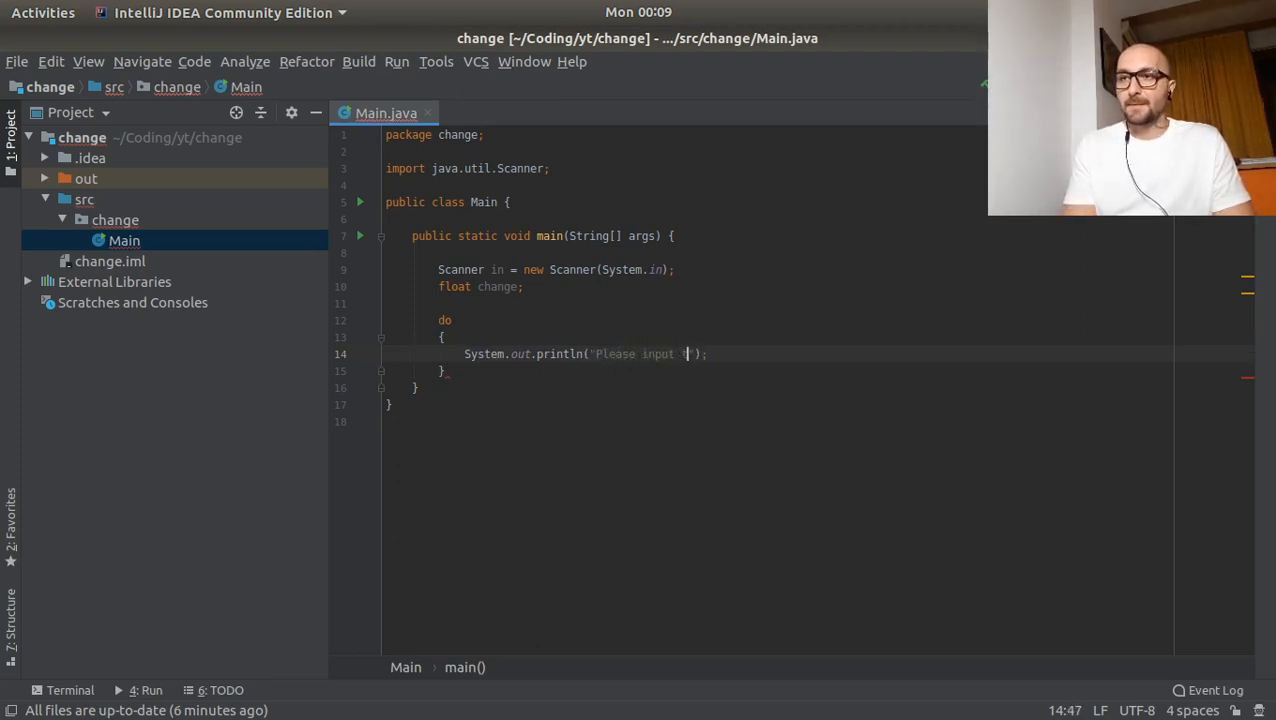
text(the change amou)
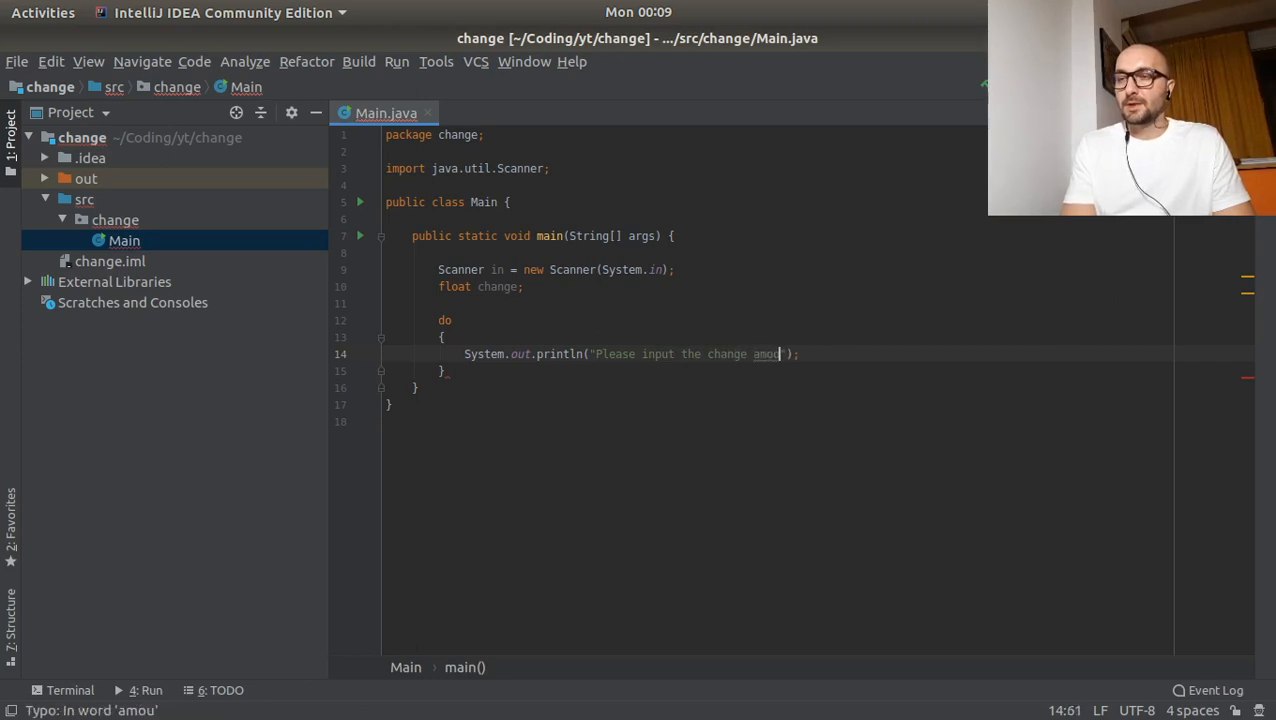
text(nt)
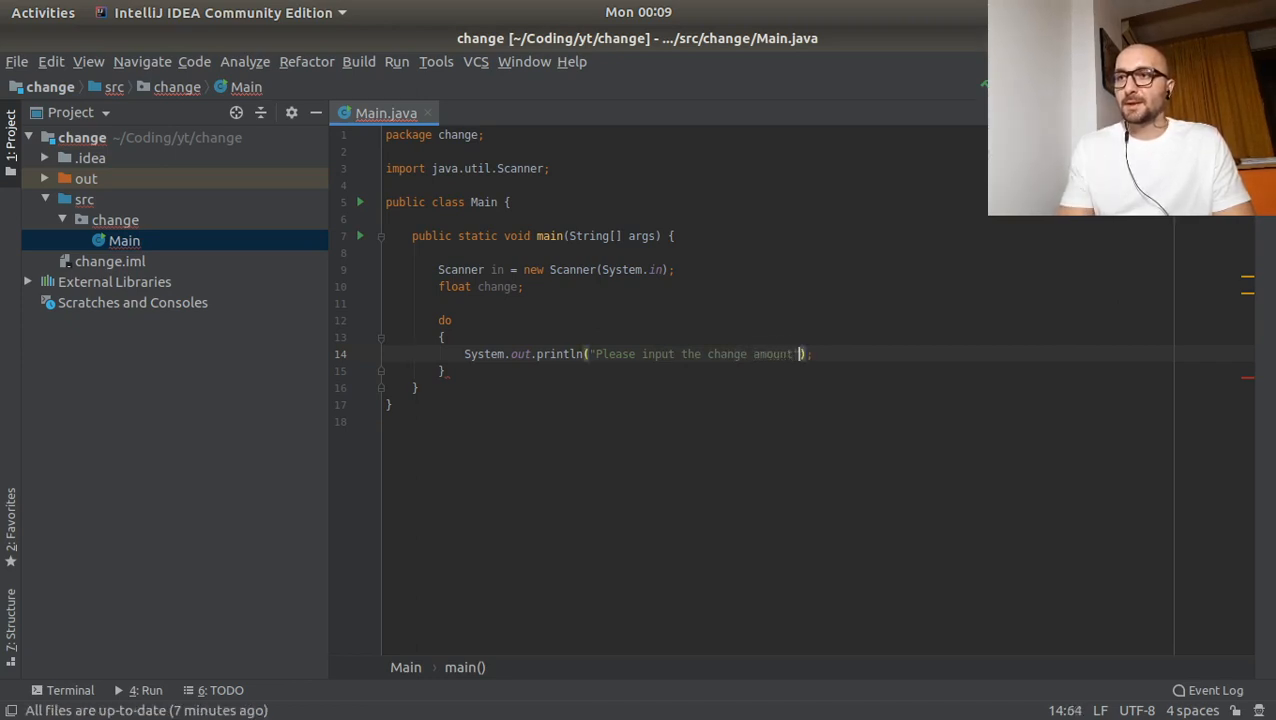
key(Return)
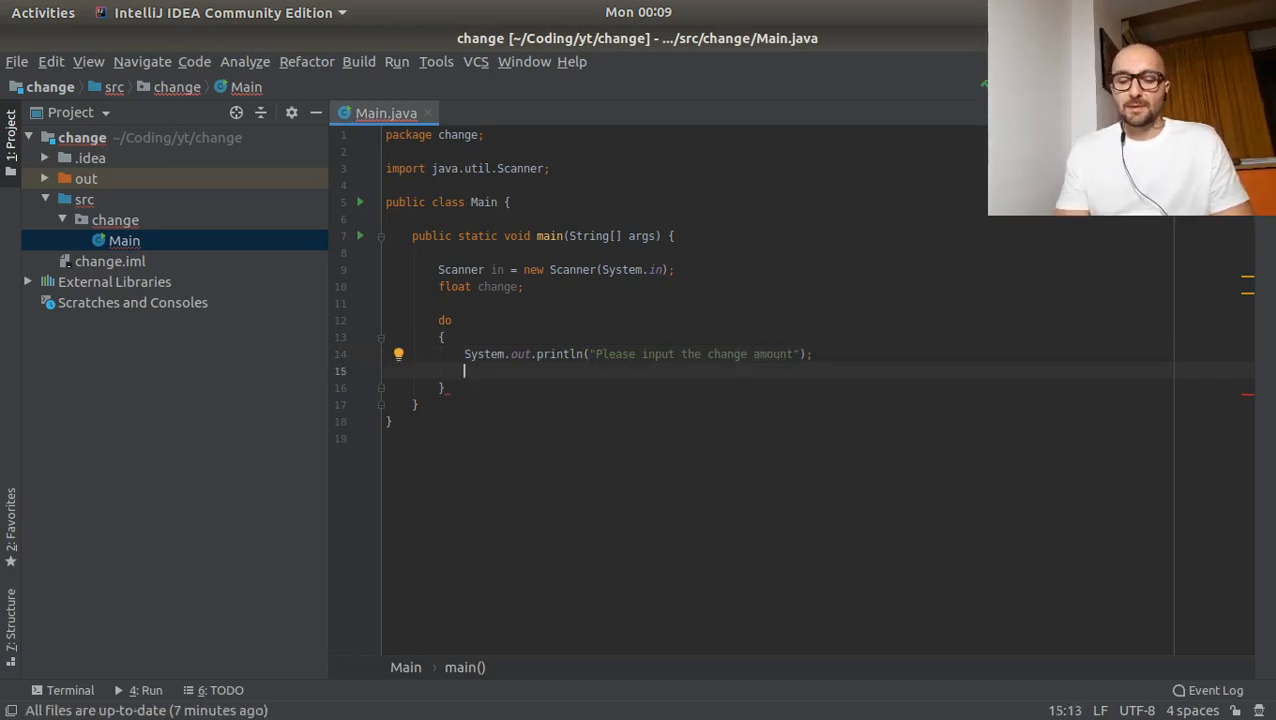
- Read change via in.nextFloat() and close the loop with while(change <= 0)
text(change =)
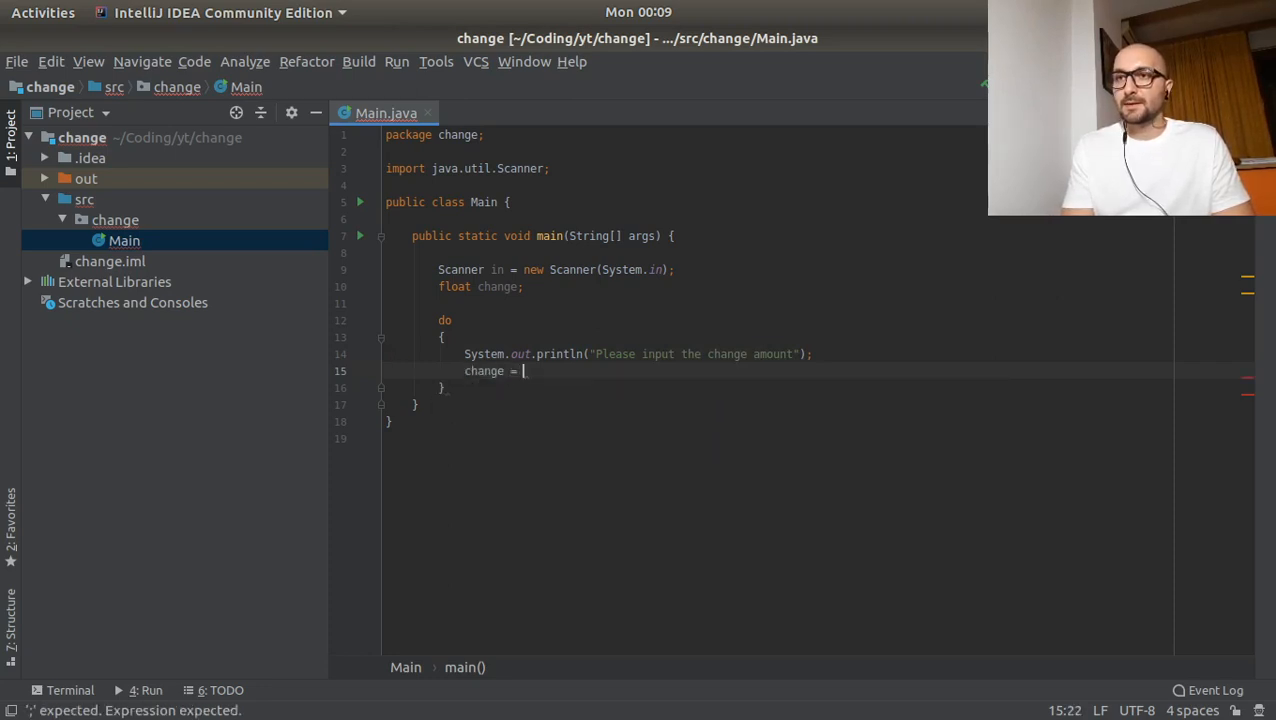
text(in.f)
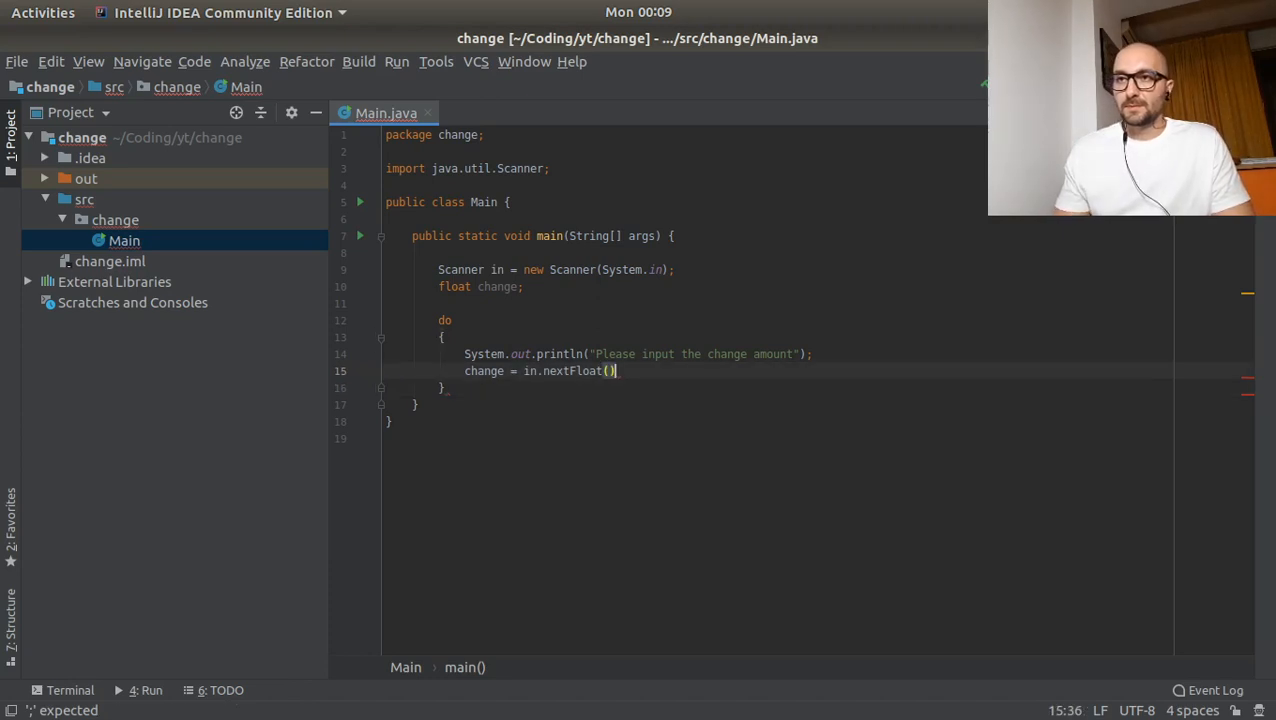
text(;)
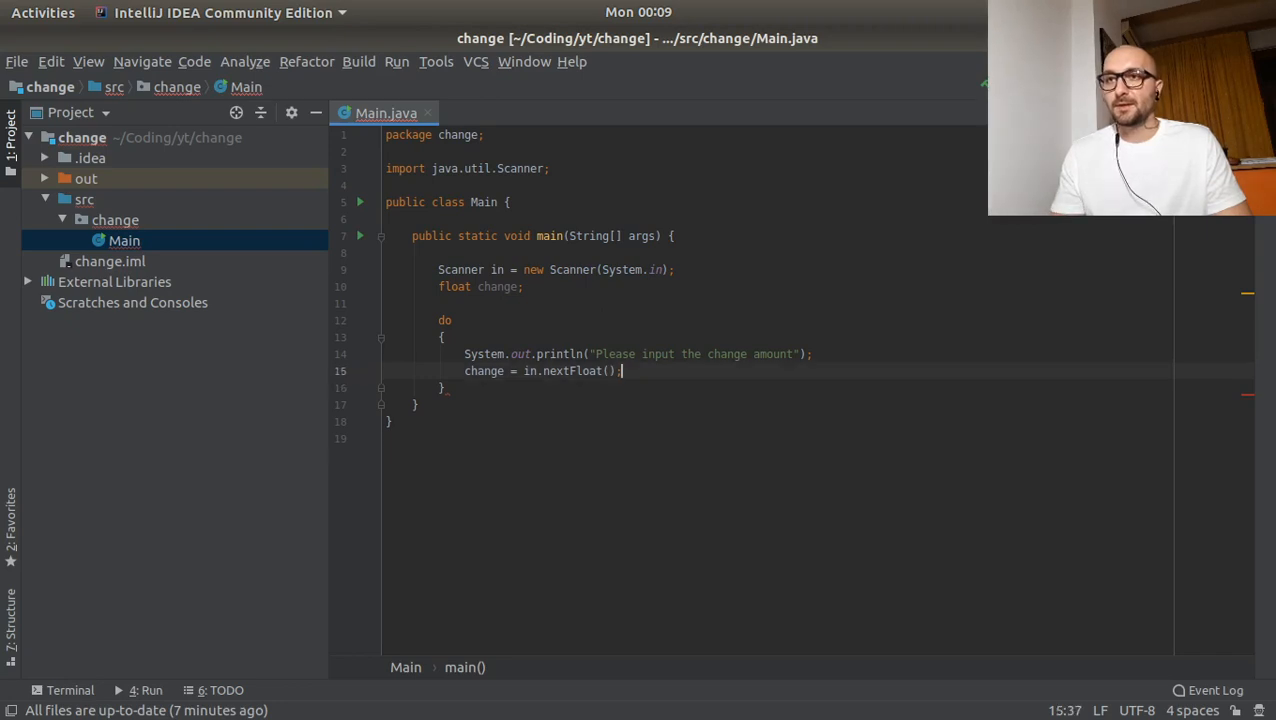
text(while(change <=)
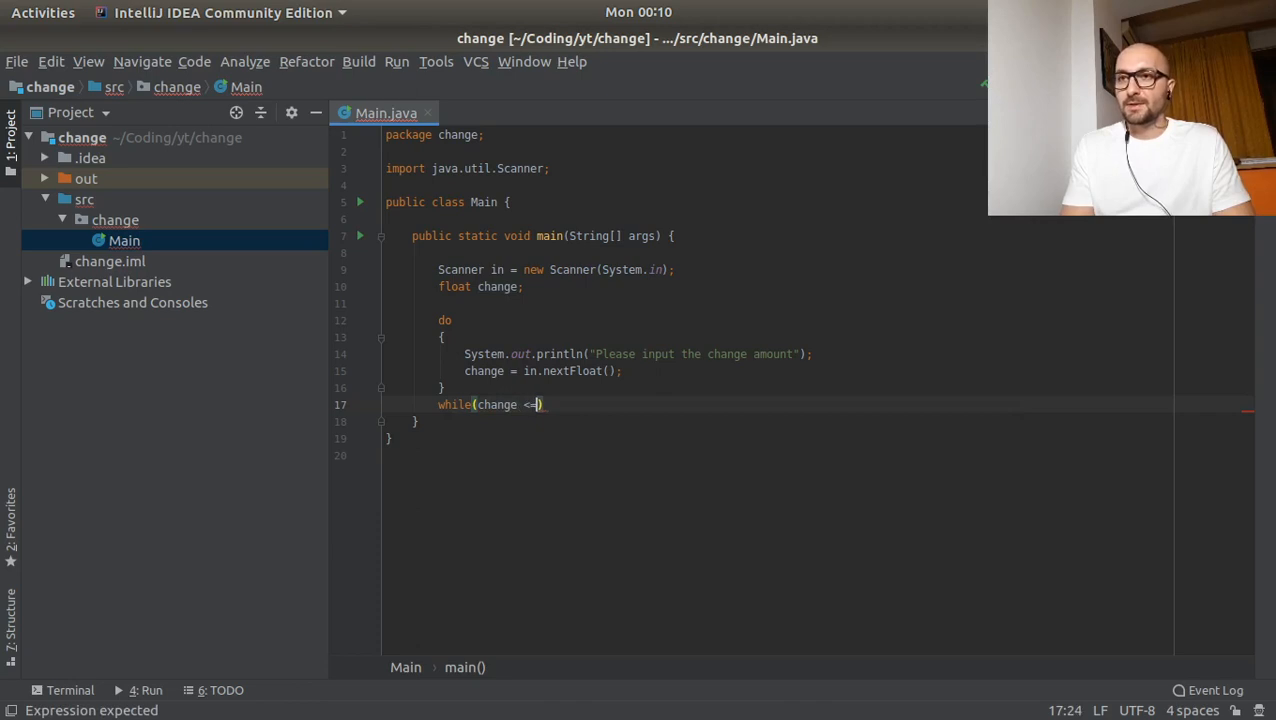
text(0)
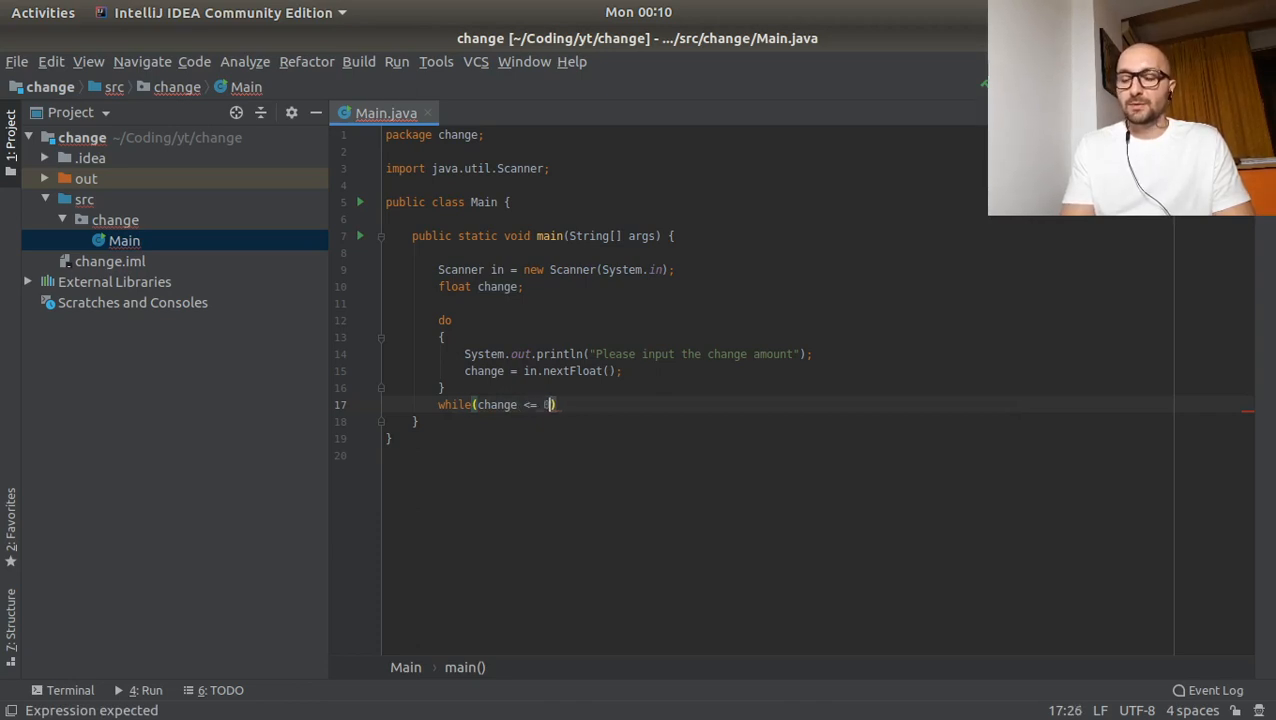
text())
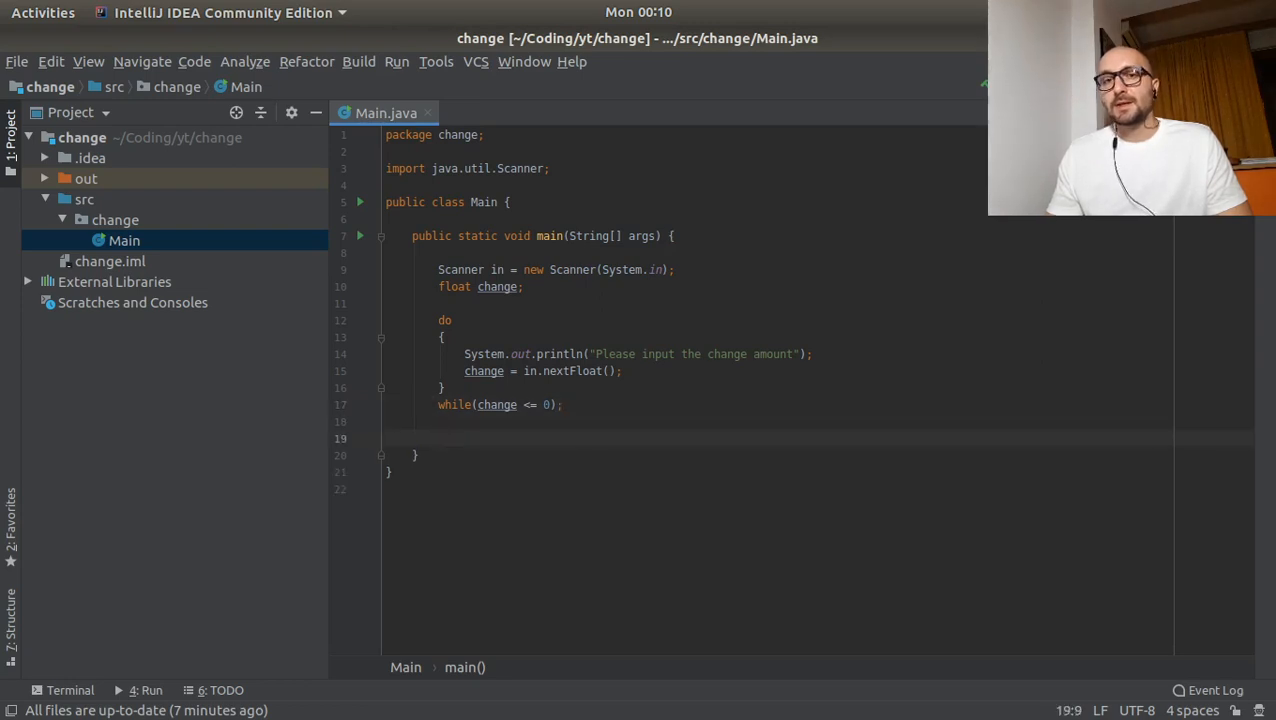
- Add int cents = Math.round(change * 100); below the loop
text(int)
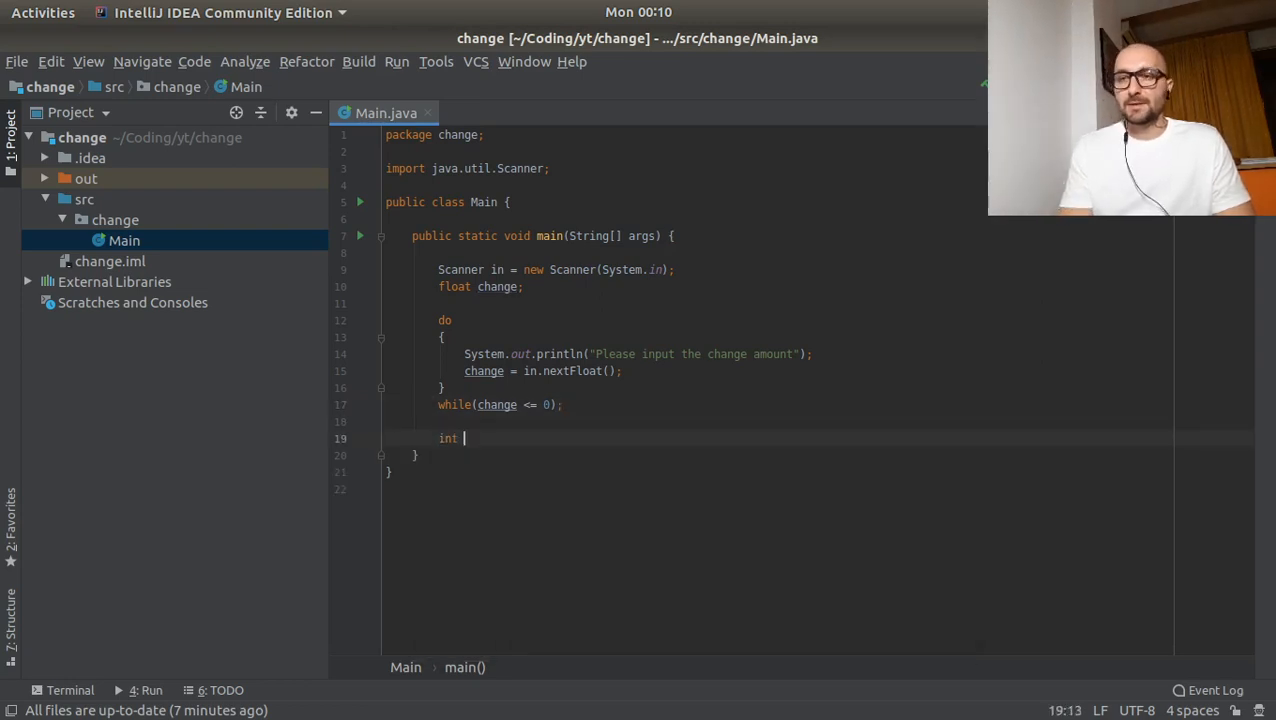
text(cents =)
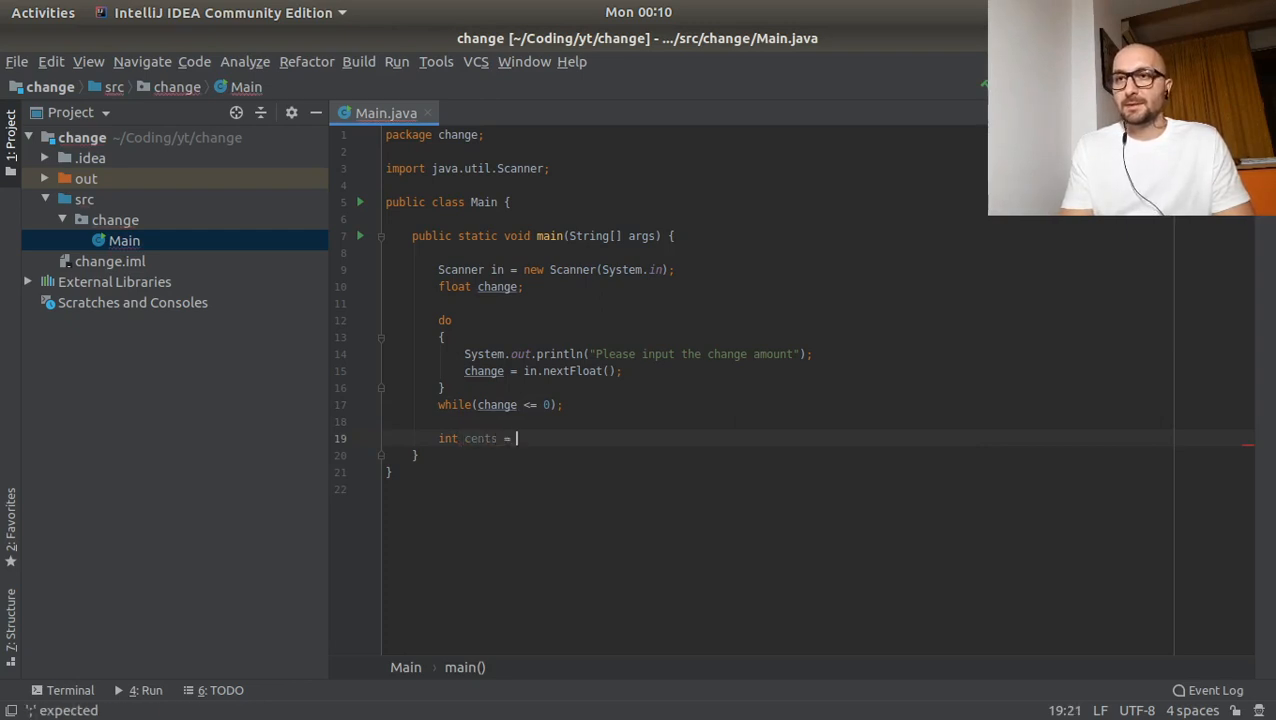
text(Math.round())
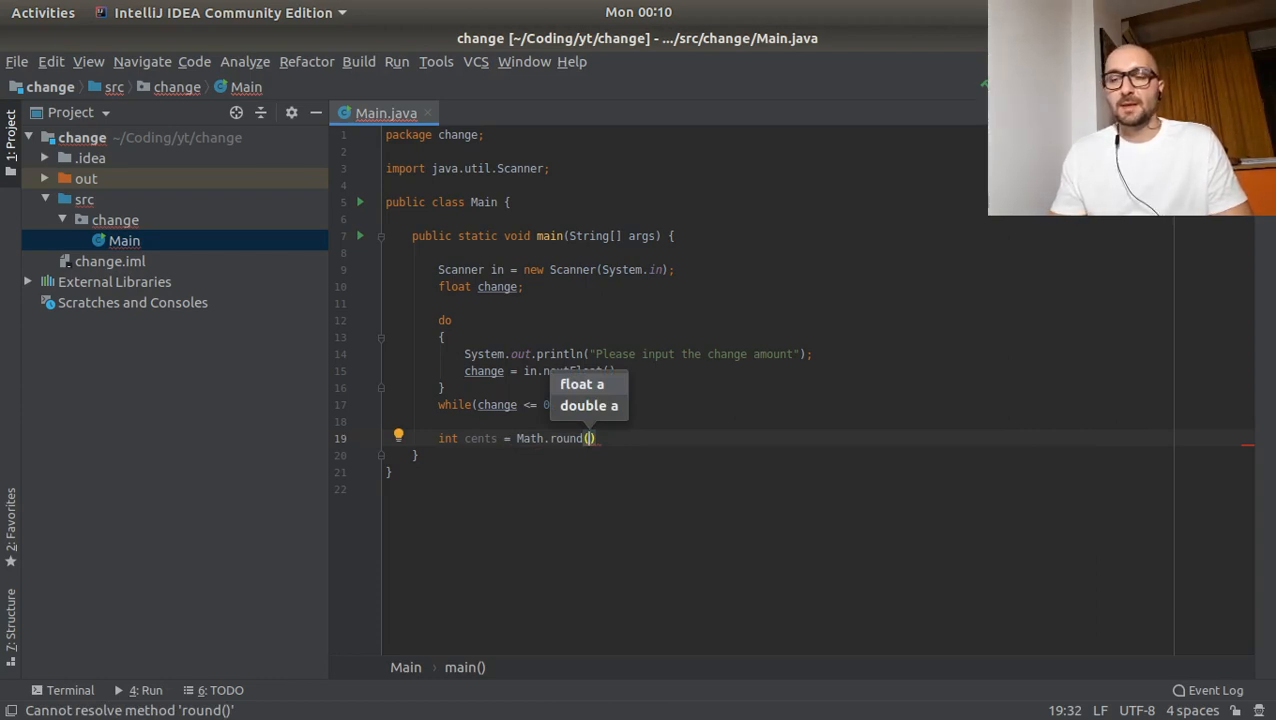
text(change * 100)
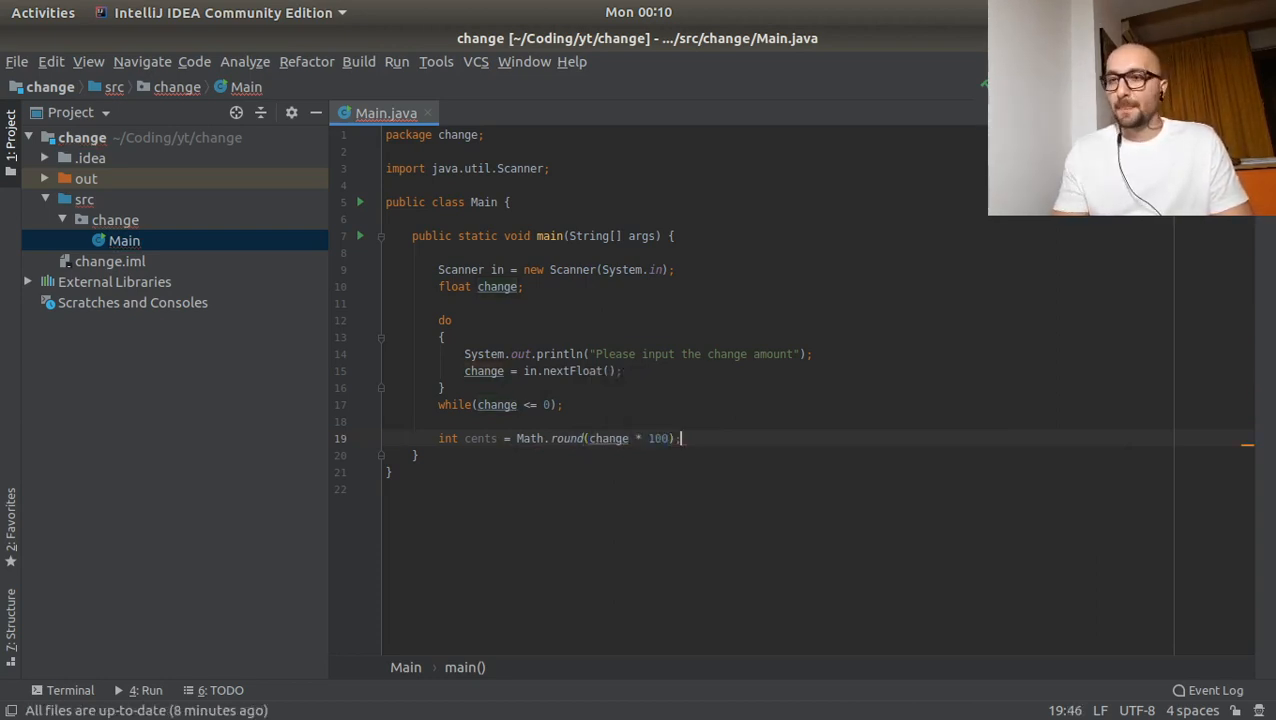
key(Return)
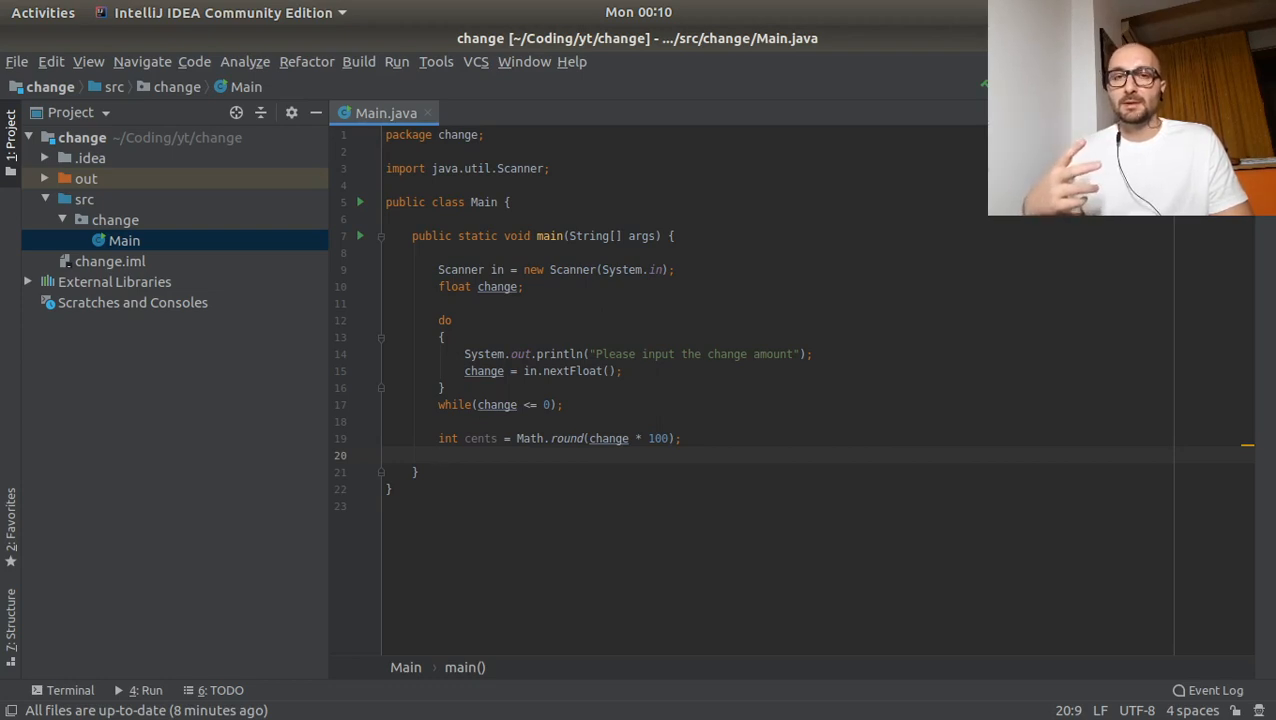
- Declare int quarters, dimes, nickels and pennies counters, each set to 0
text(int quarters;)
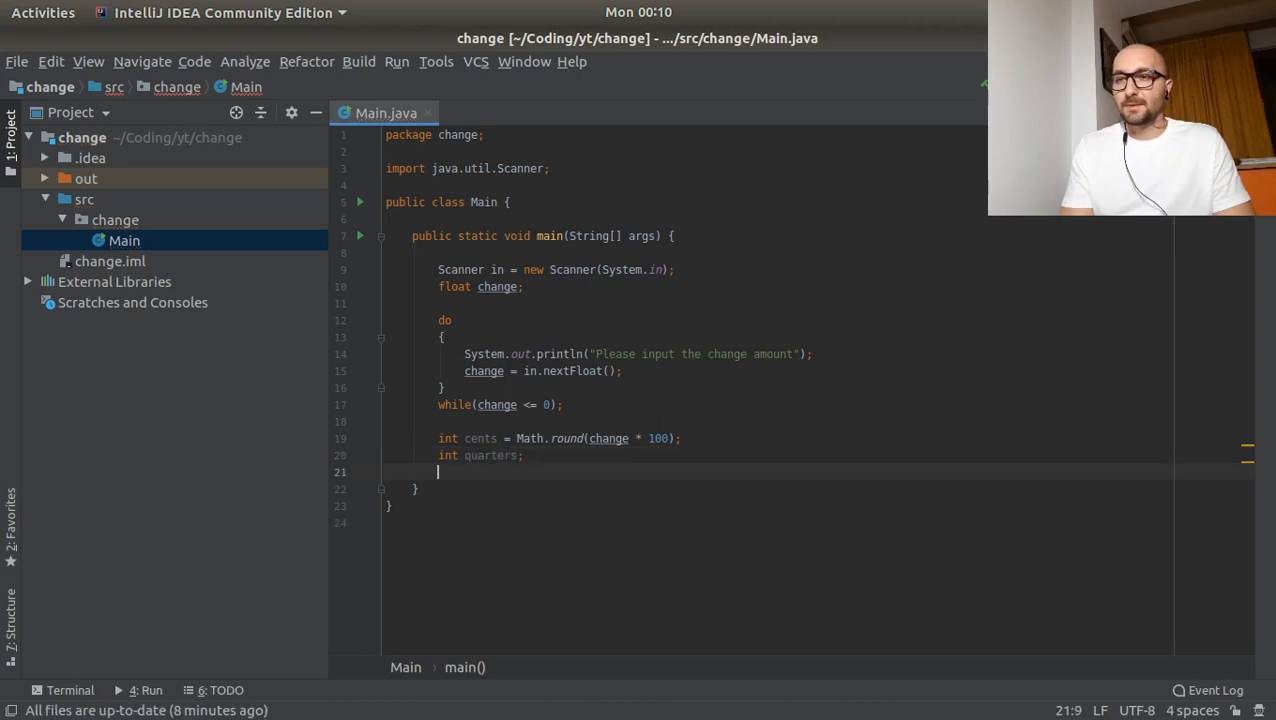
text(= 0)
text(int )
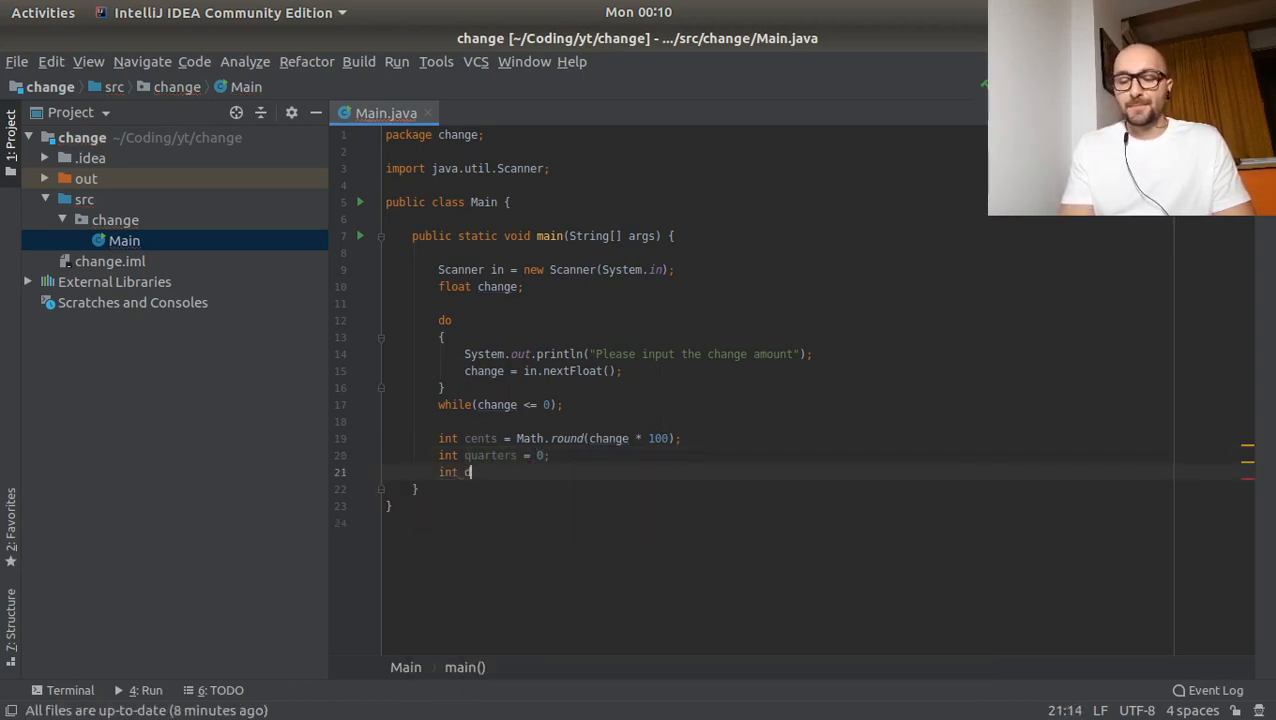
text(dimes =)
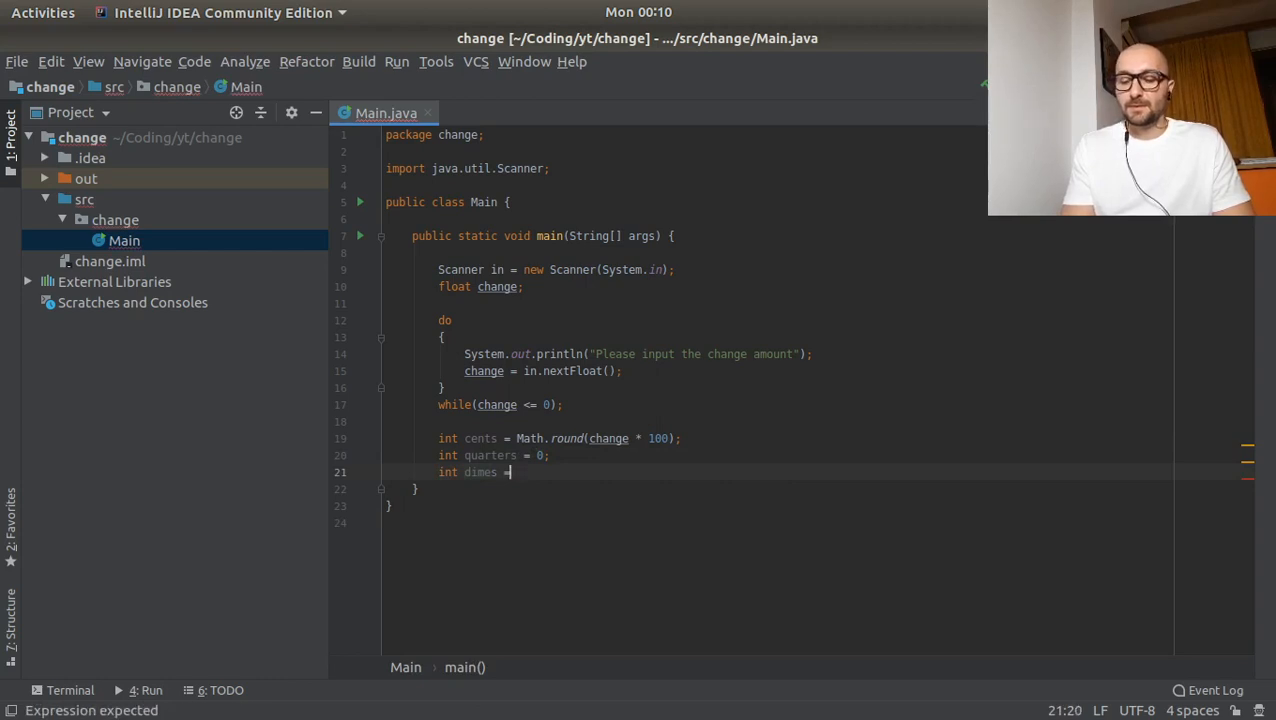
text(0)
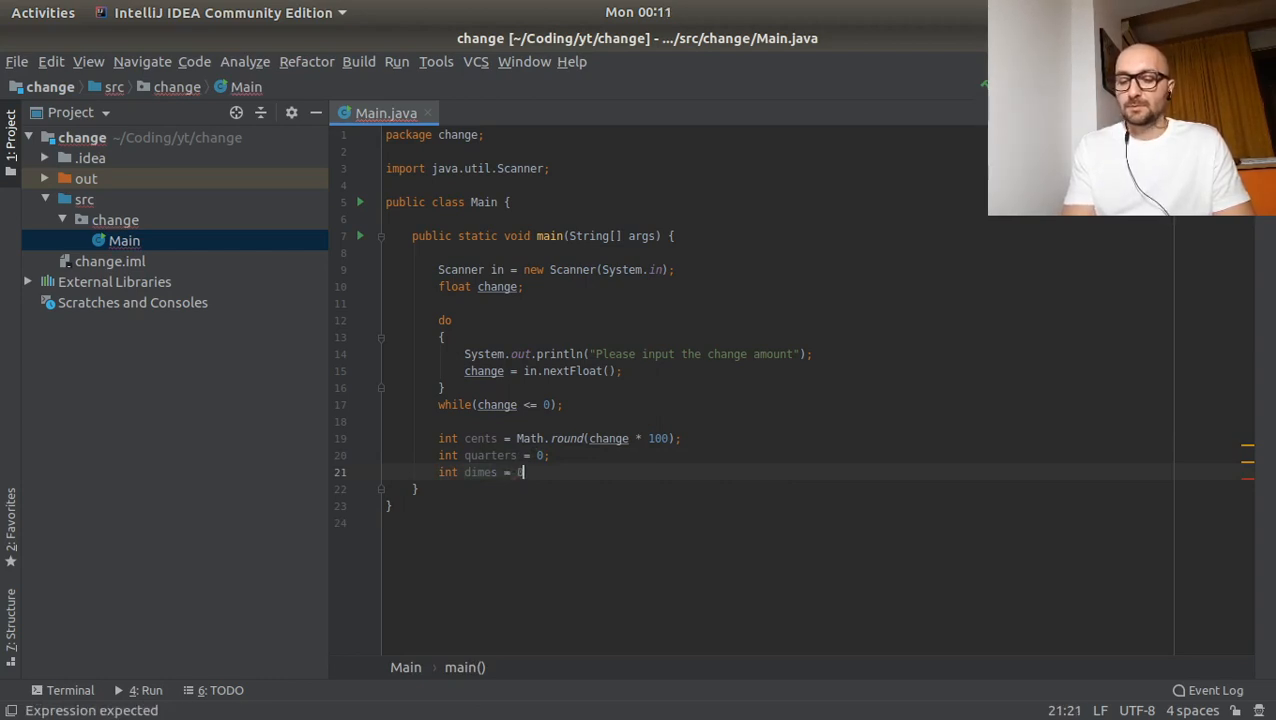
text(0;)
text(int )
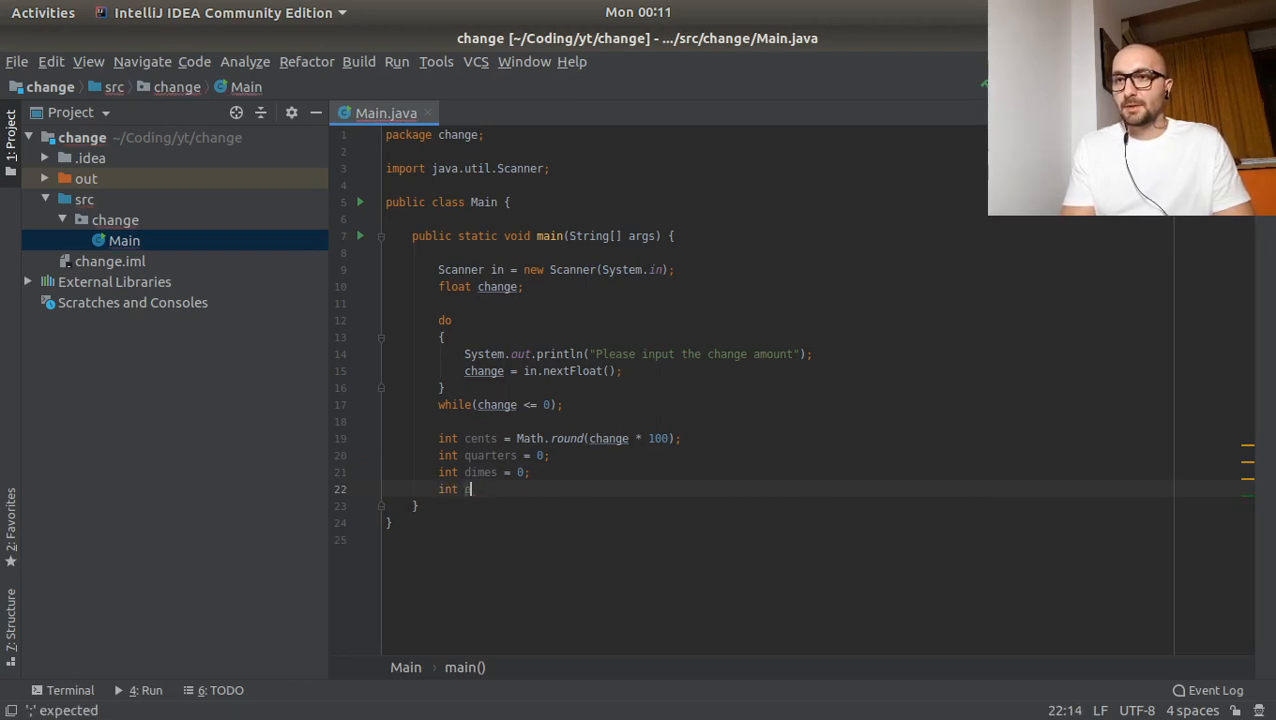
text(nickels)
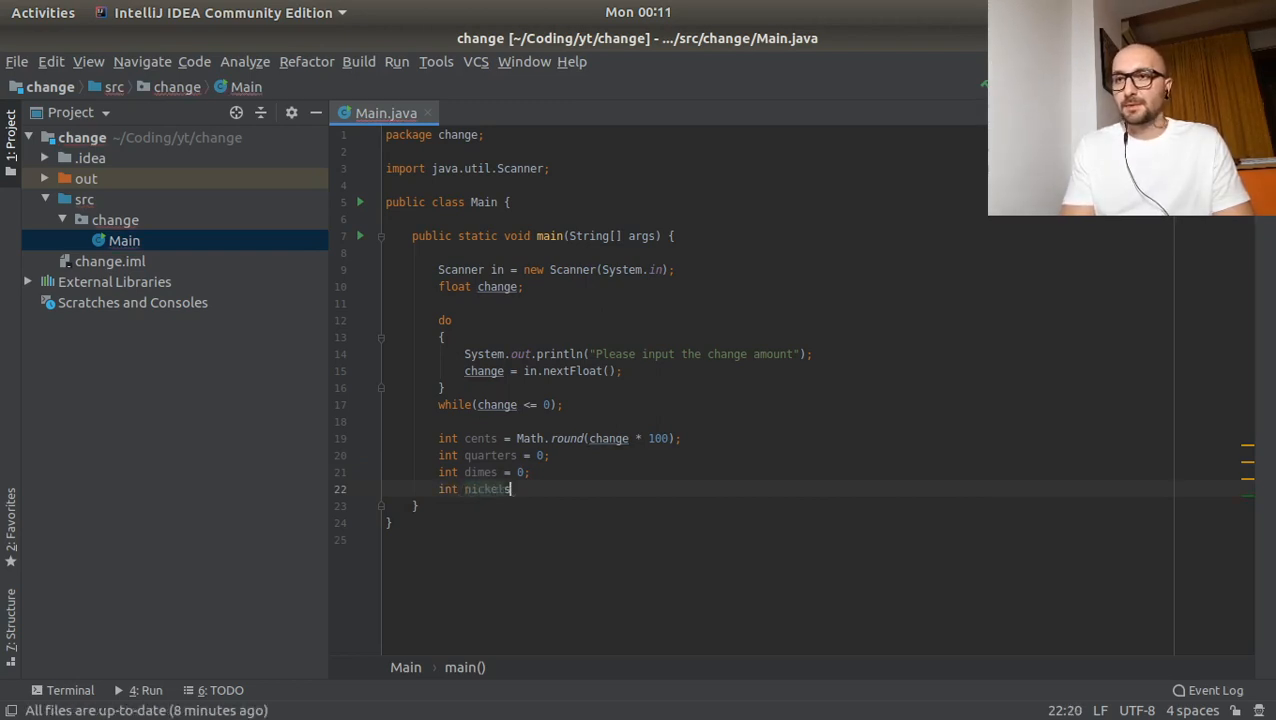
text(= 0;)
text(int pen)
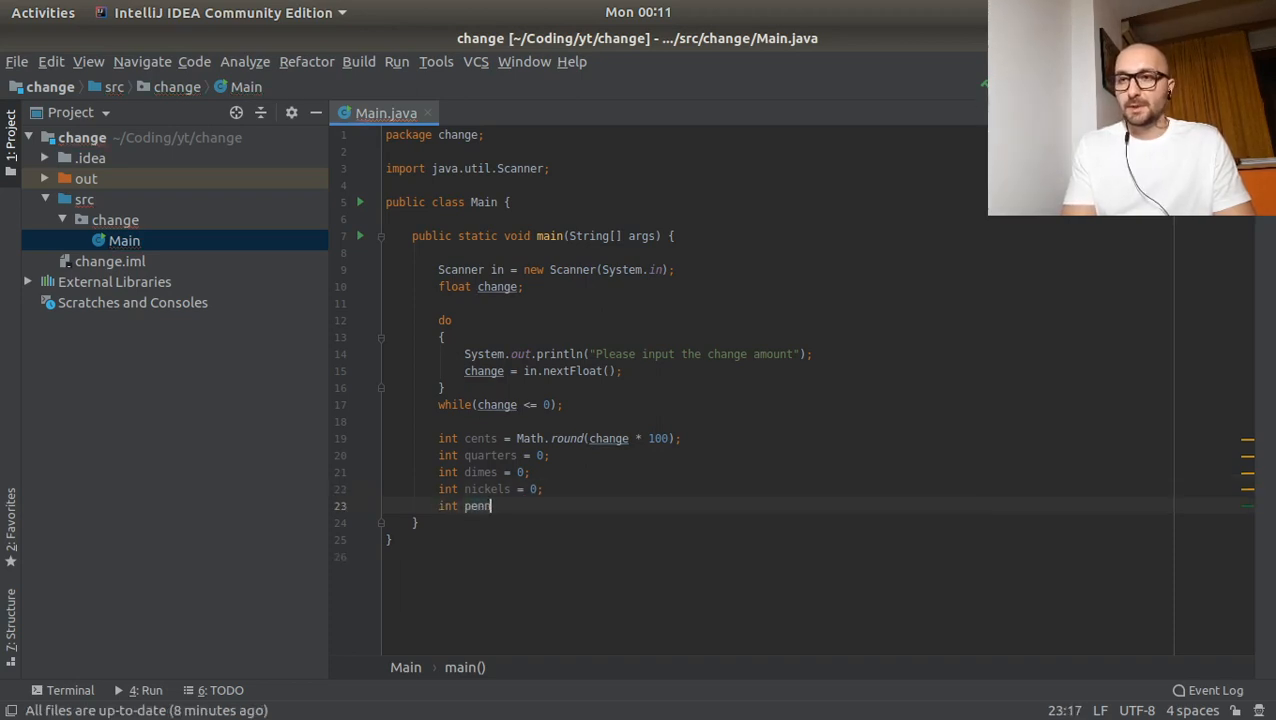
text(nies = 0;)
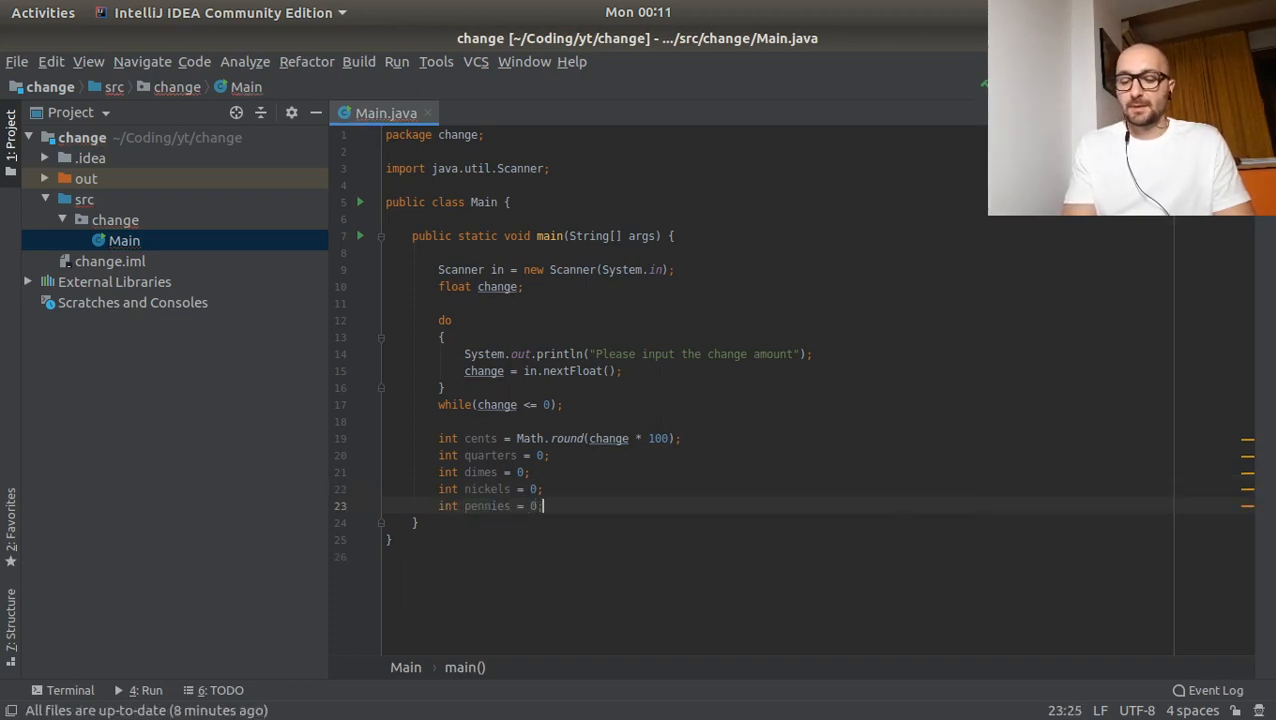
key(Enter)
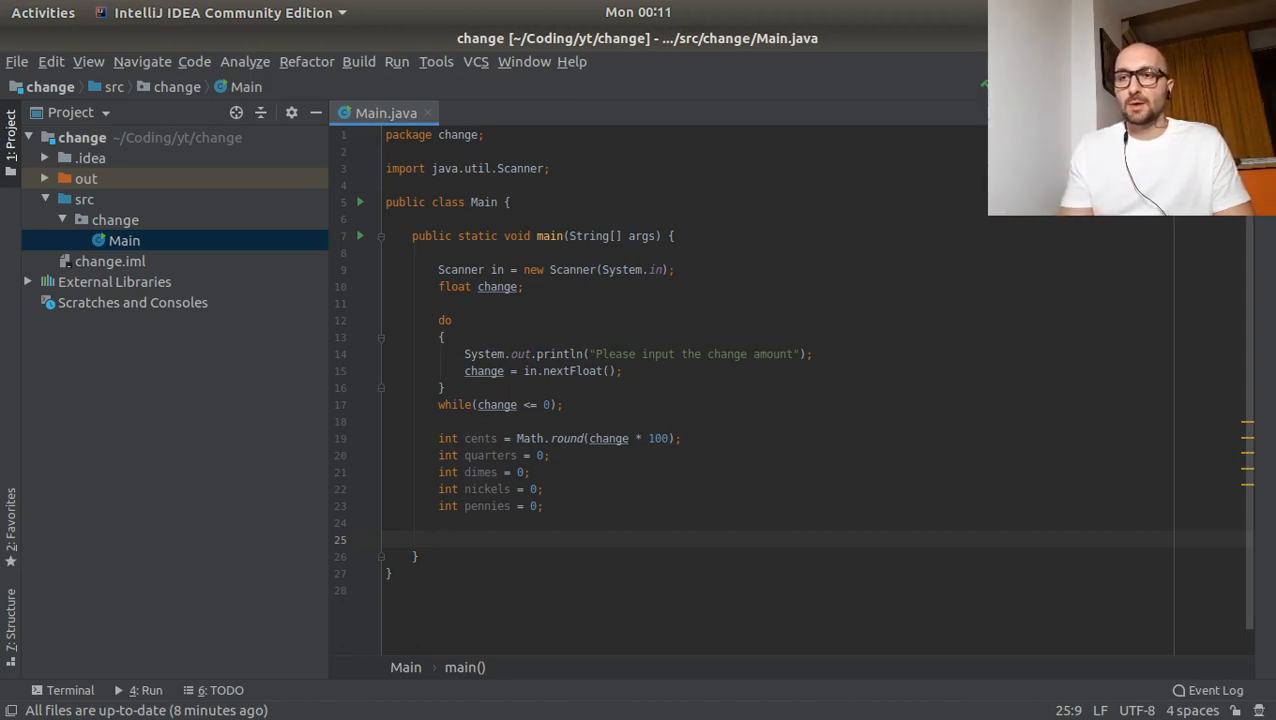
- Write while(cents - 25 >= 0) that subtracts 25 from cents and increments quarters
text(while(change)
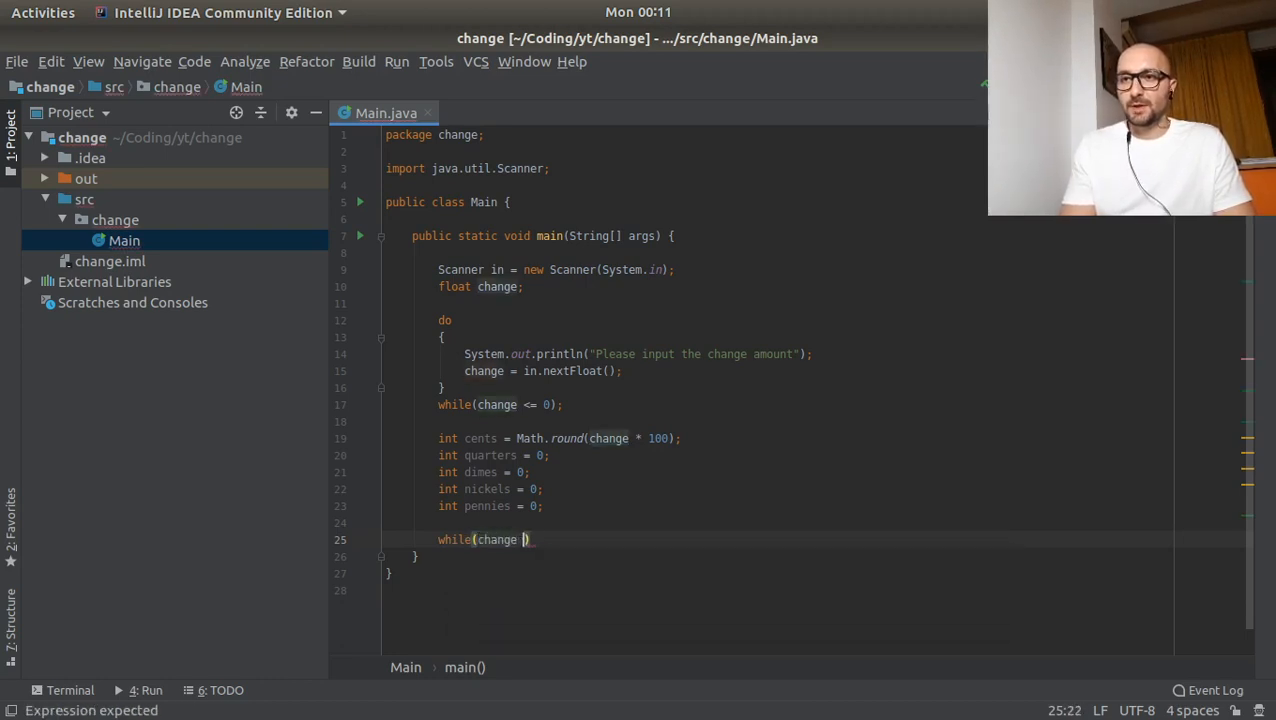
text(-)
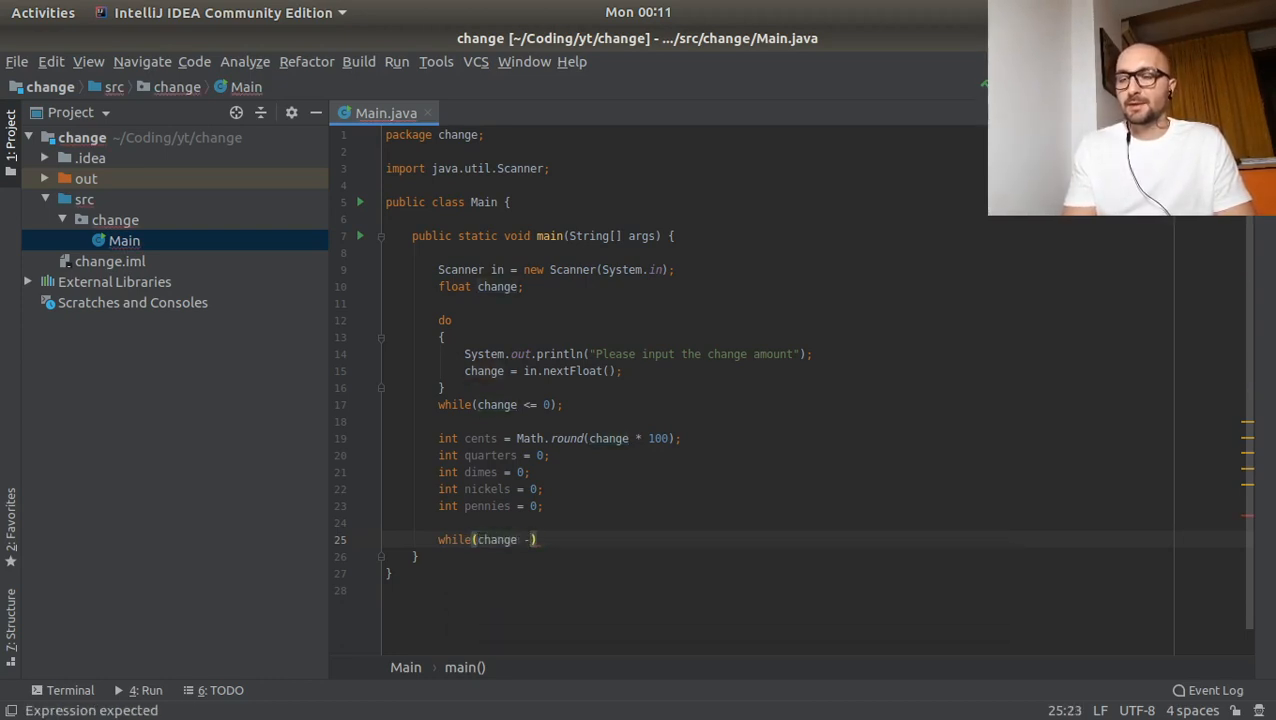
text(cents)
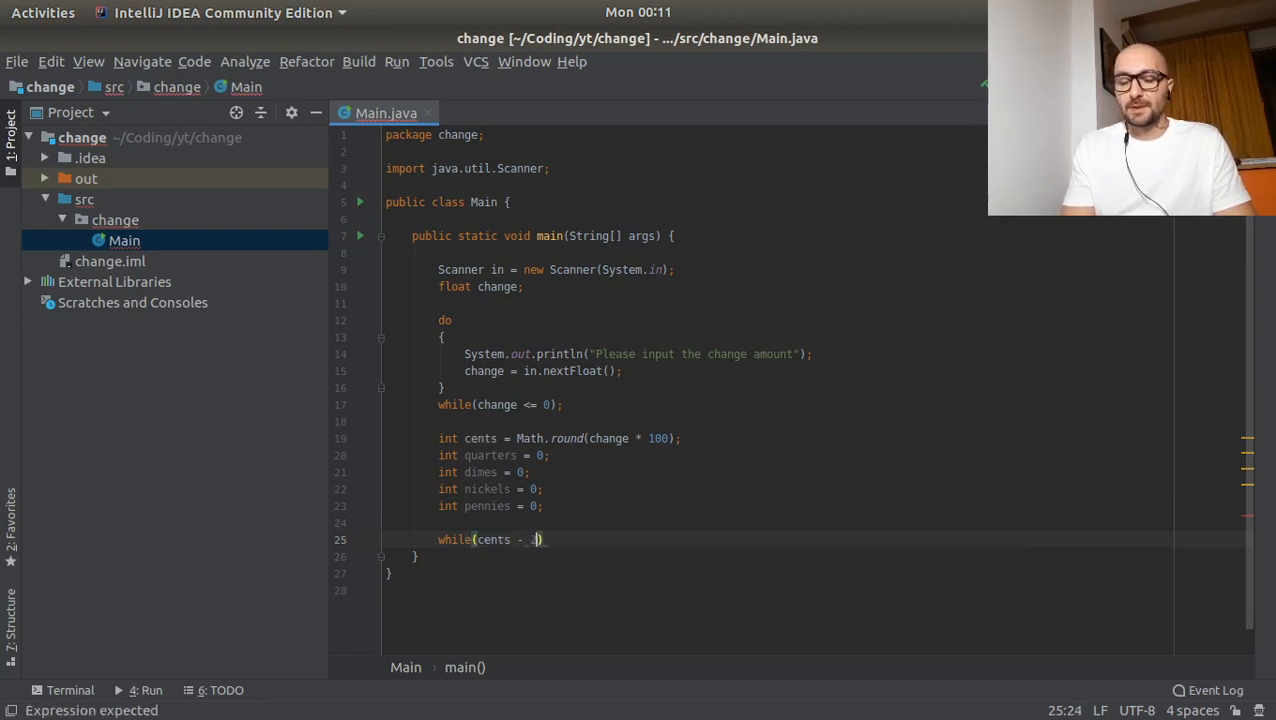
text(25)
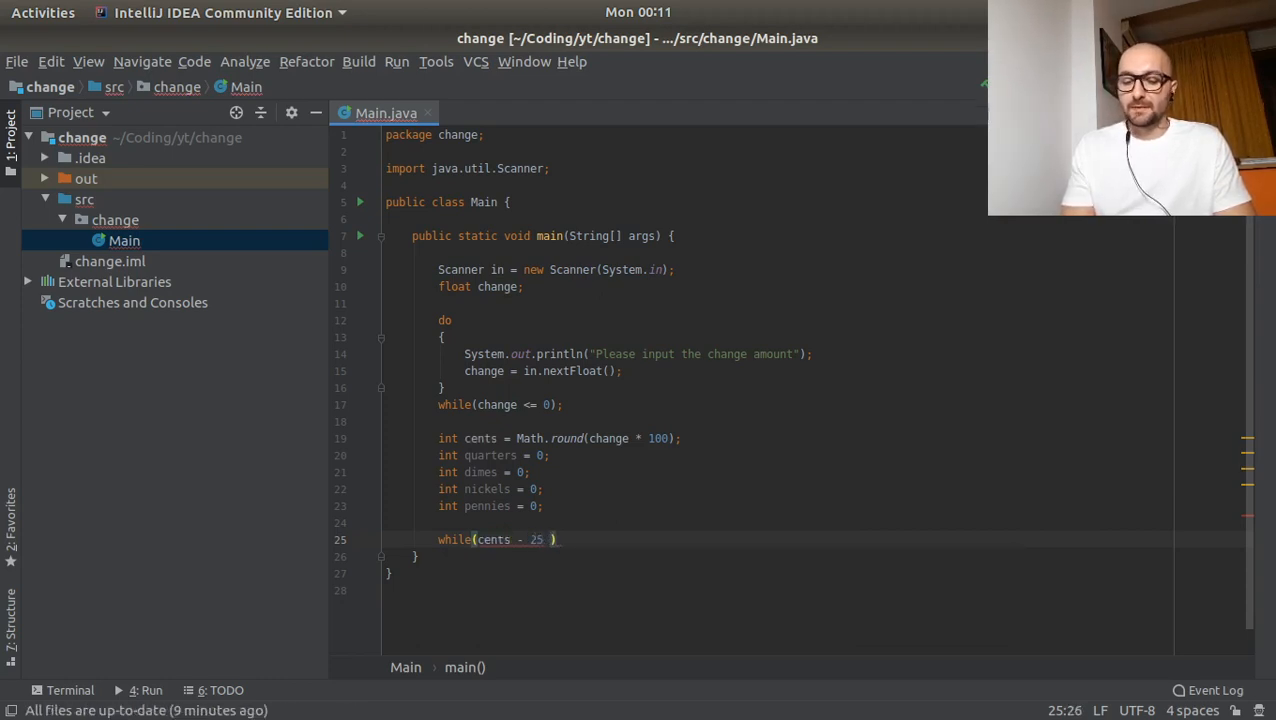
text(>=)
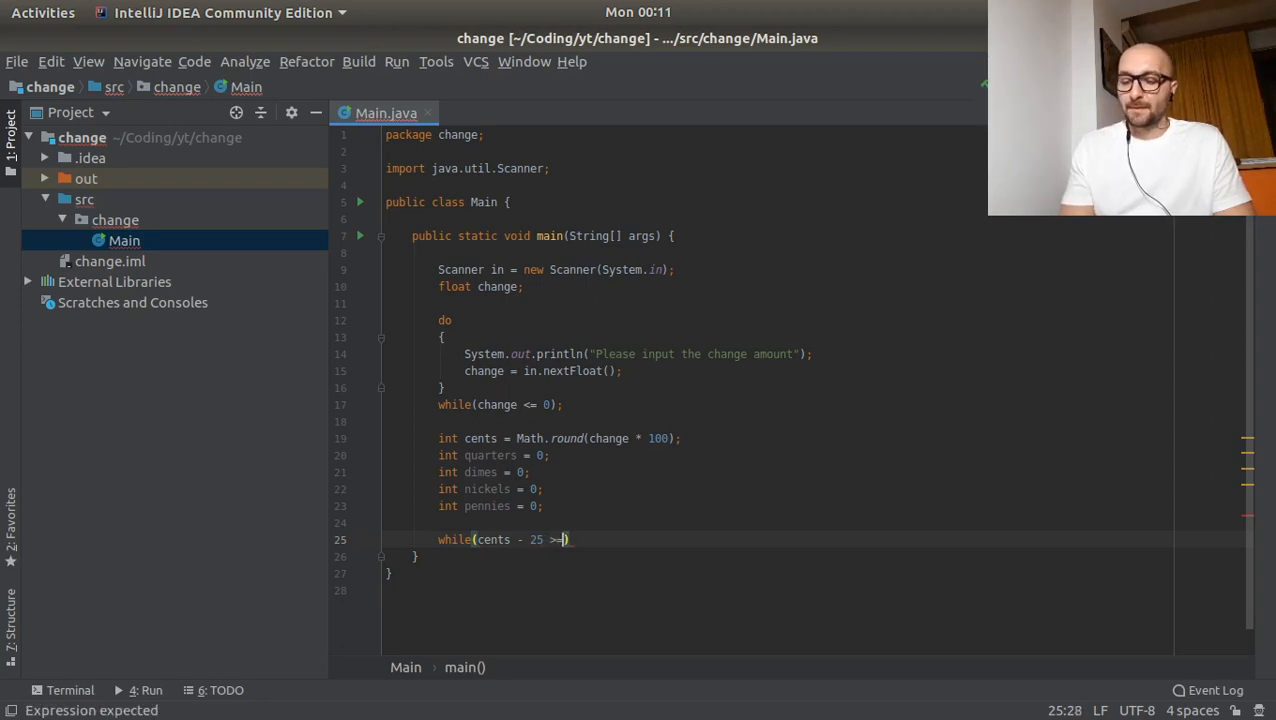
text(0)
text({)
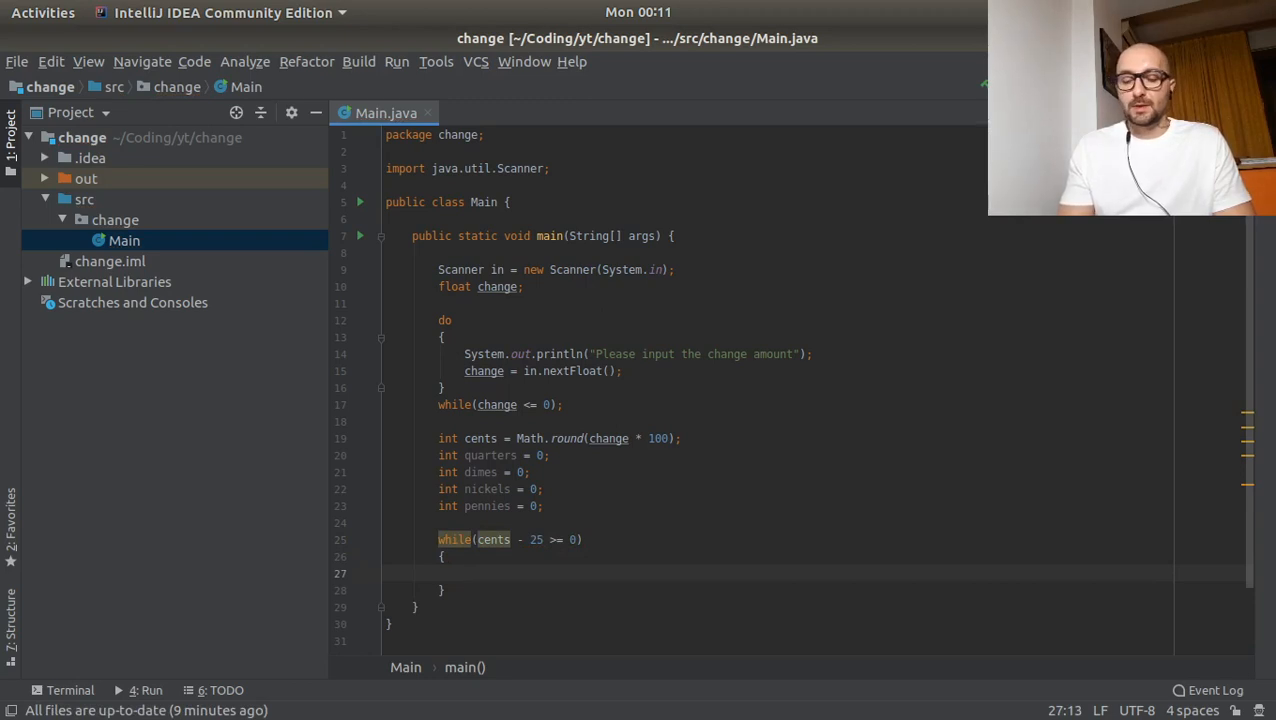
text(cents =)
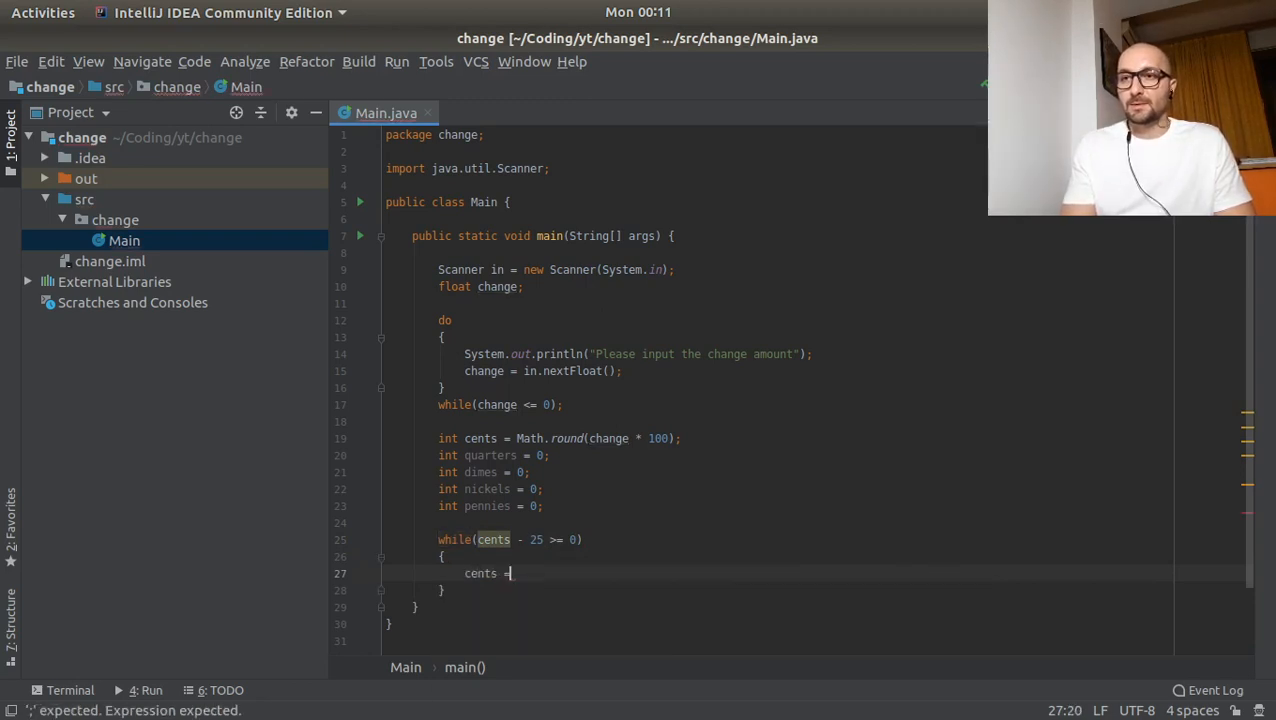
text(cents - 25;)
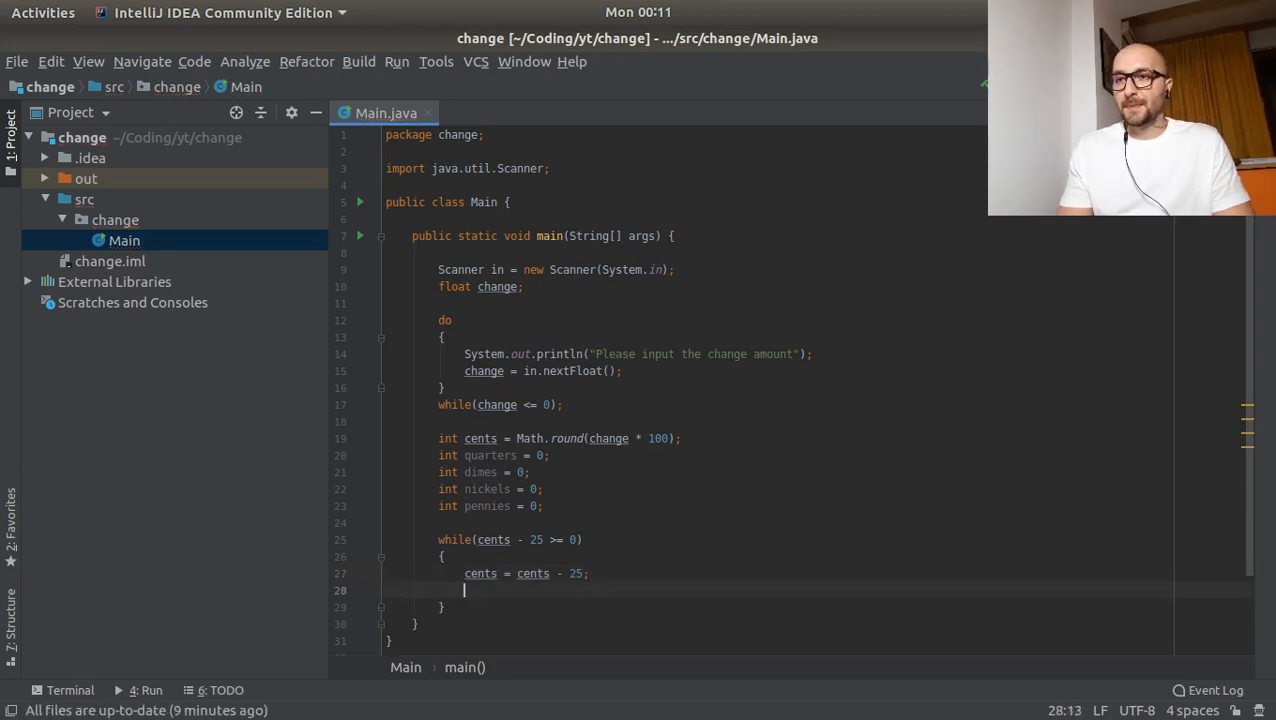
text(quarters)
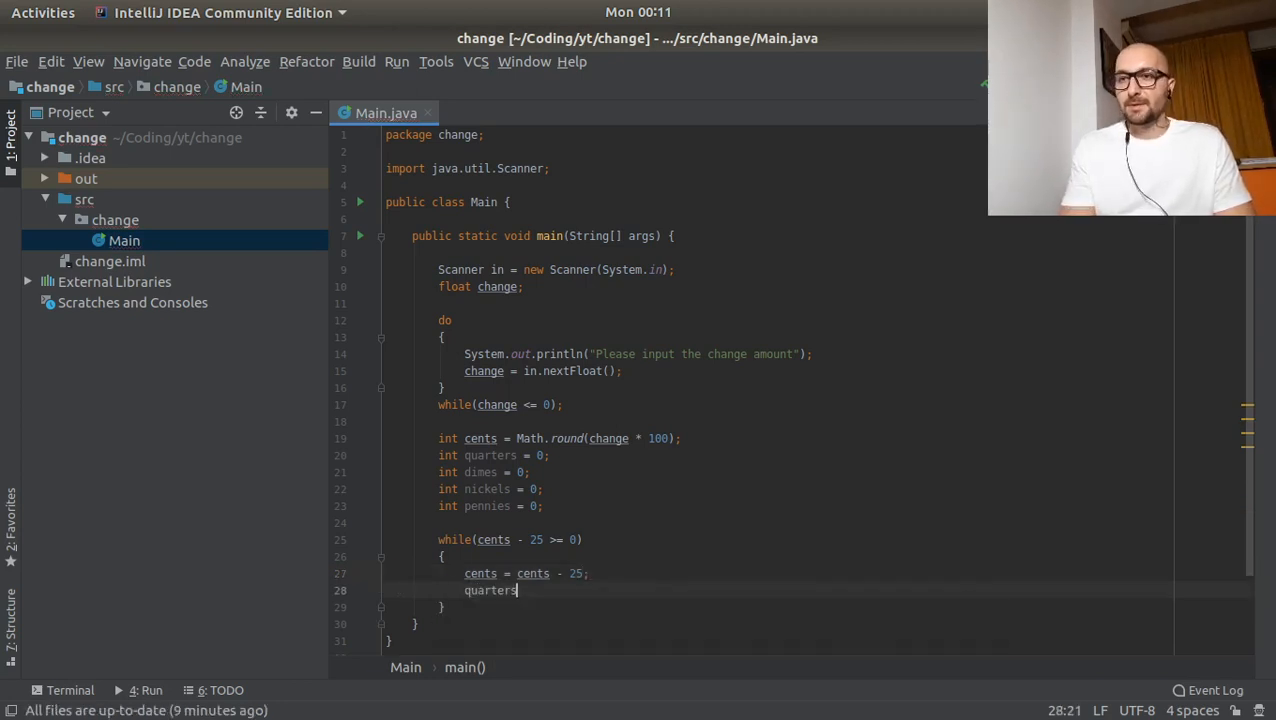
text(++;)
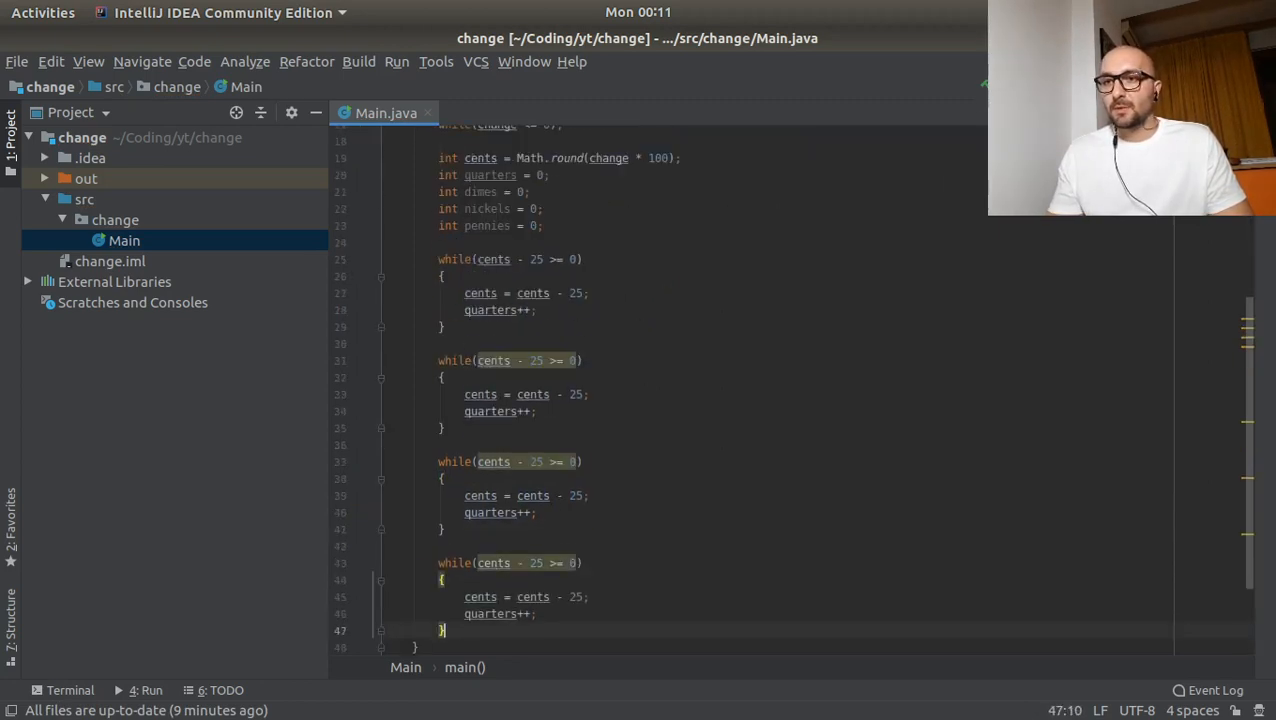
- Change the copied loops to subtract 10, 5 and 1, counting dimes, nickels and pennies
scroll(up, 3)
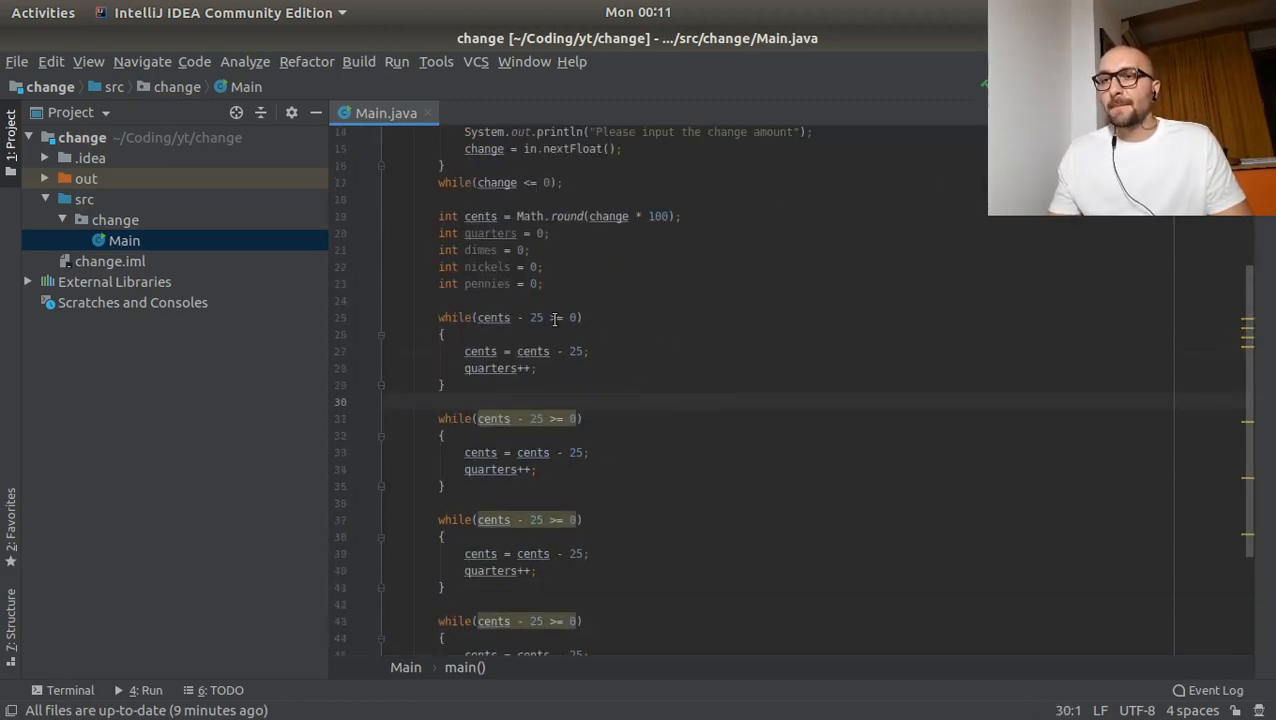
double_click(479, 250)
text(dimes)
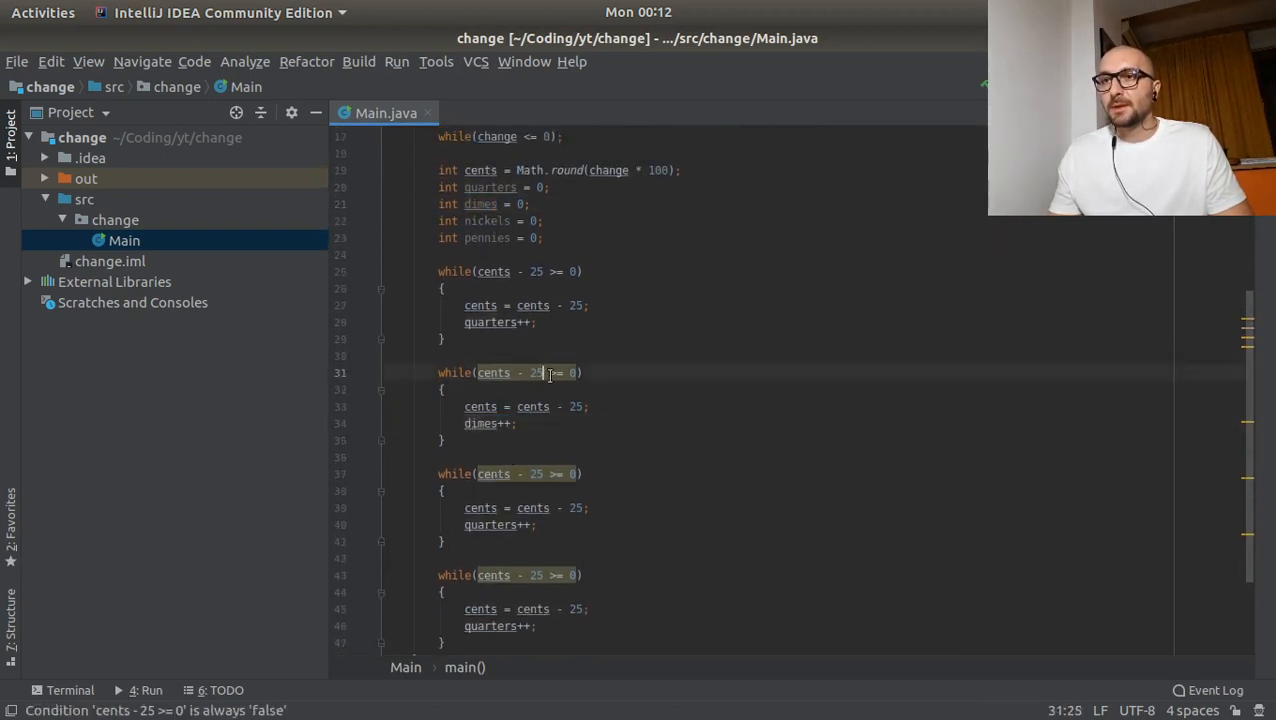
text(10)
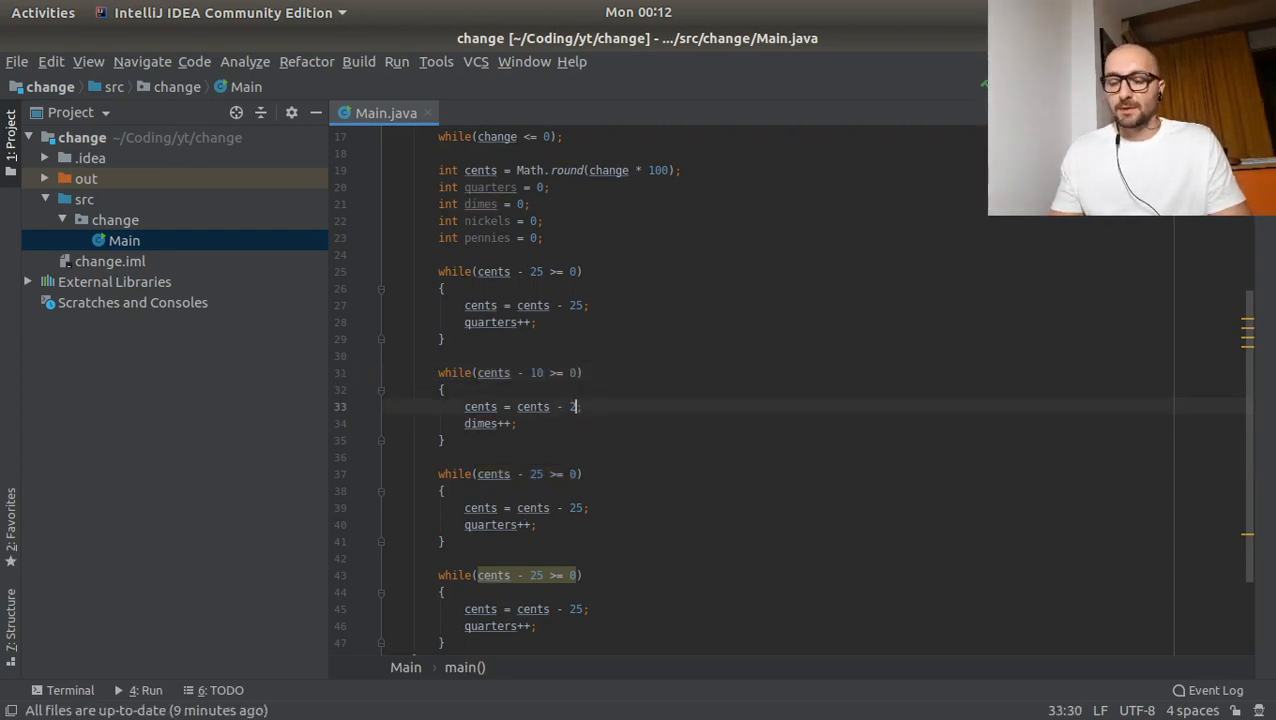
text(10)
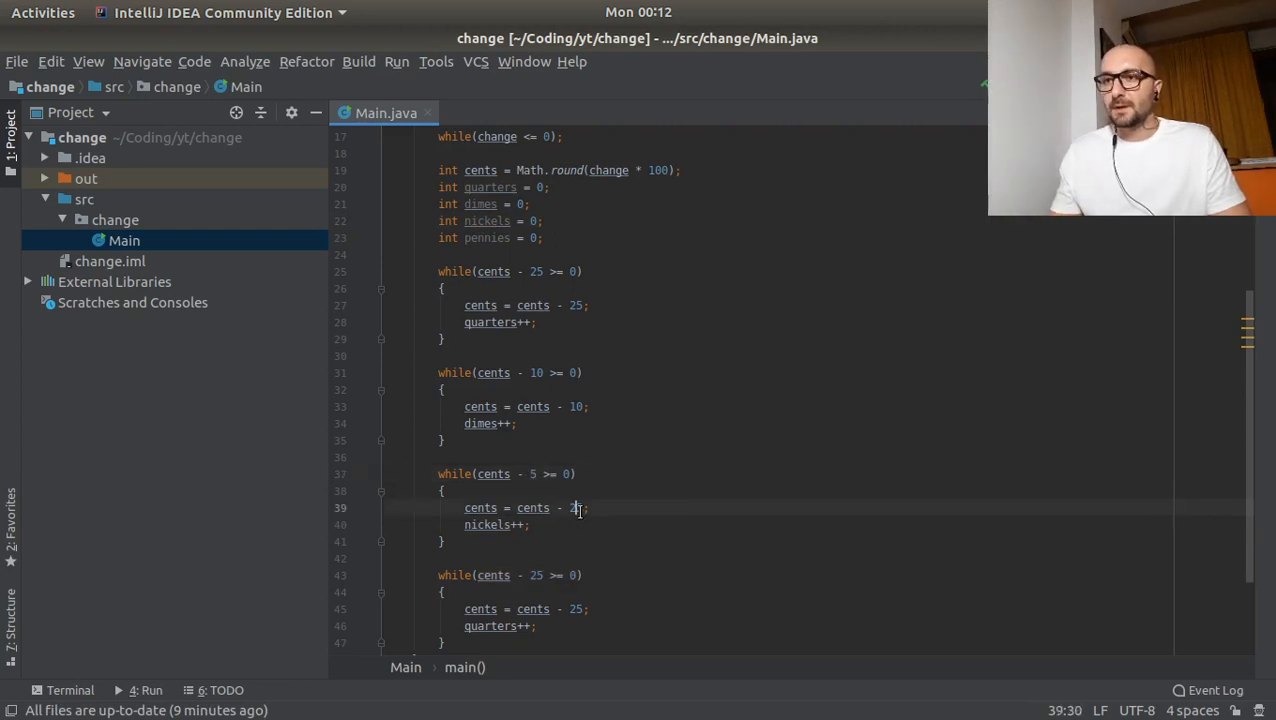
text(5)
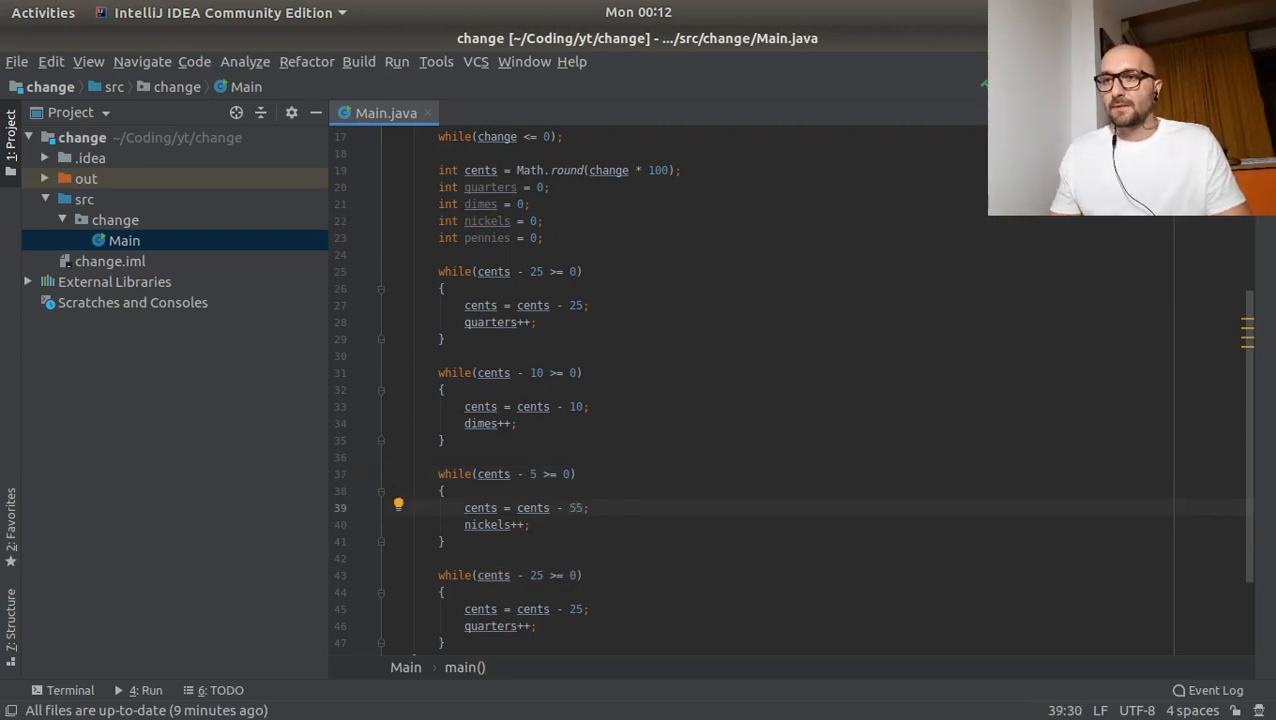
double_click(486, 238)
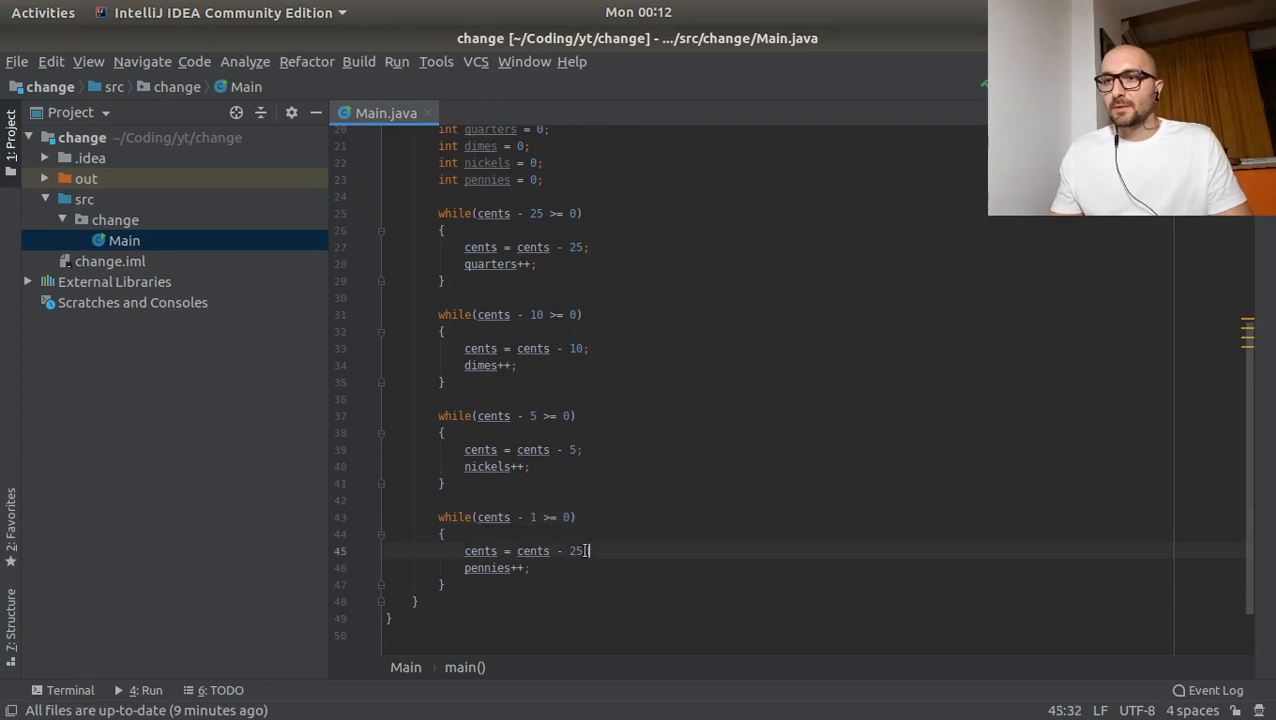
key(BackSpace)
text(1)
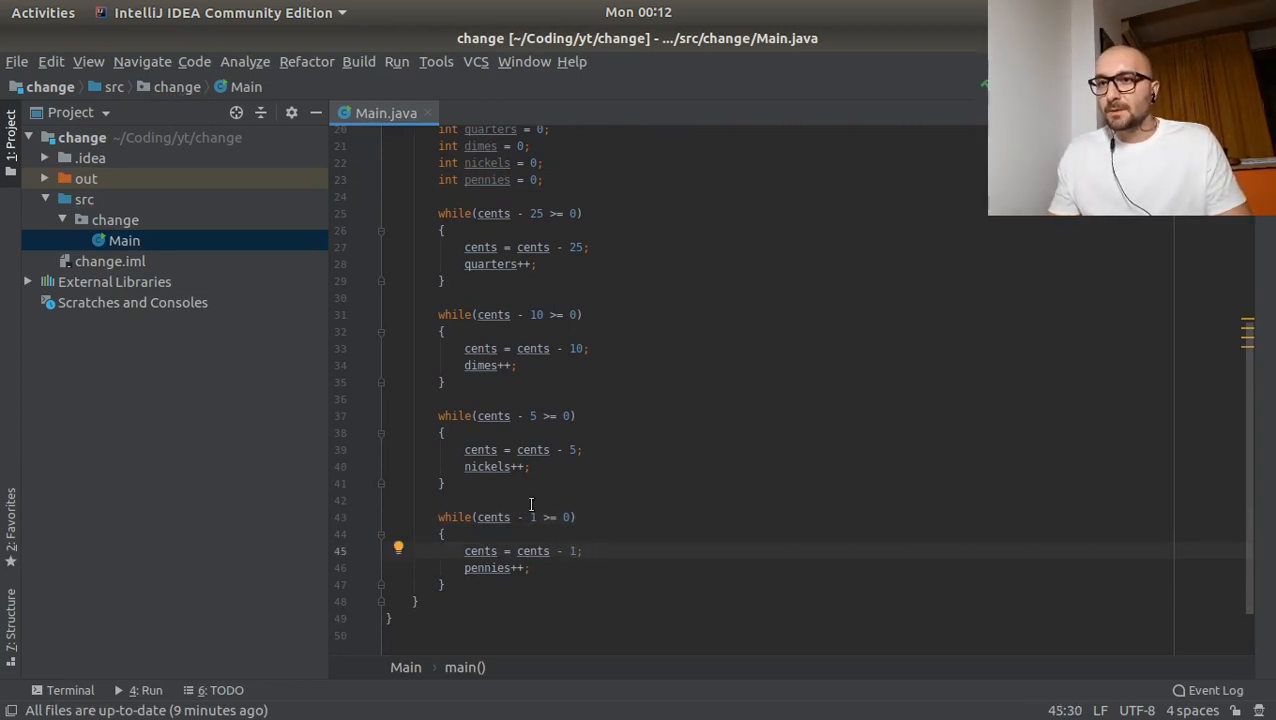
click(605, 381)
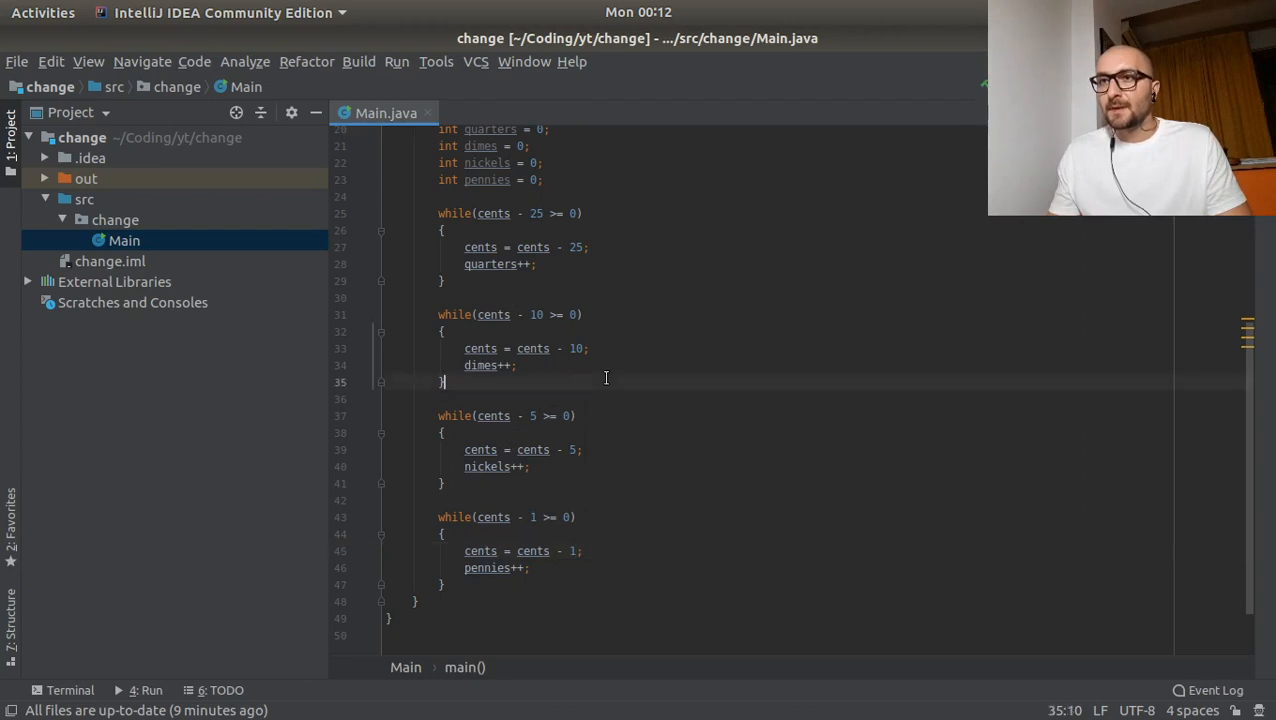
scroll(down, 3)
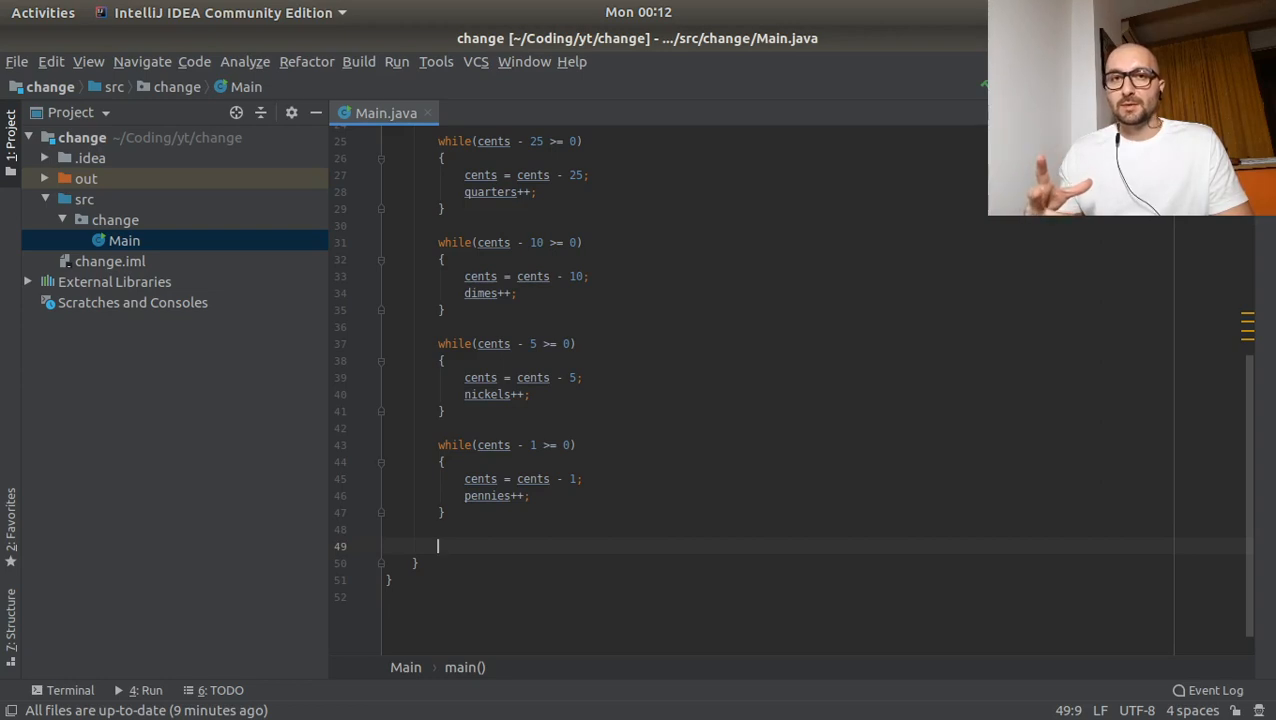
- Declare int coinsCount = quarters + dimes + nickels + pennies; below the loops
text(in)
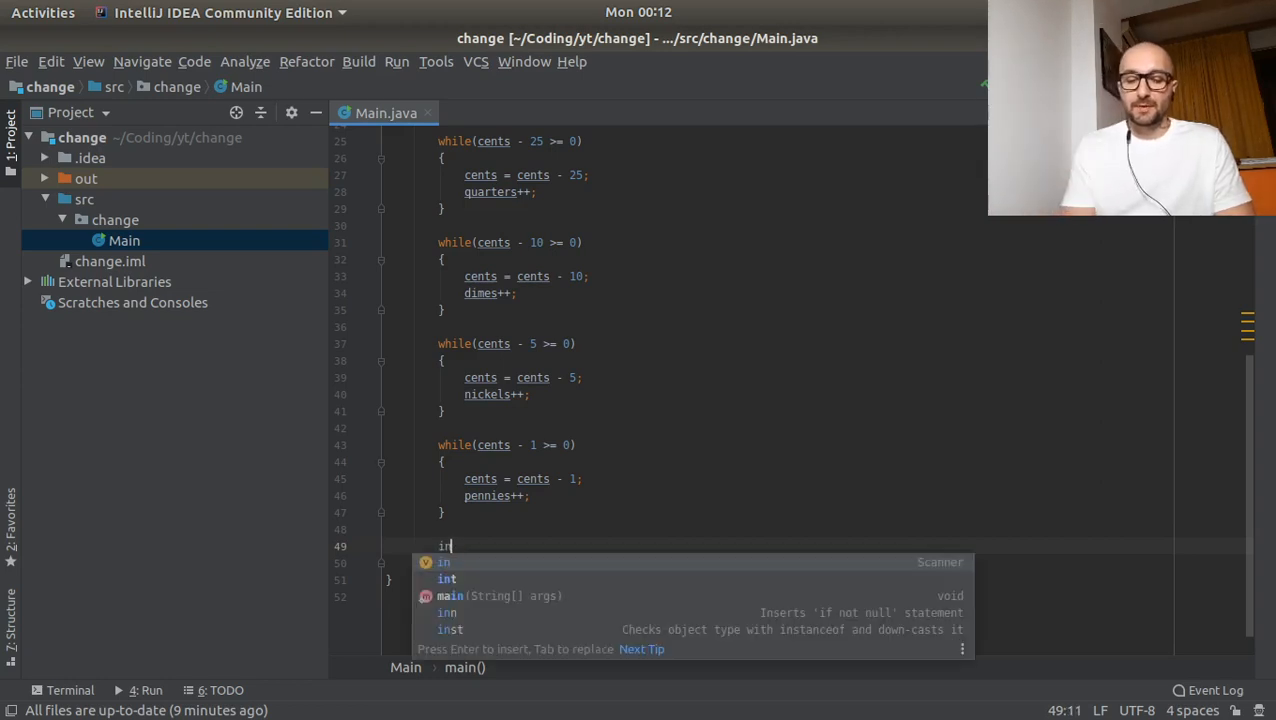
text(int t)
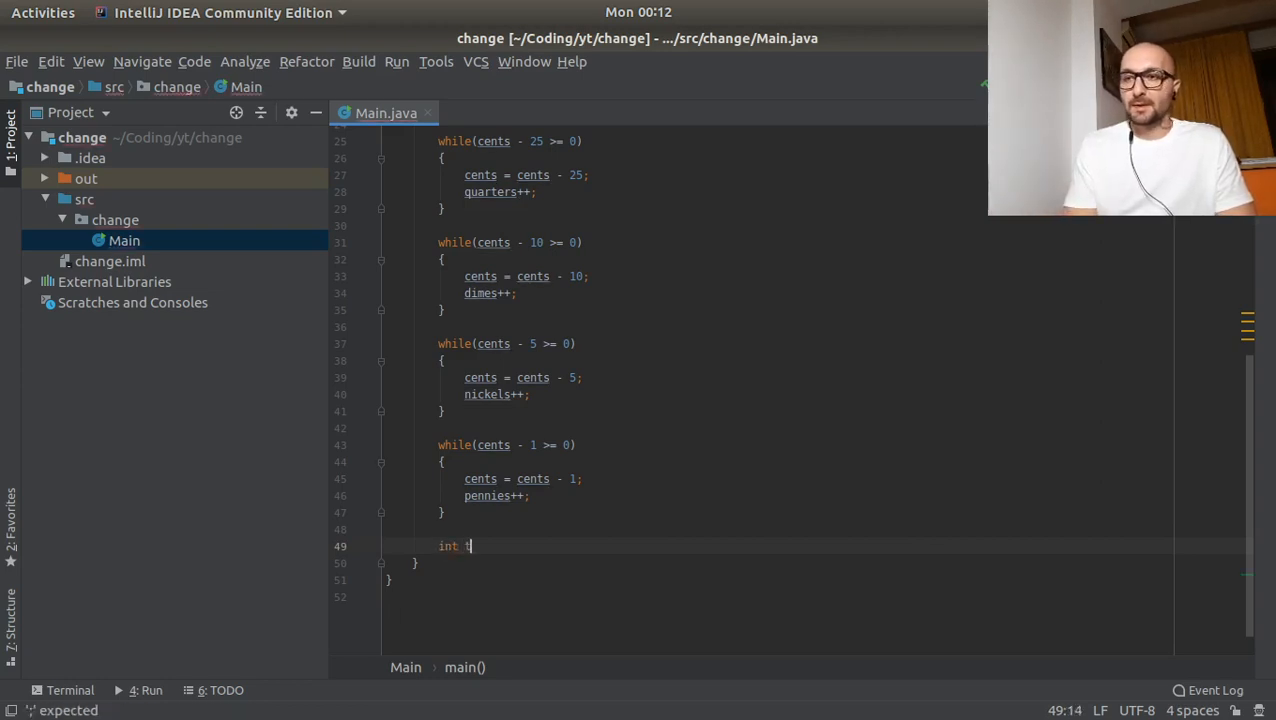
key(BackSpace)
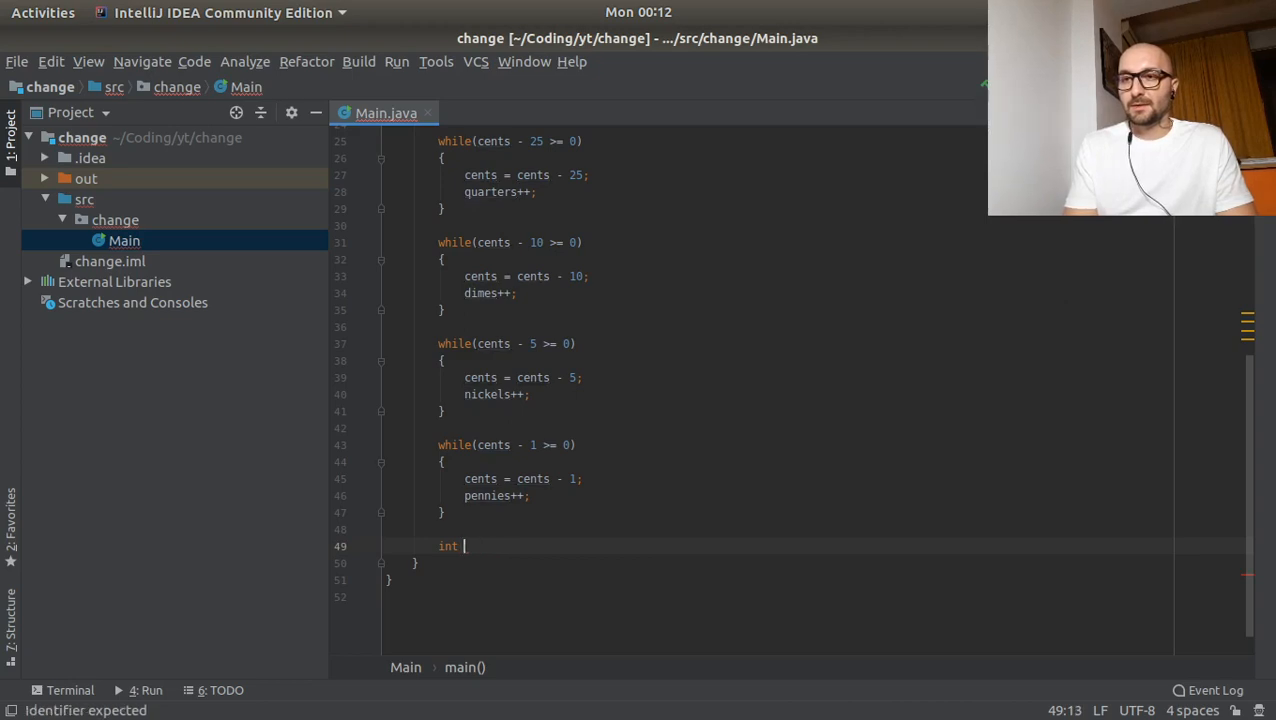
text(coinsCount = quarters + d)
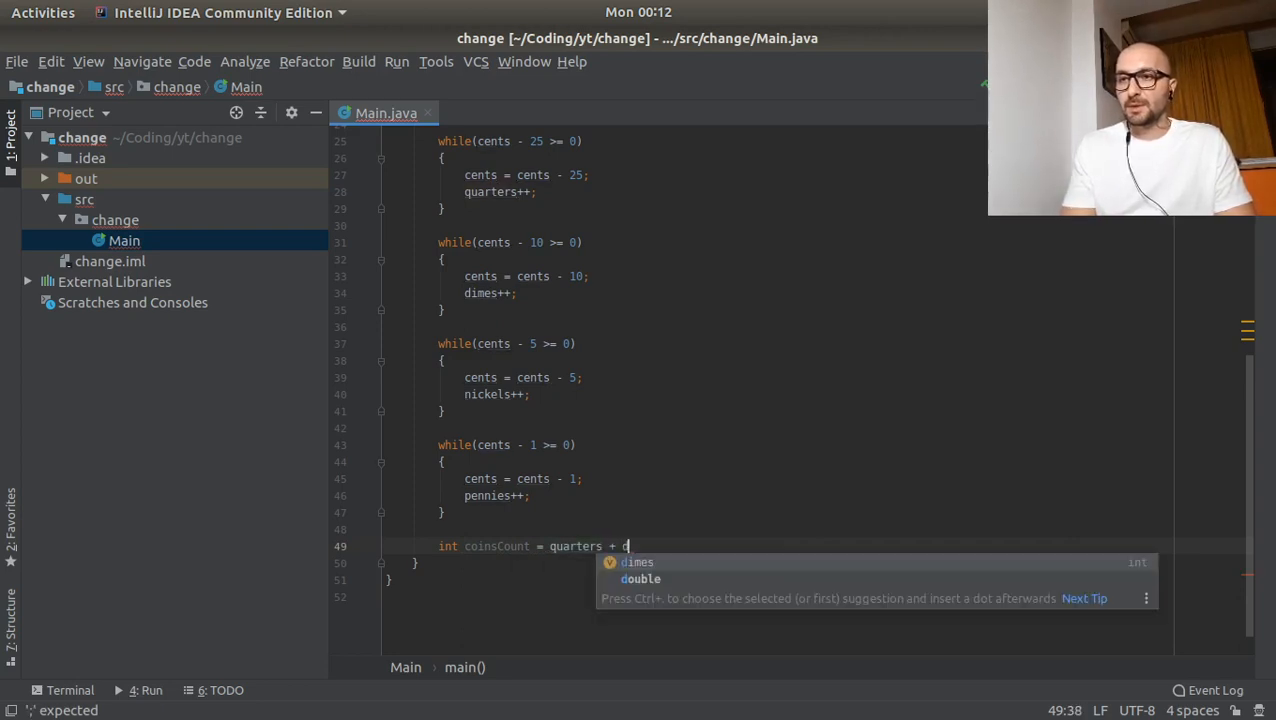
text(imes + nickels)
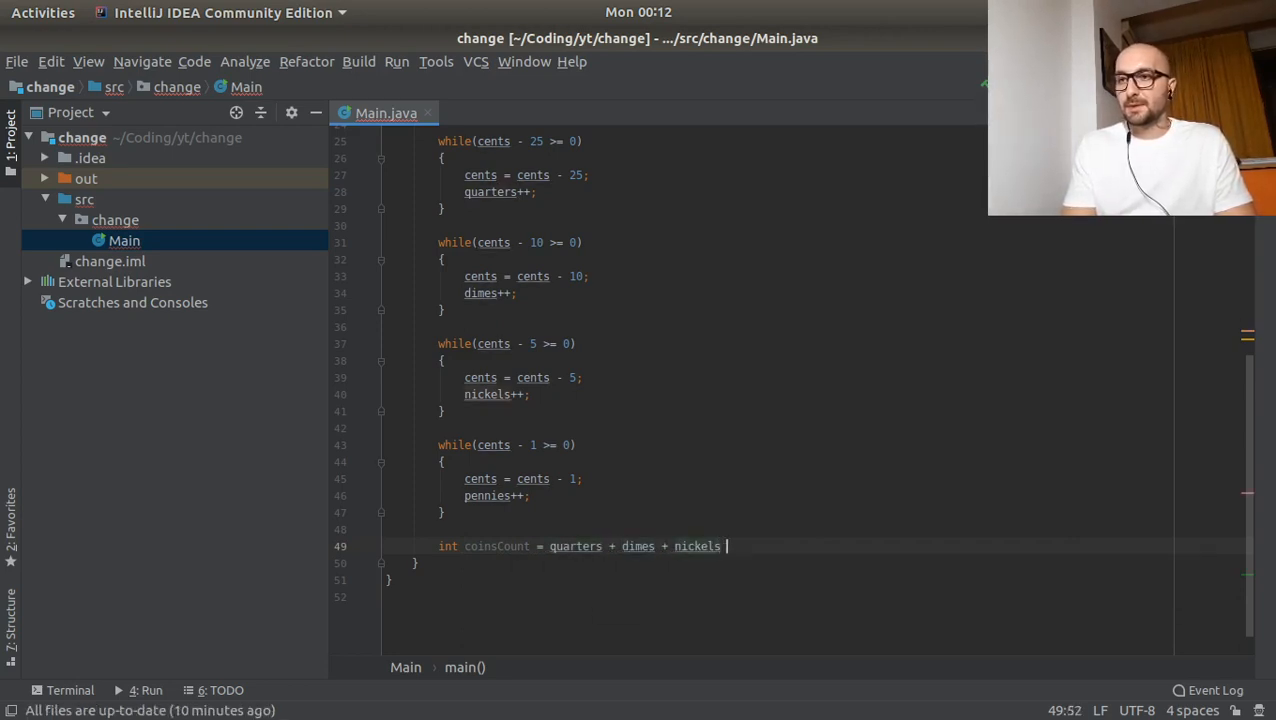
text(+ pennies;)
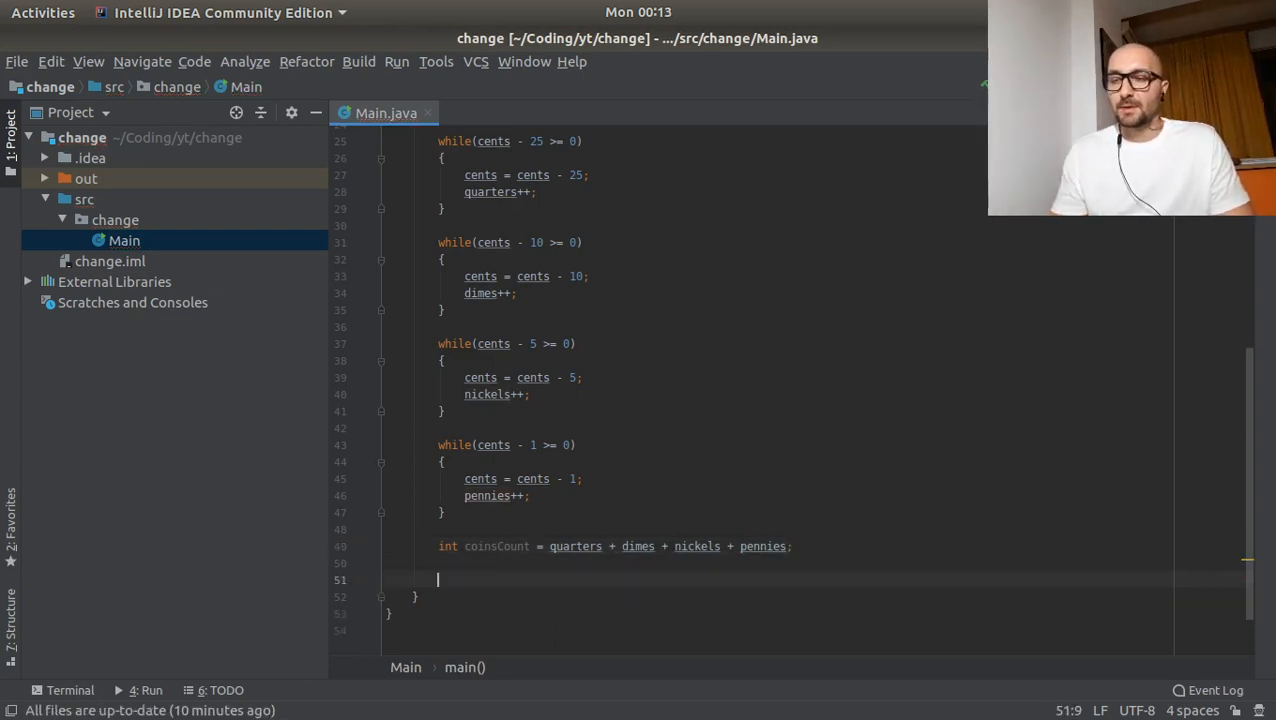
- Write the println that shows the number of quarters needed
text(s)
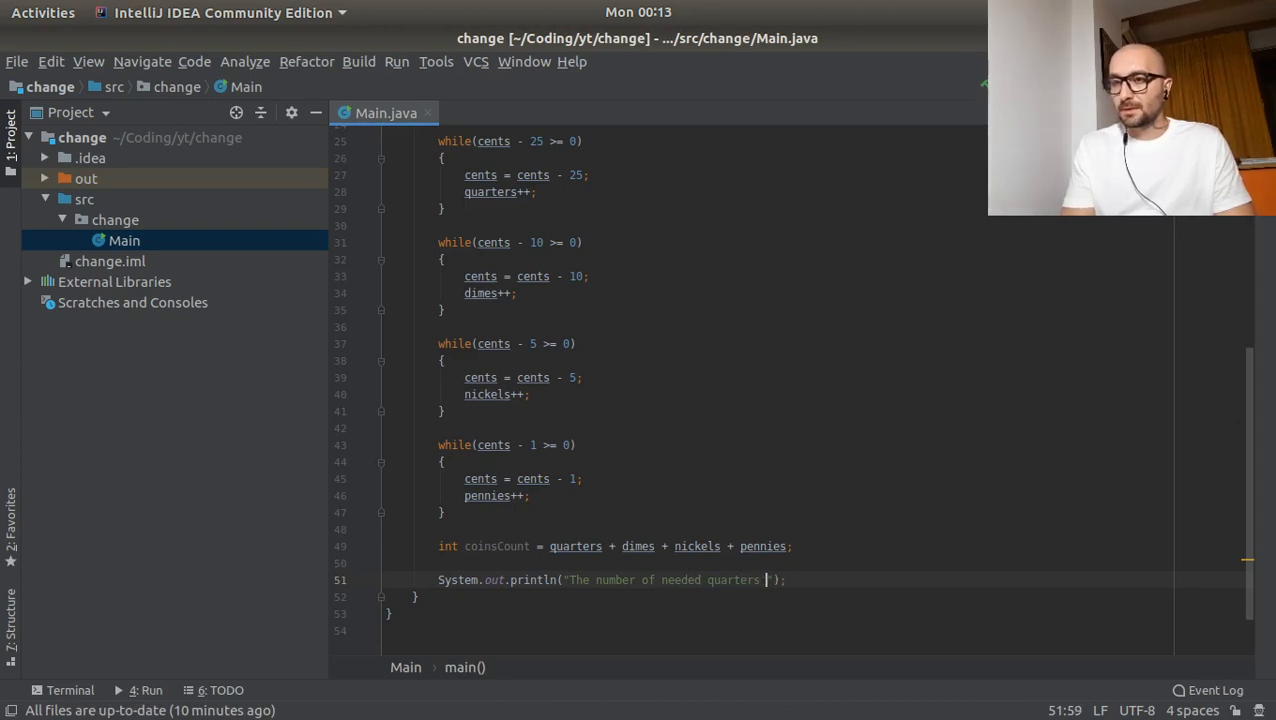
text(is " +)
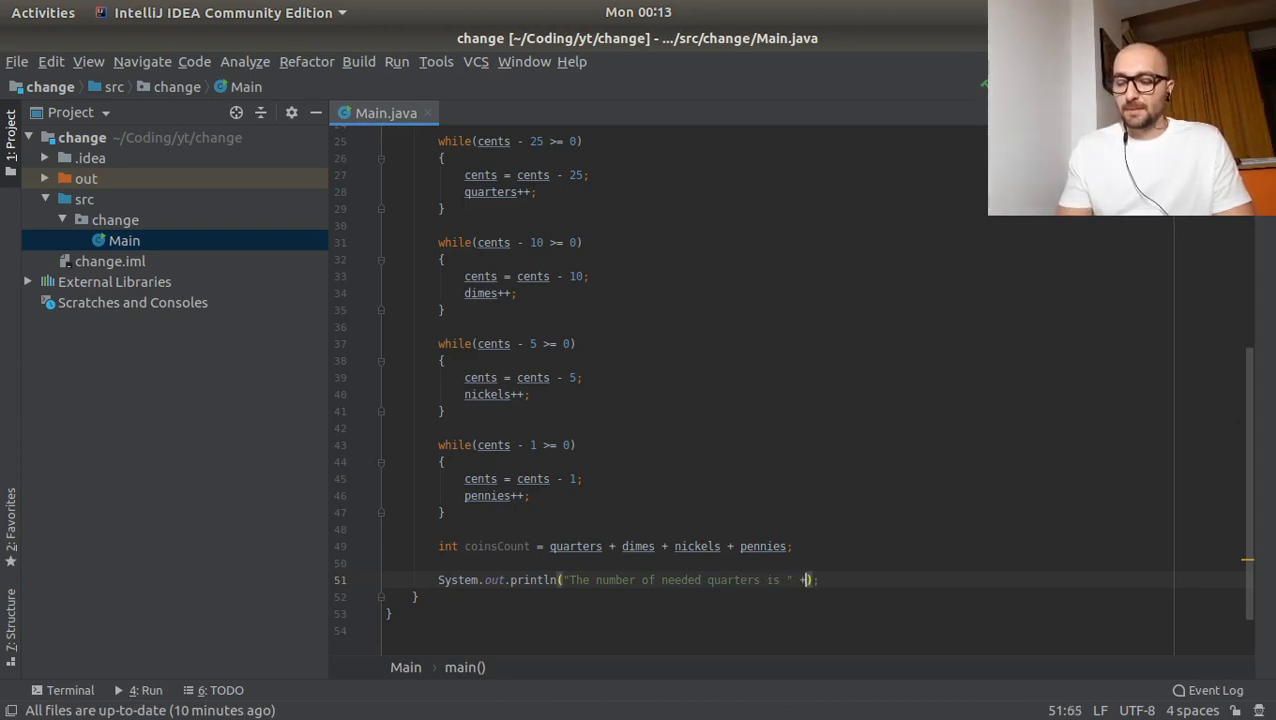
text(quarters)
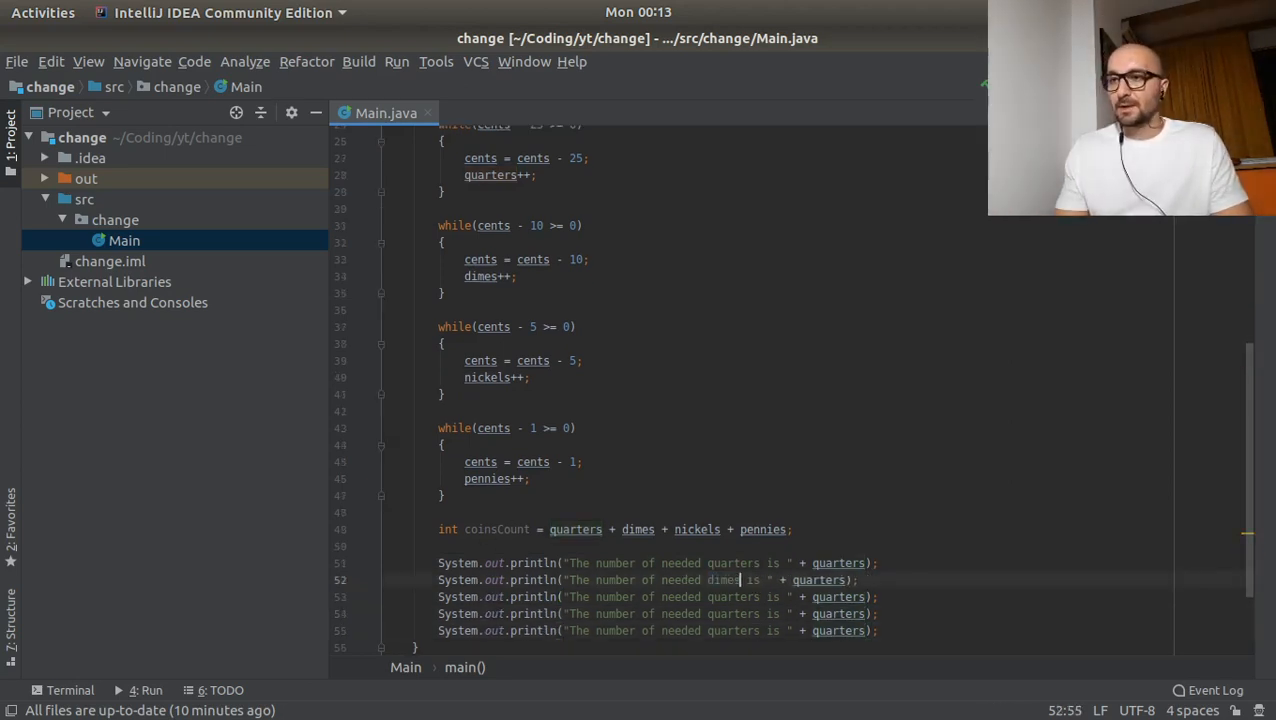
- Adapt the duplicated print lines for dimes, nickels, pennies and total coins from coinsCount
double_click(818, 580)
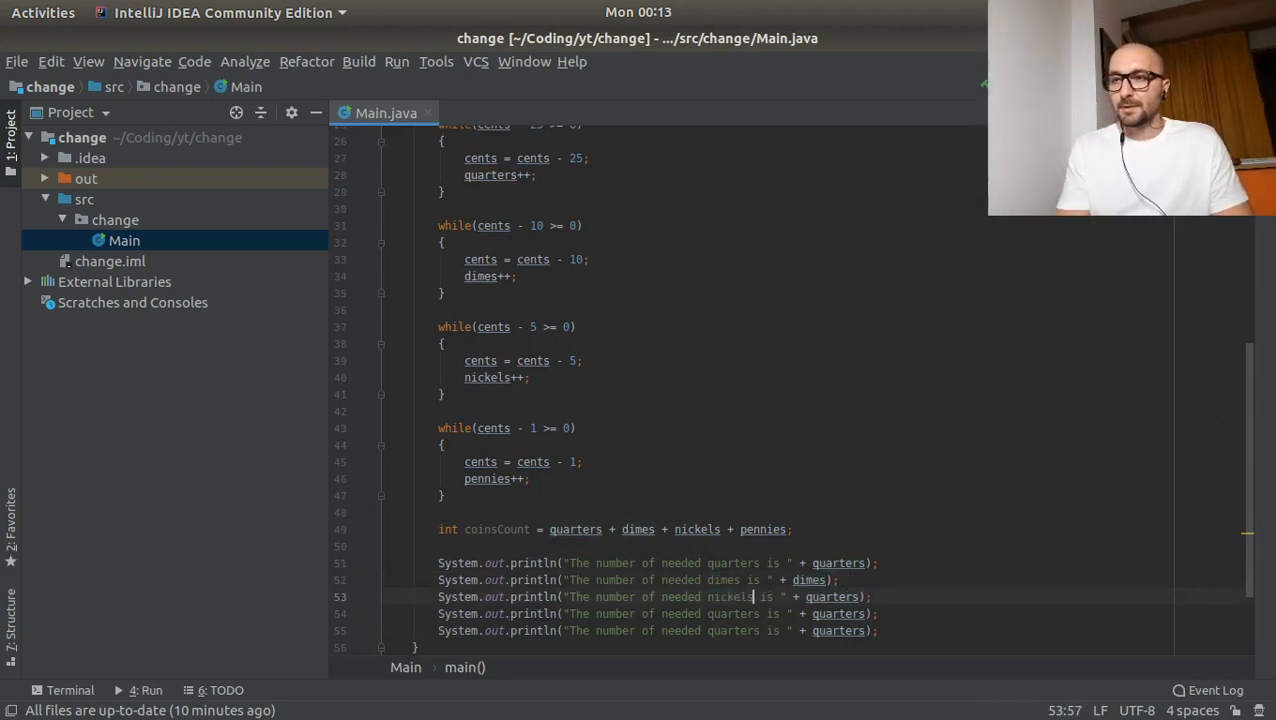
double_click(831, 596)
text(nickel)
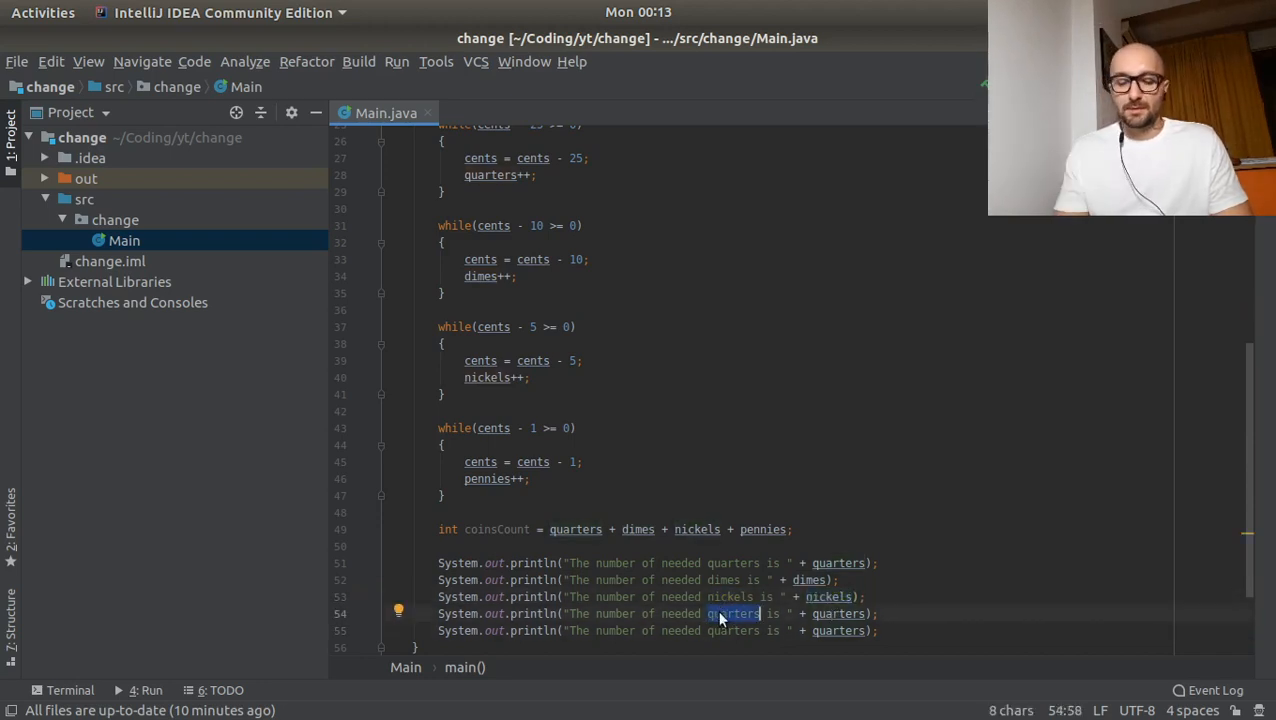
text(pennies)
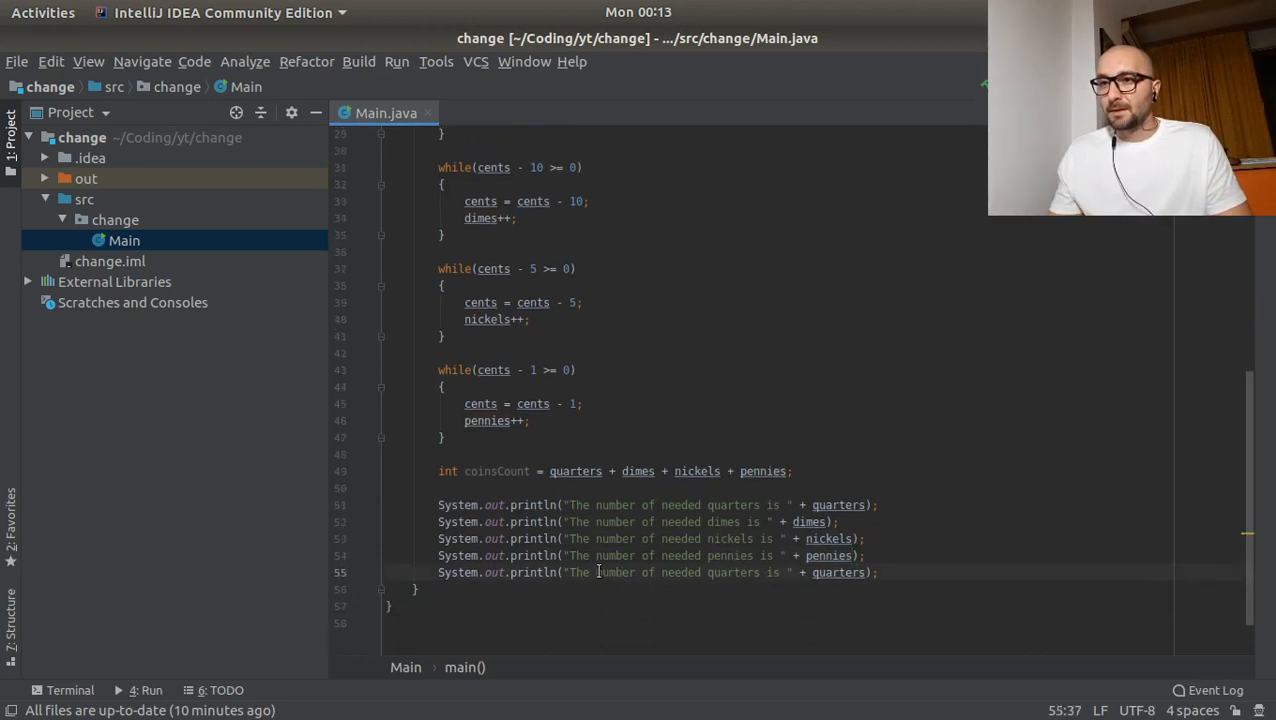
text(total)
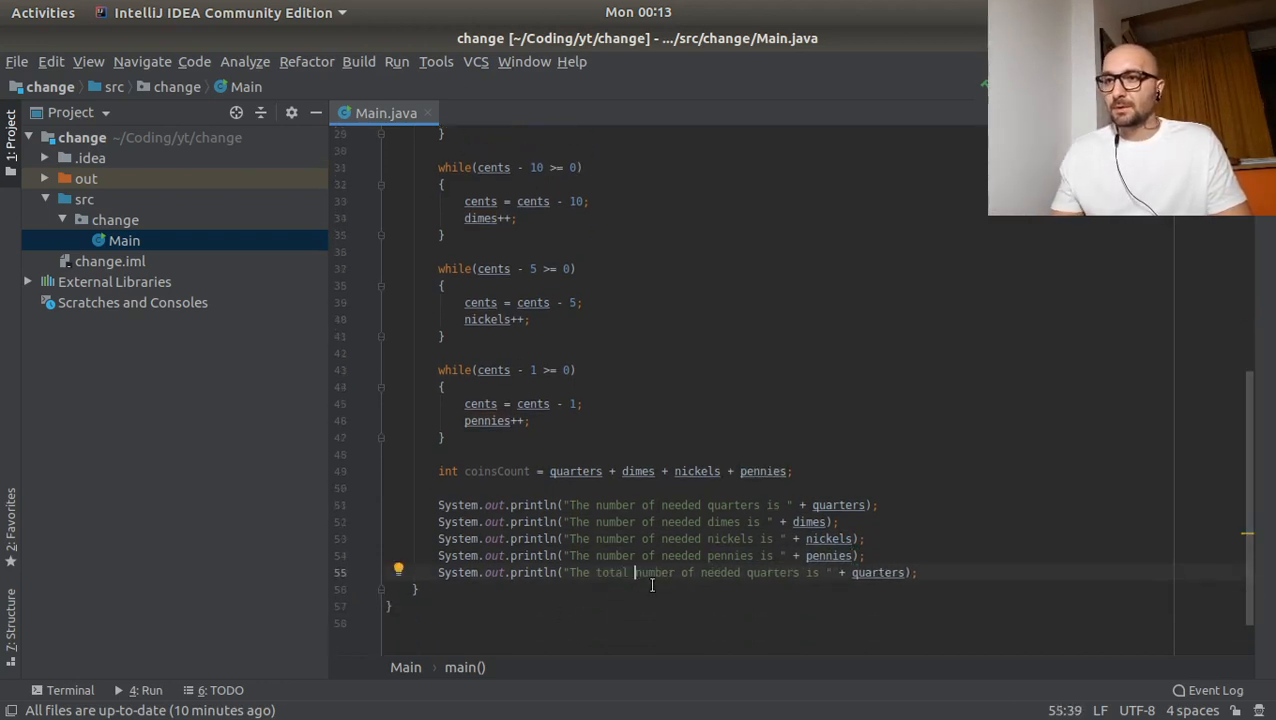
text(coins)
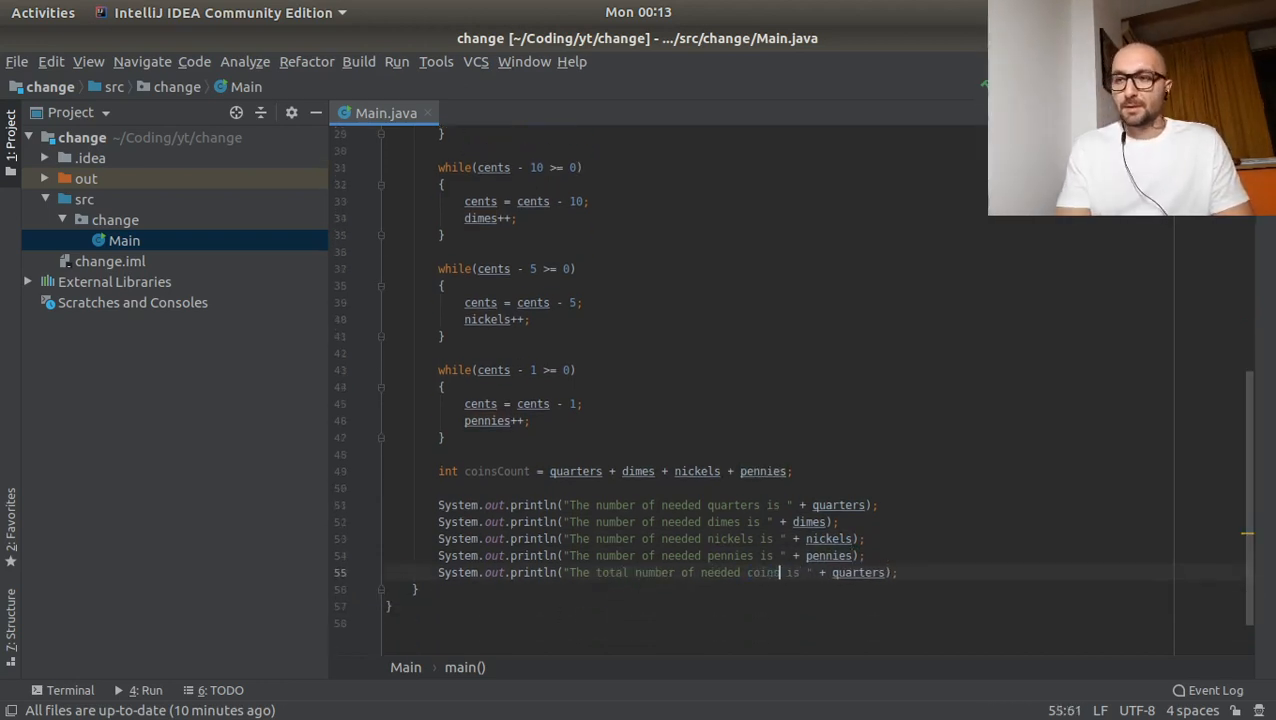
double_click(857, 572)
text(coinsCoun)
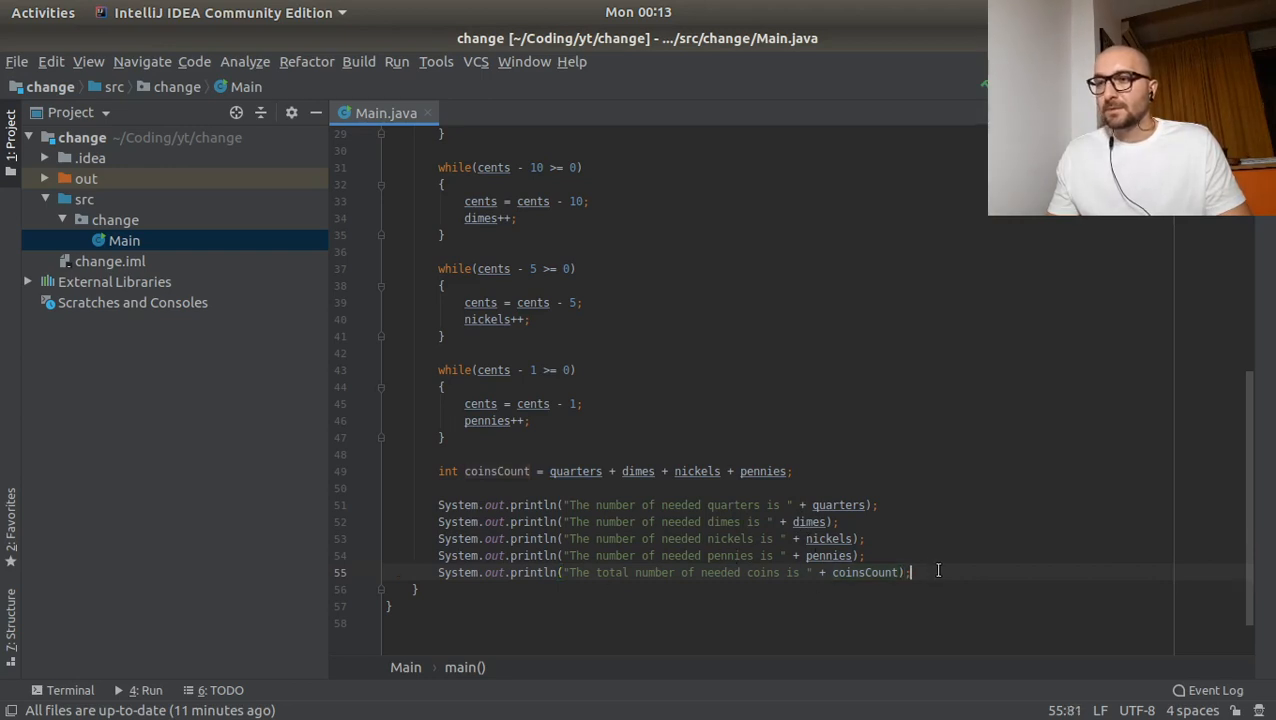
scroll(down, 3)
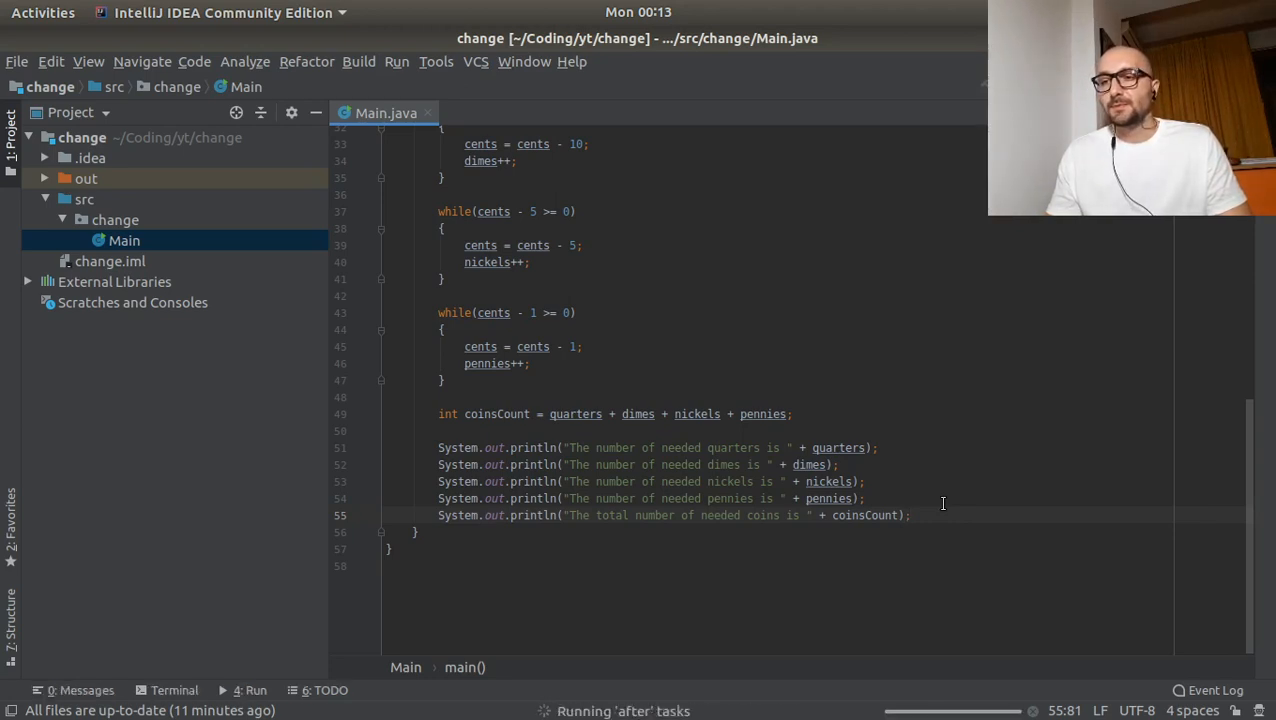
- Test 0.66 in the Run console, getting 5 coins, then rerun the program
click(238, 690)
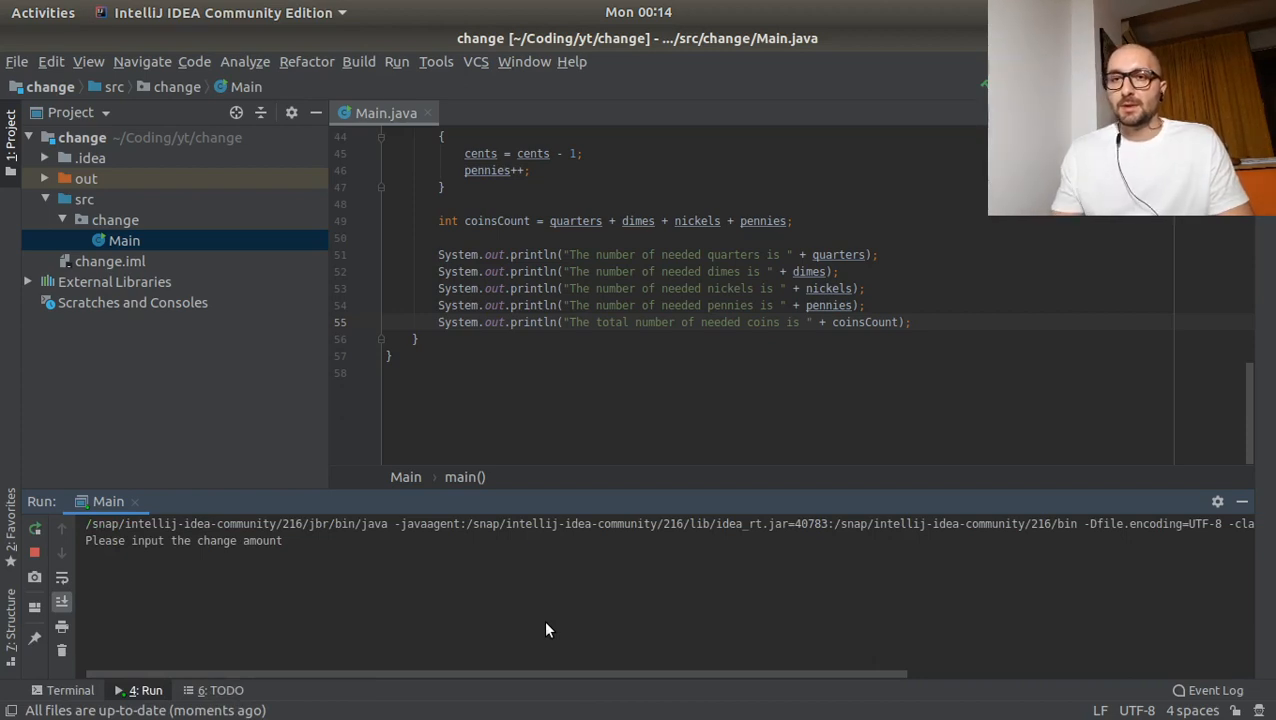
text(0.66)
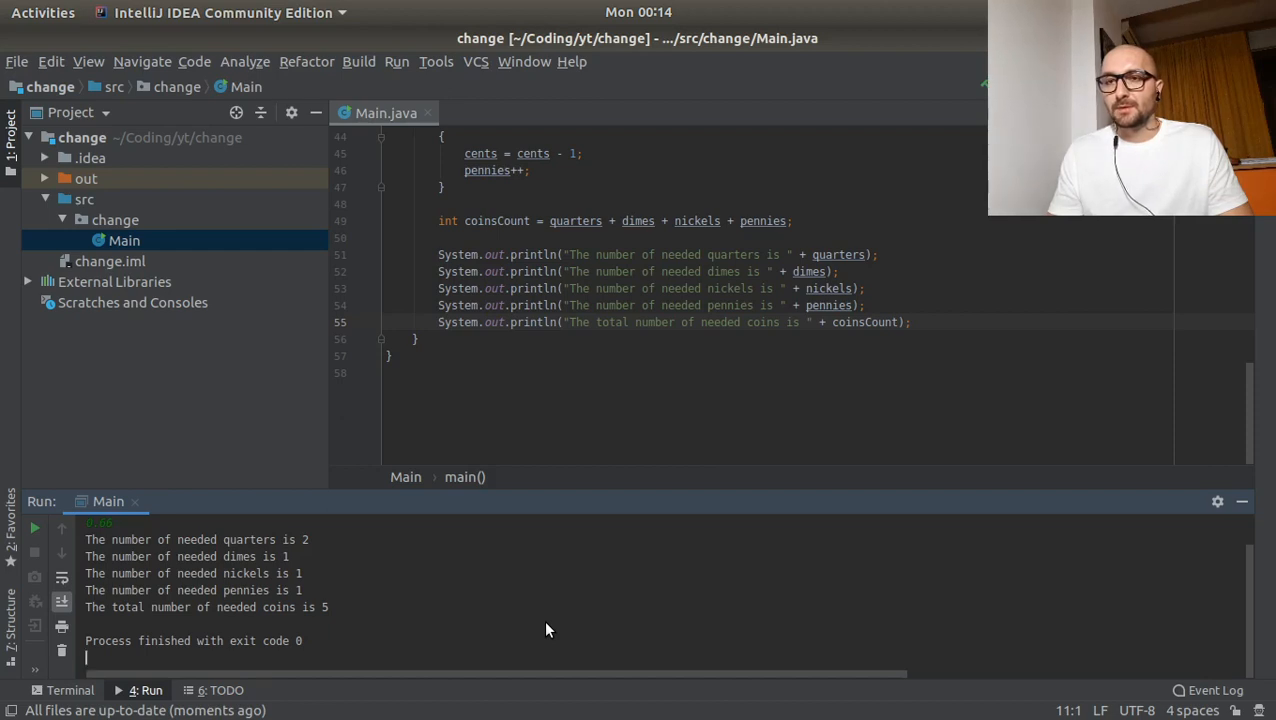
click(33, 527)
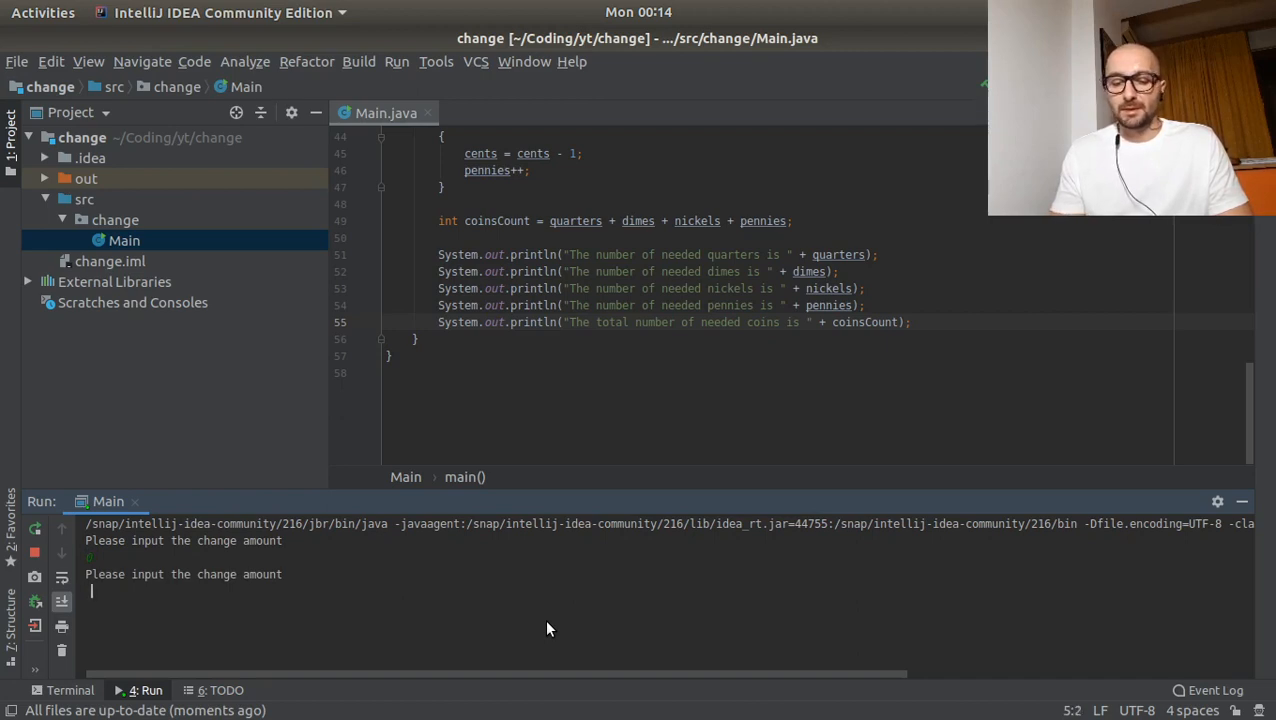
- Submit more test amounts, including 2.4, rerunning between tests; the last yields 9 coins
key(Return)
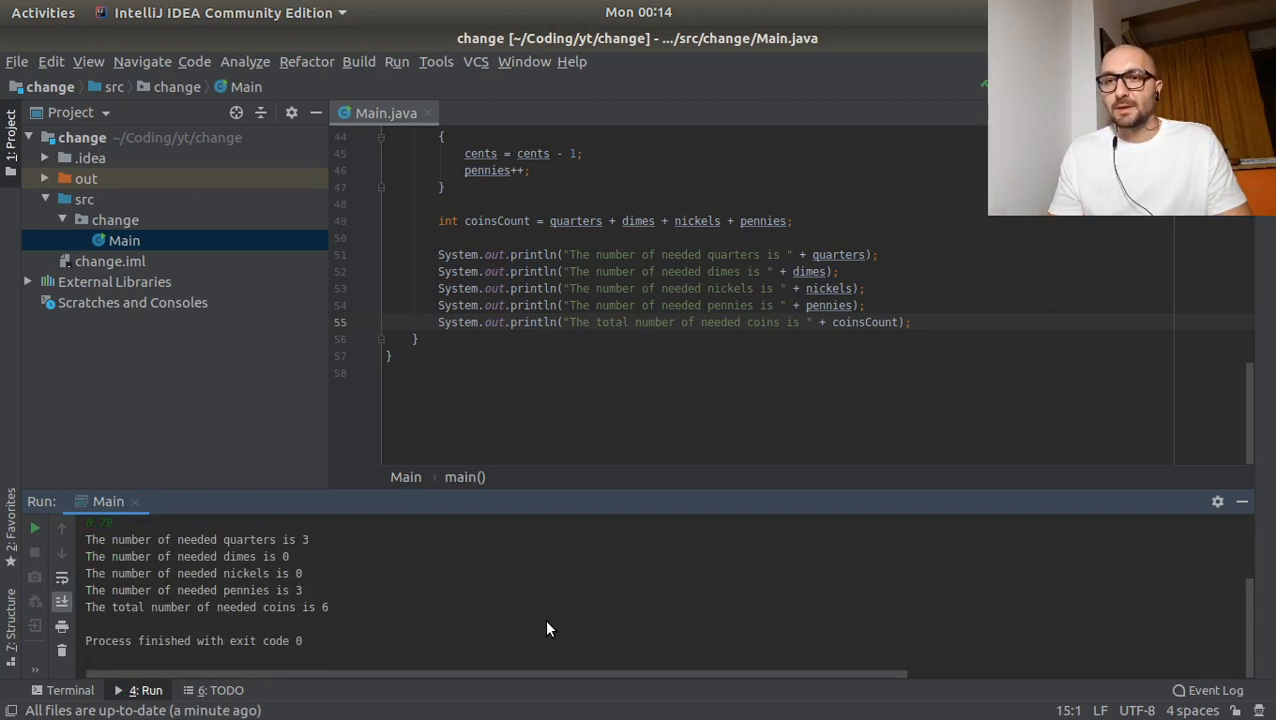
click(34, 527)
text(0.99)
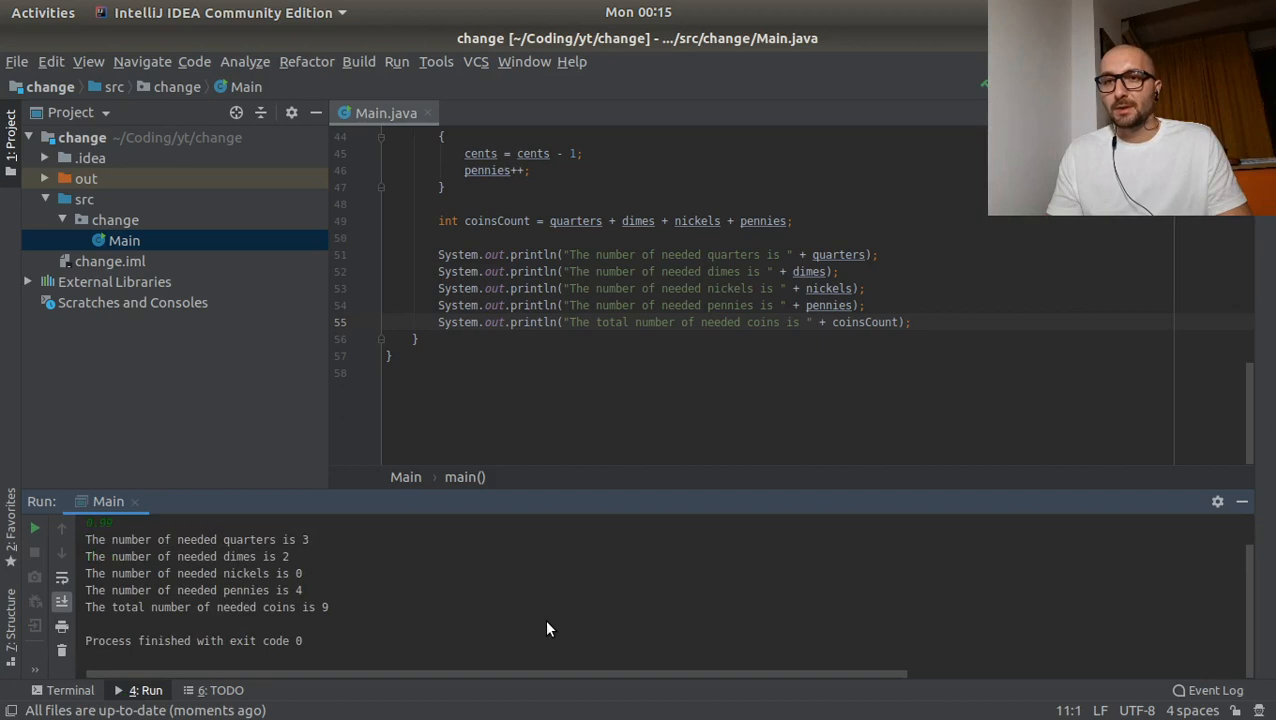
click(34, 527)
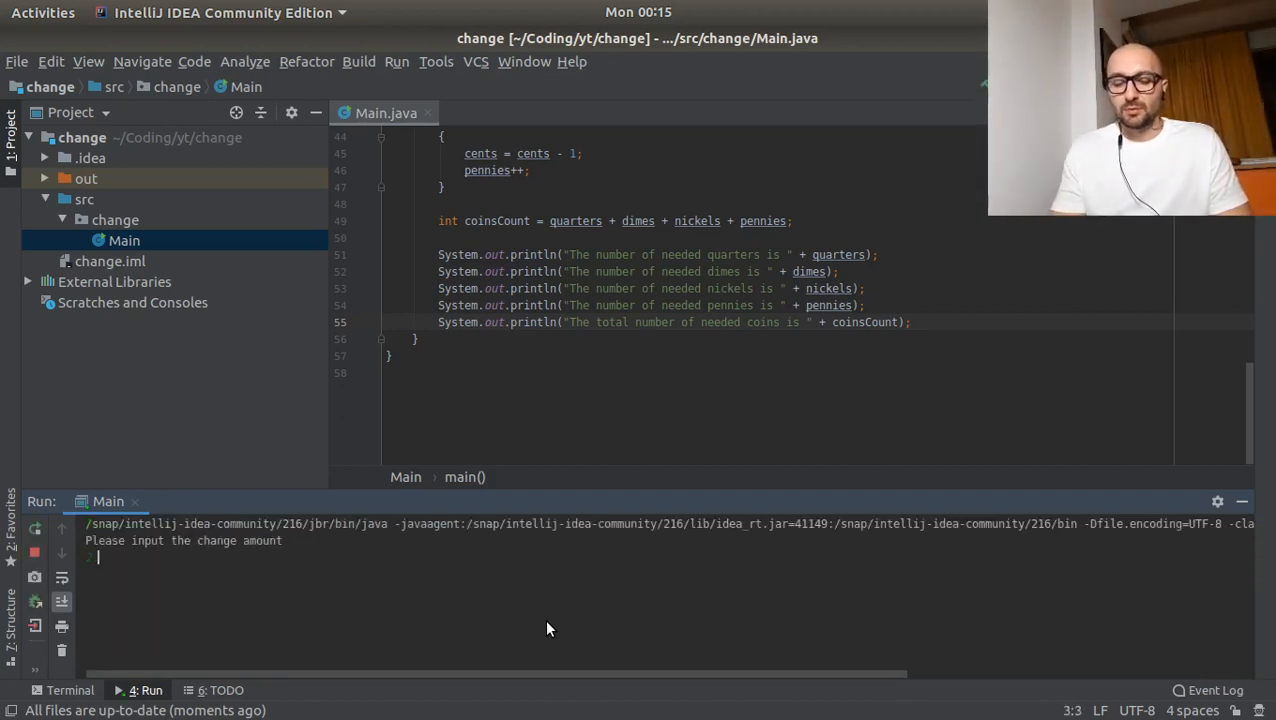
text(2.4)
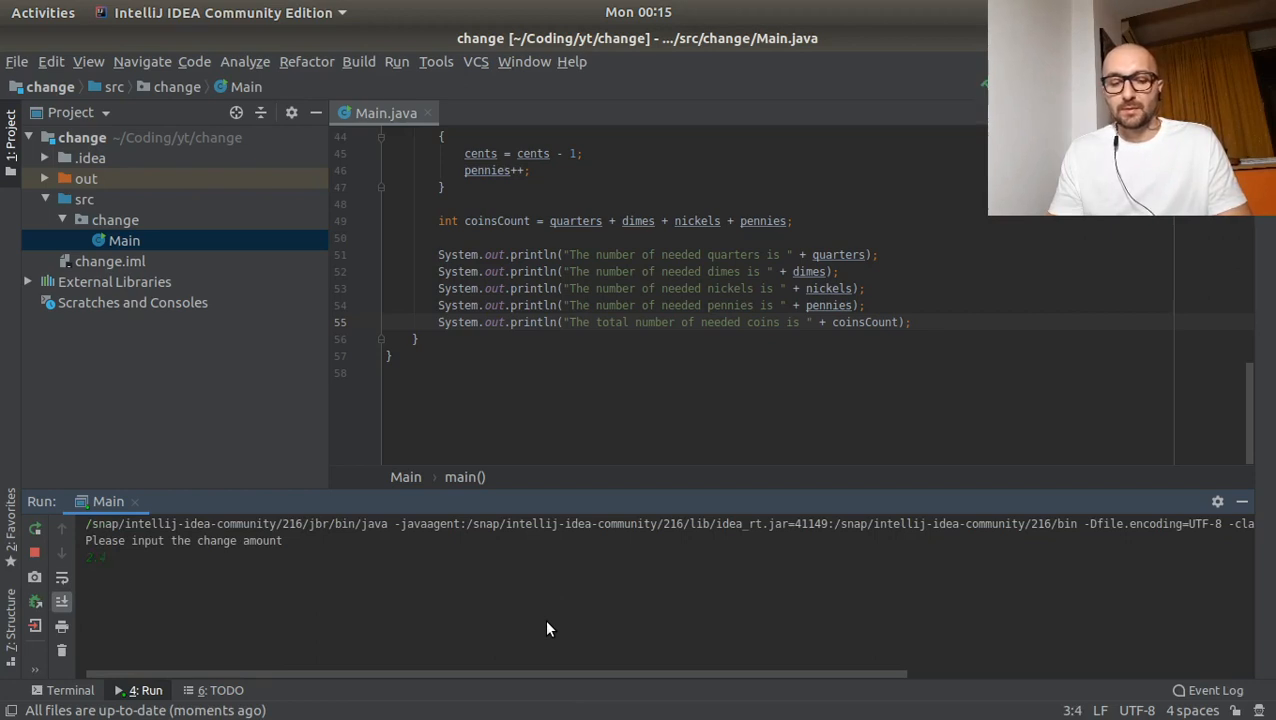
key(Return)
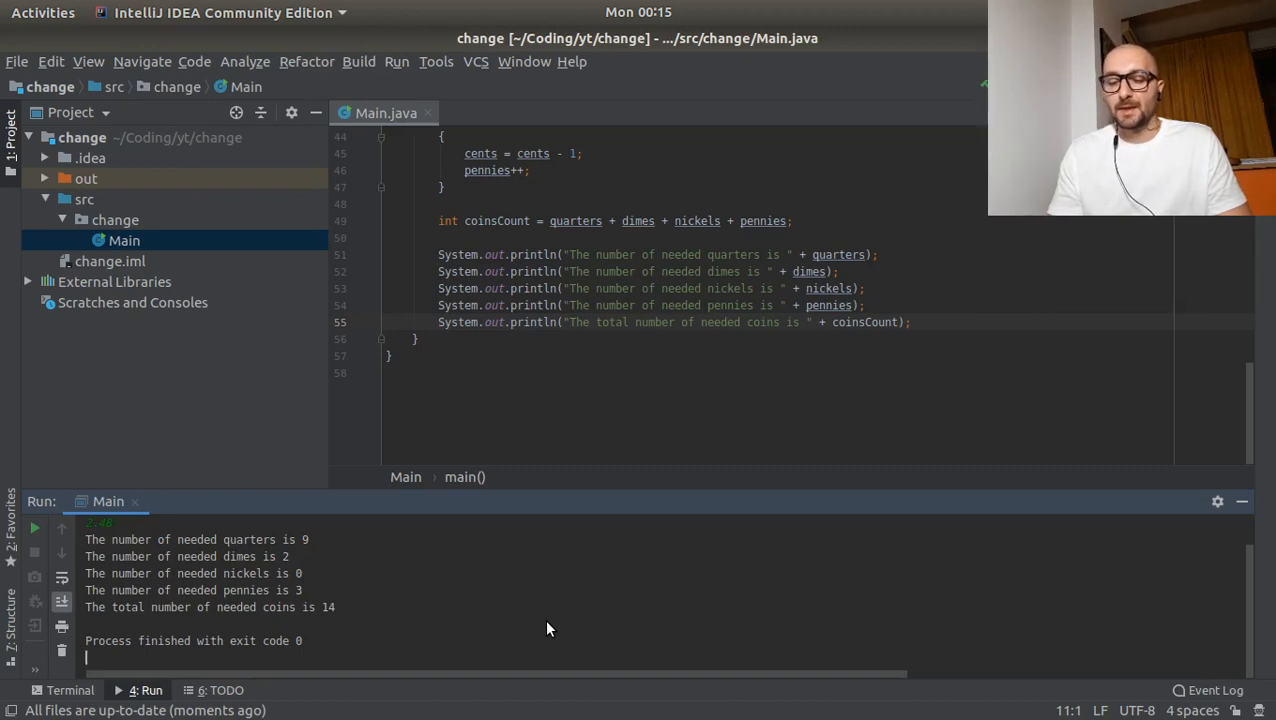
click(33, 527)
text(1.62)
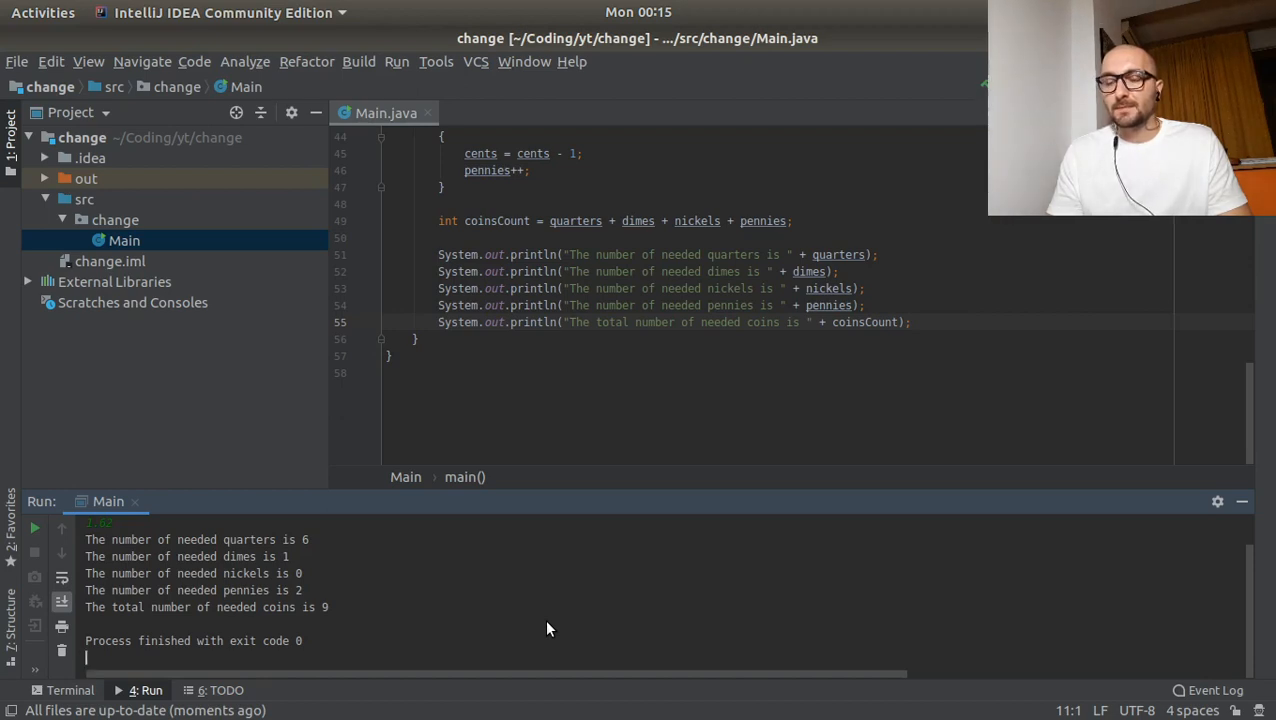
mouse_move(1250, 502)
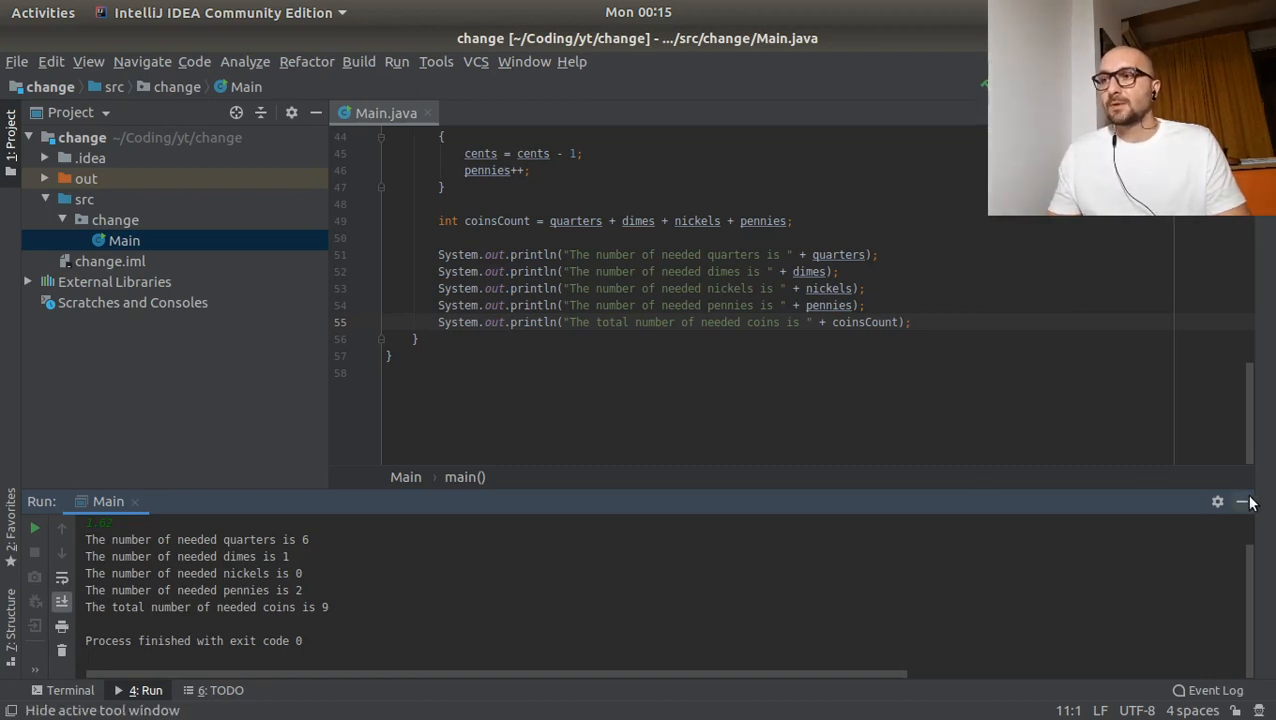
- Hide the Run output and scroll through the completed Main.java code
click(1244, 501)
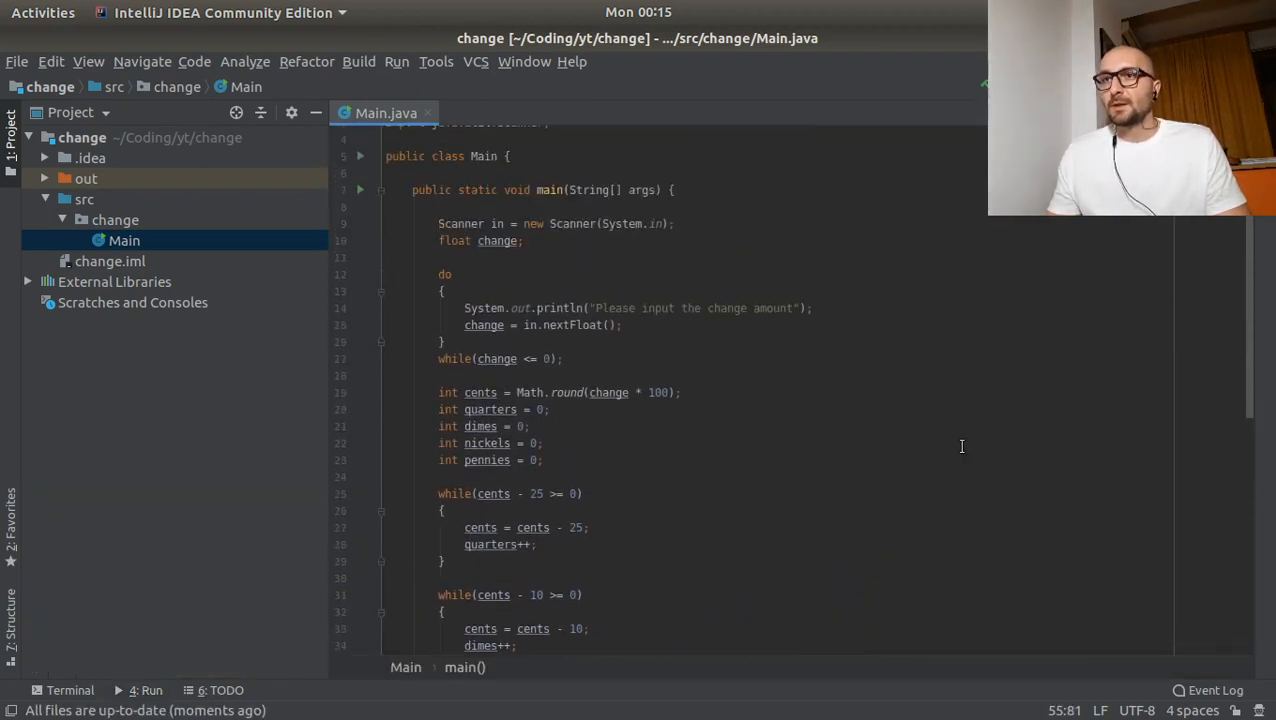
scroll(down, 3)
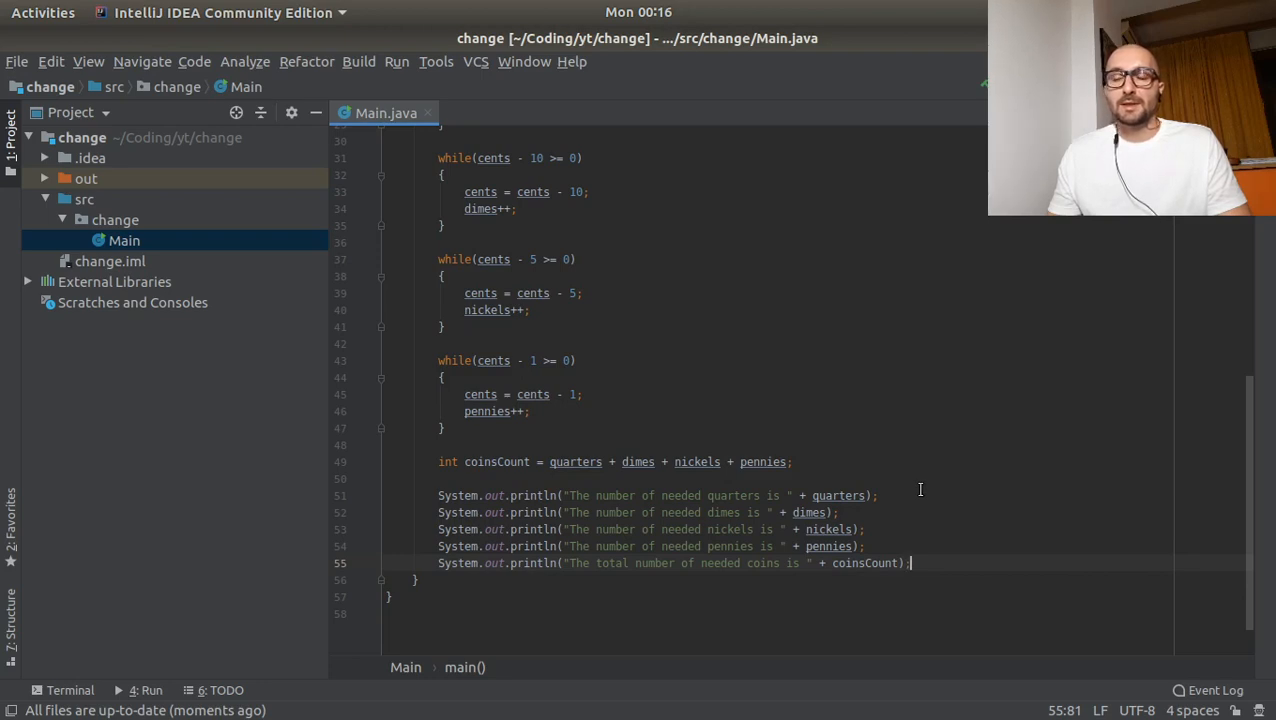
mouse_move(908, 497)
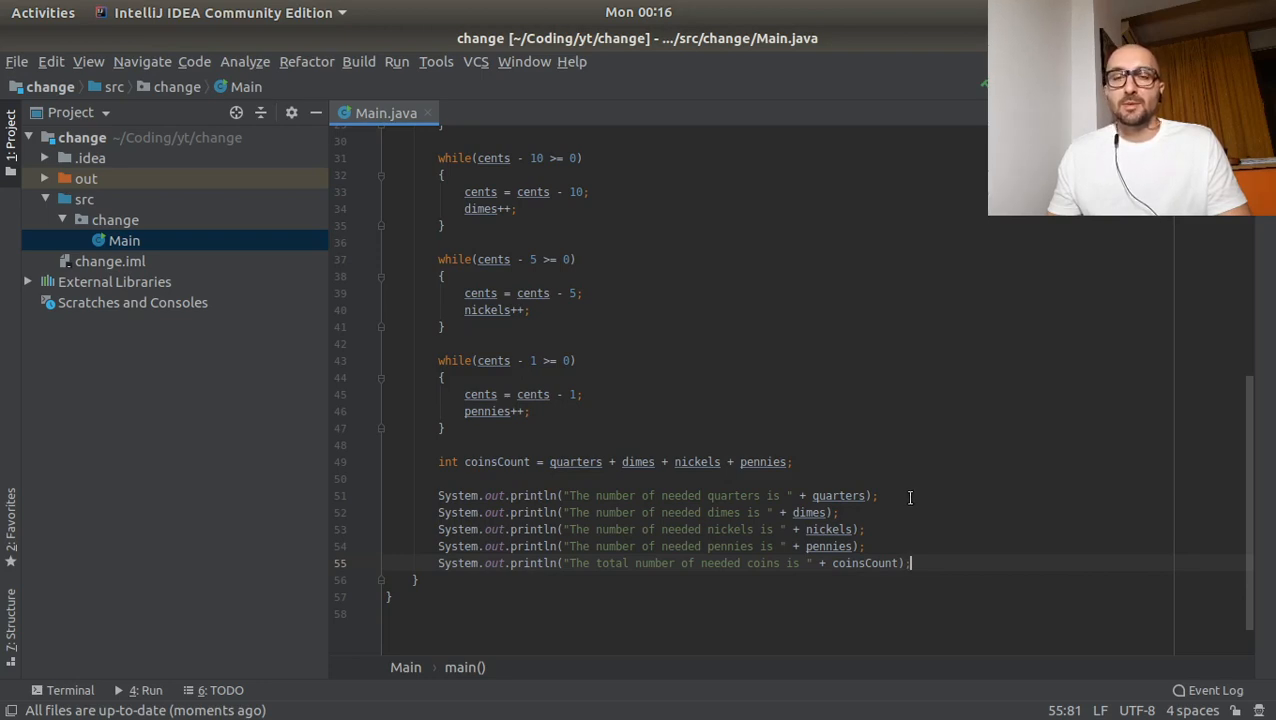